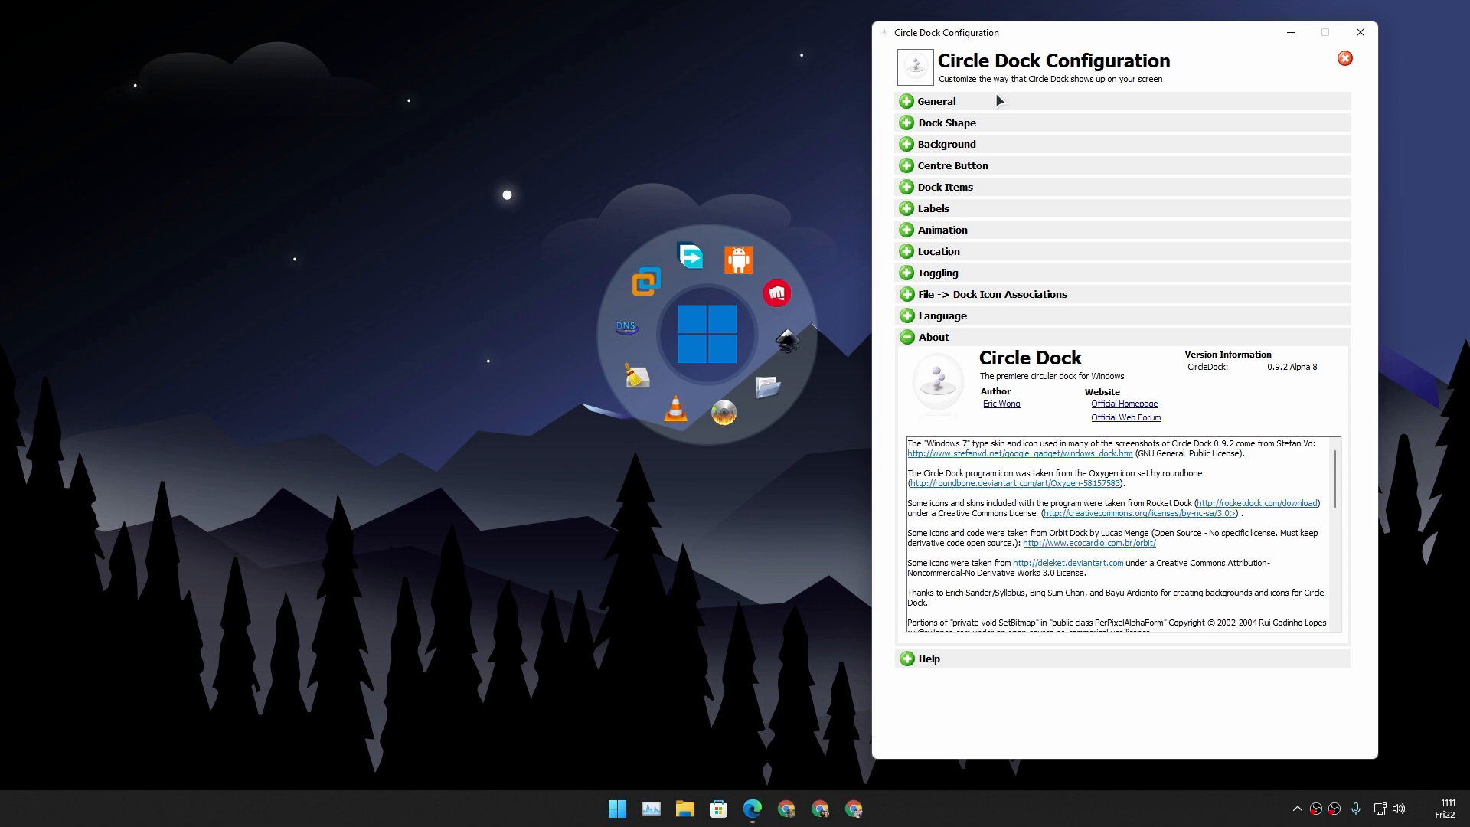
Step: Look at the Change Icon picker for a dock item and cancel without changing it
{"action": "right_click", "coordinate": [688, 256]}
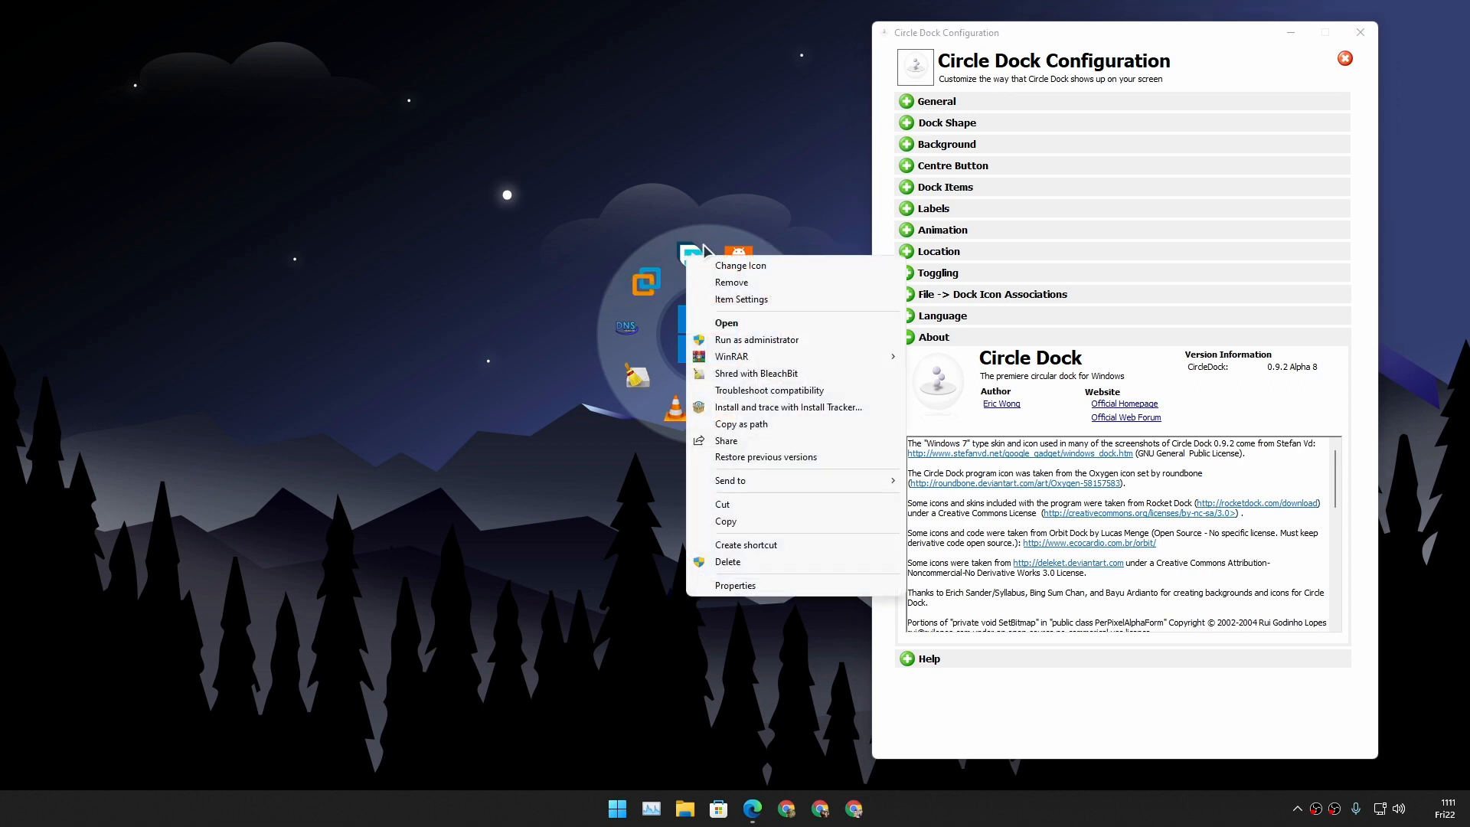
{"action": "mouse_move", "coordinate": [706, 249]}
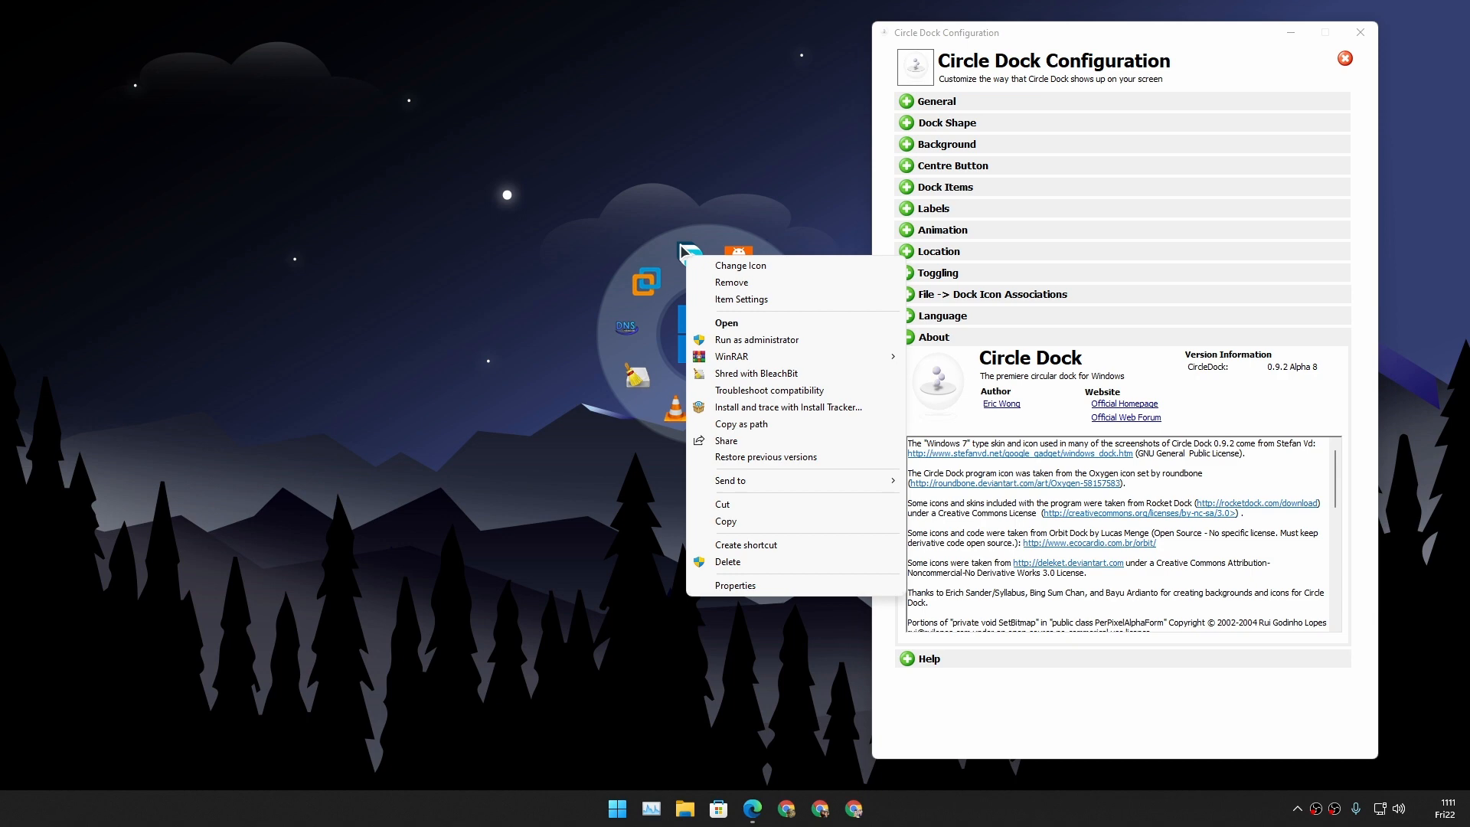
{"action": "left_click", "coordinate": [740, 265]}
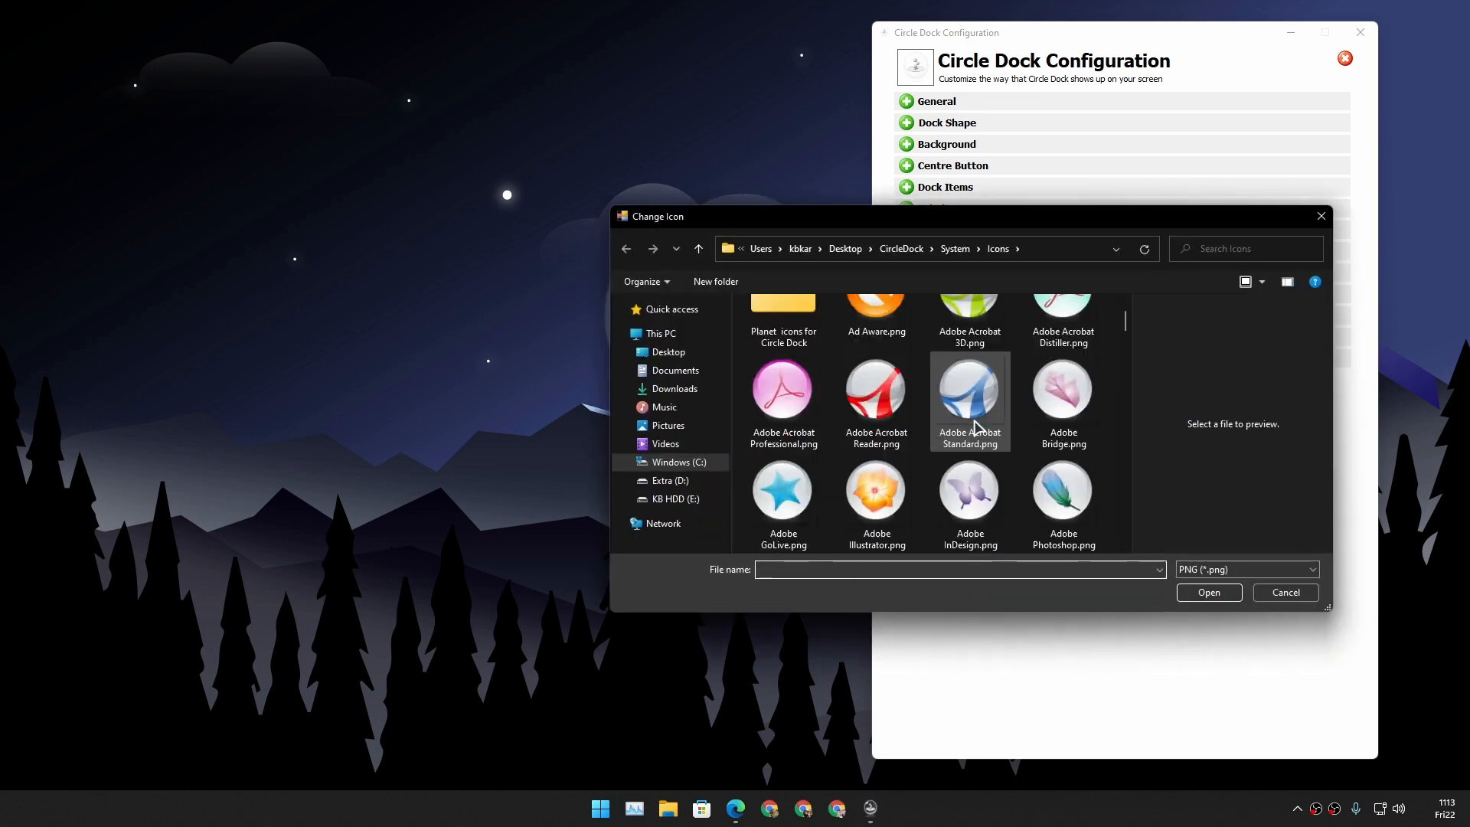
{"action": "left_click", "coordinate": [1283, 591]}
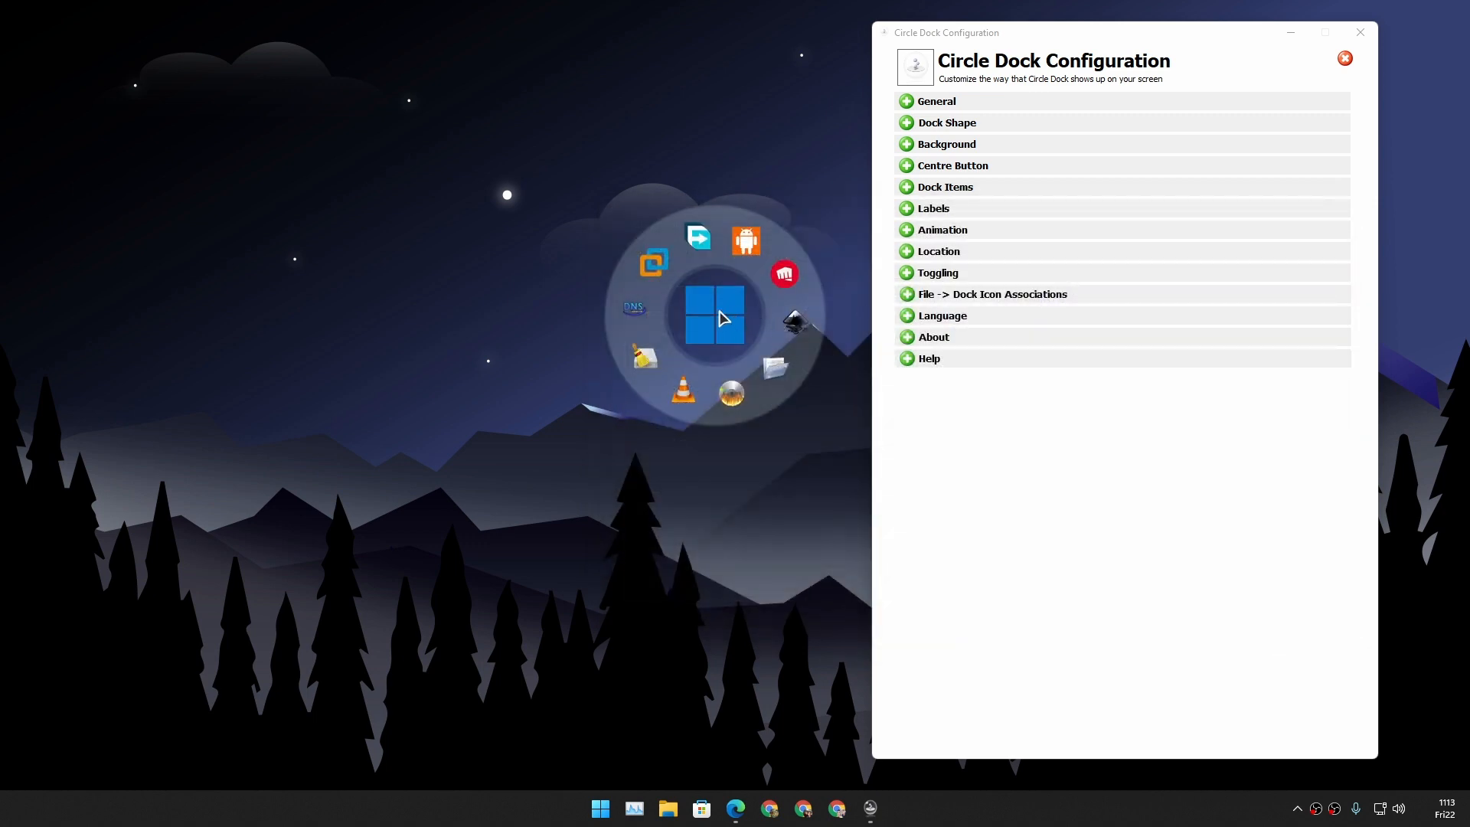
{"action": "mouse_move", "coordinate": [733, 307]}
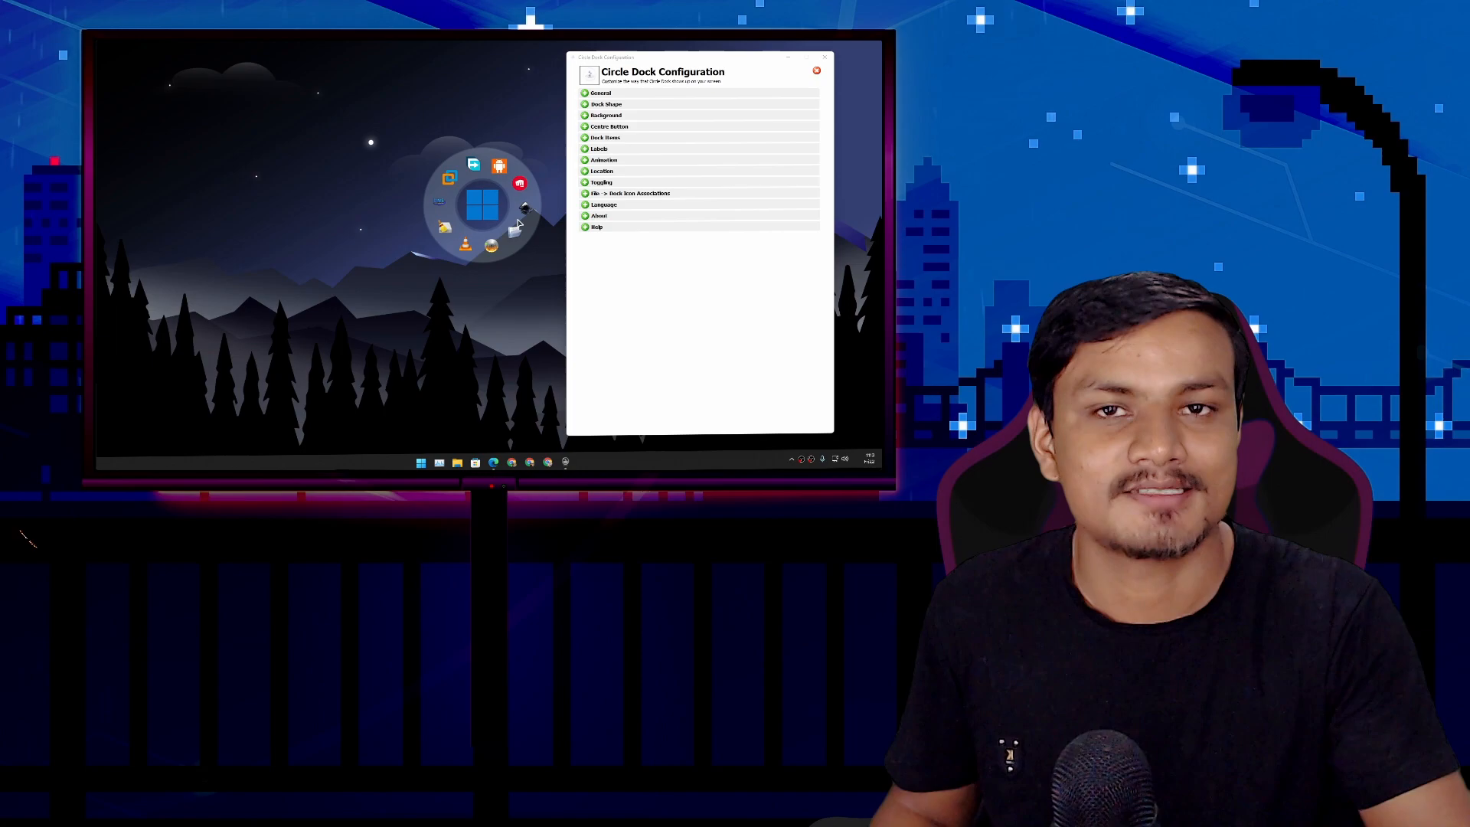
Step: Close the configuration window and show the desktop icons again
{"action": "left_click", "coordinate": [814, 71]}
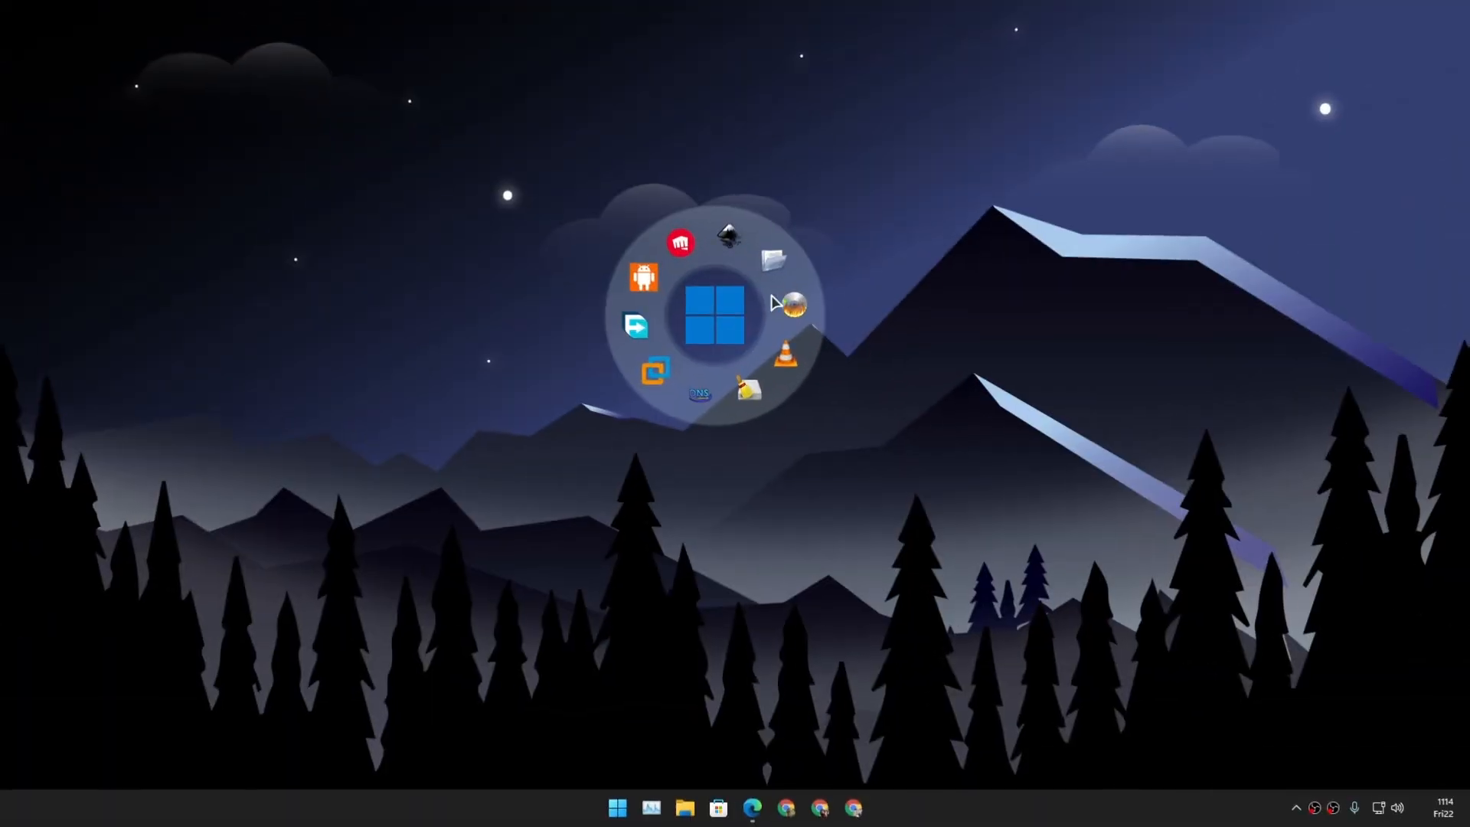
{"action": "mouse_move", "coordinate": [710, 318]}
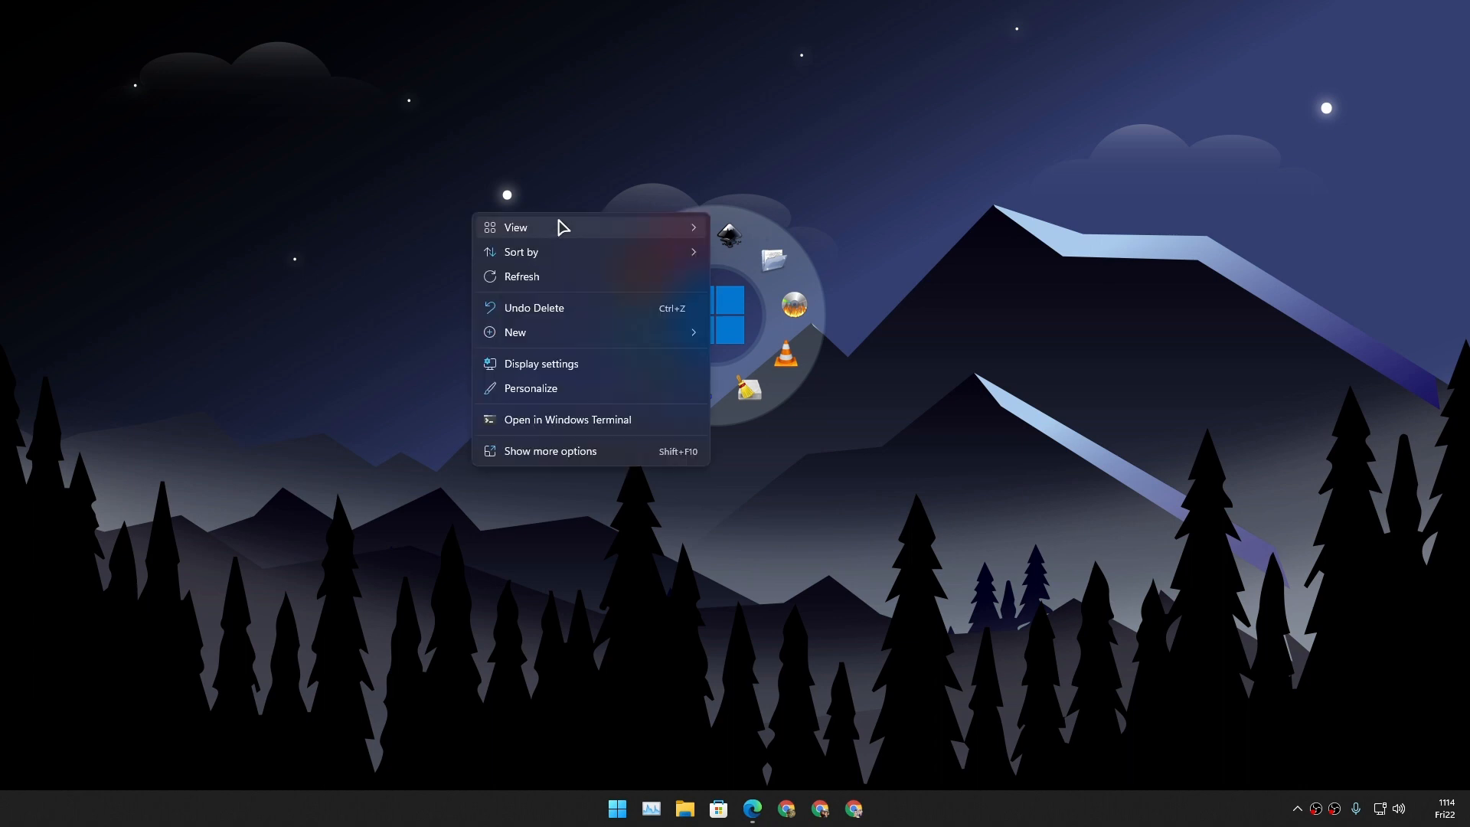
{"action": "left_click", "coordinate": [507, 393]}
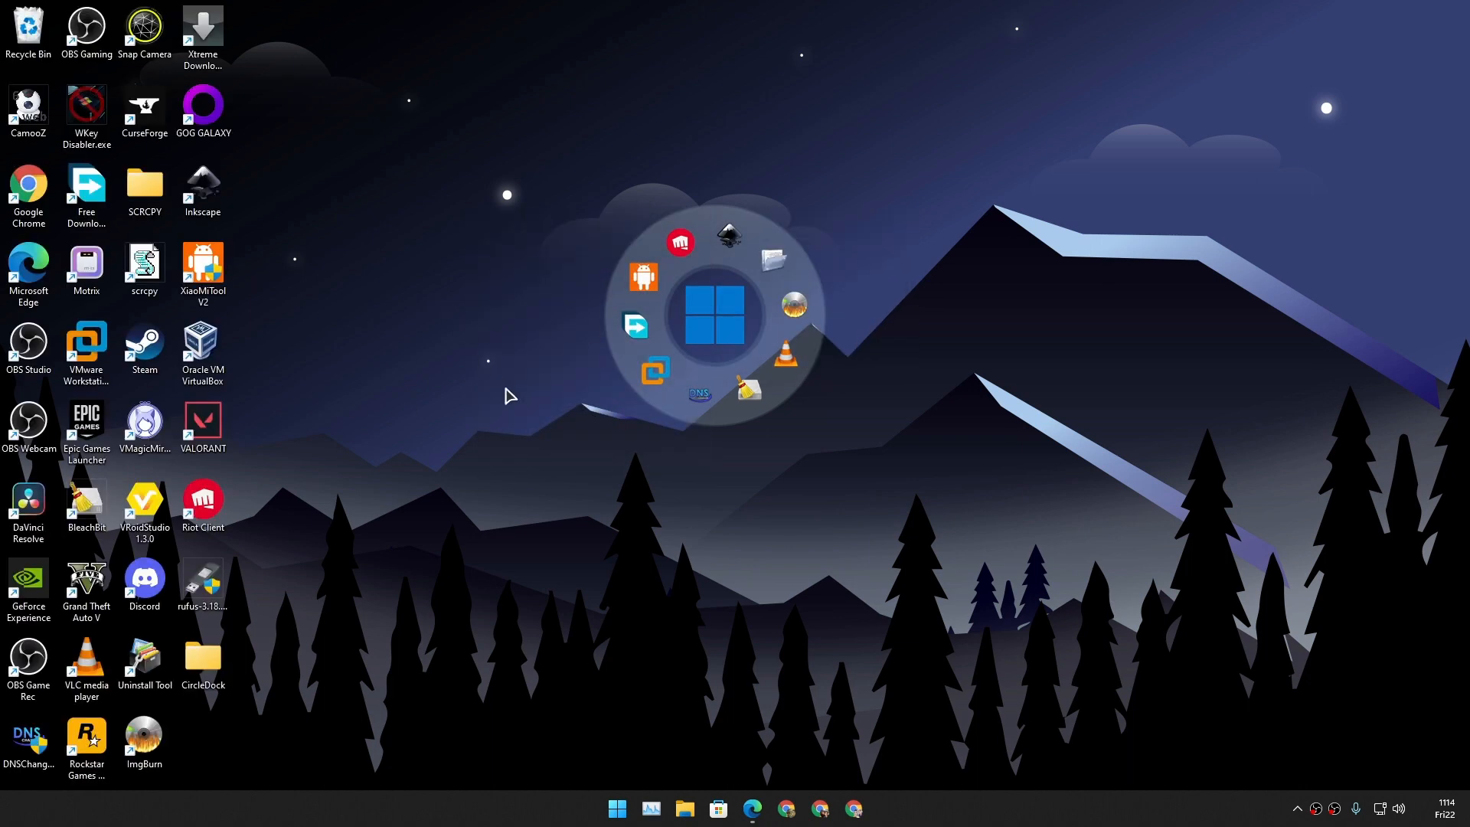
{"action": "mouse_move", "coordinate": [738, 265]}
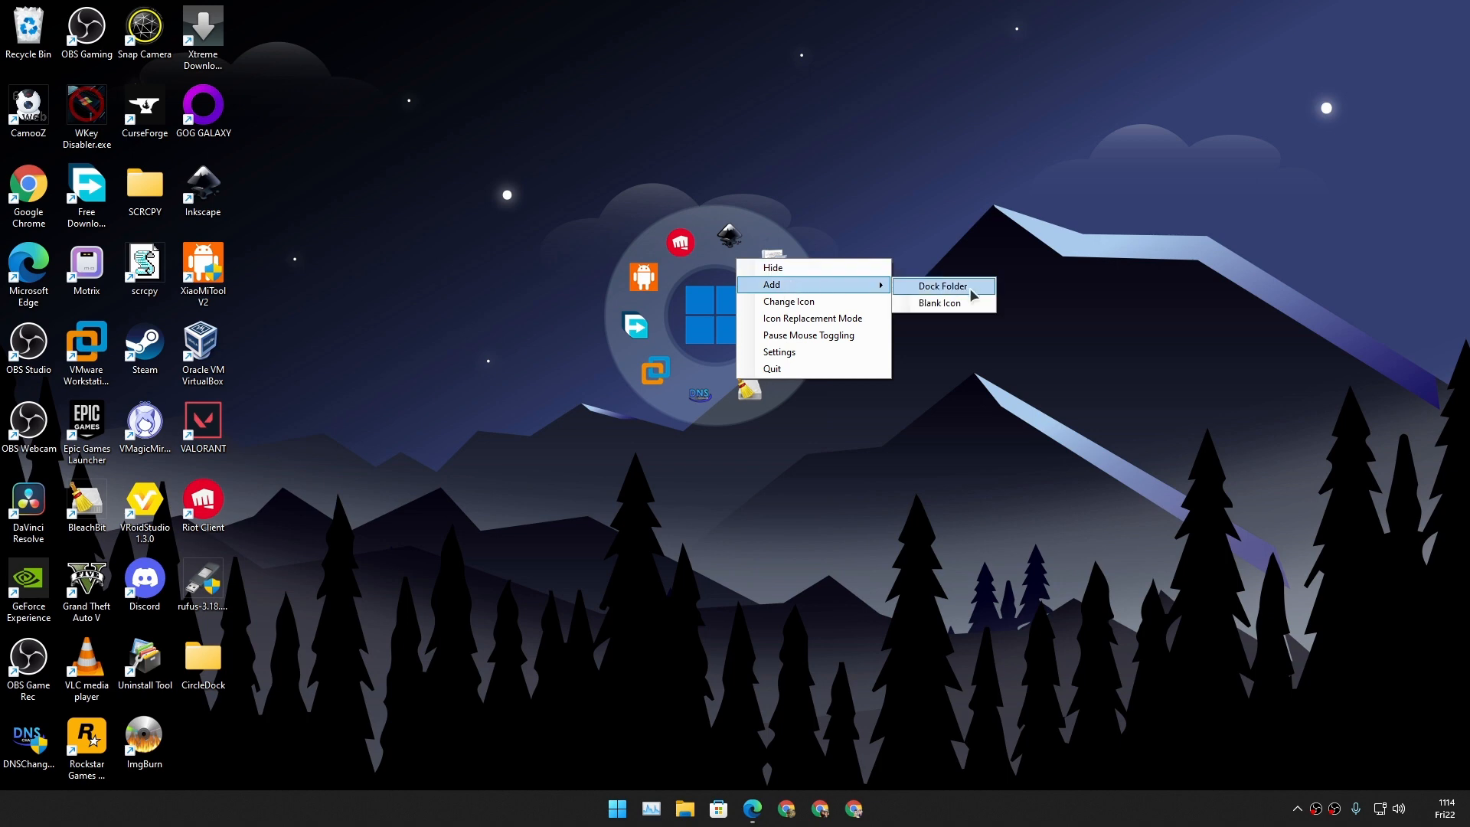
{"action": "mouse_move", "coordinate": [938, 303]}
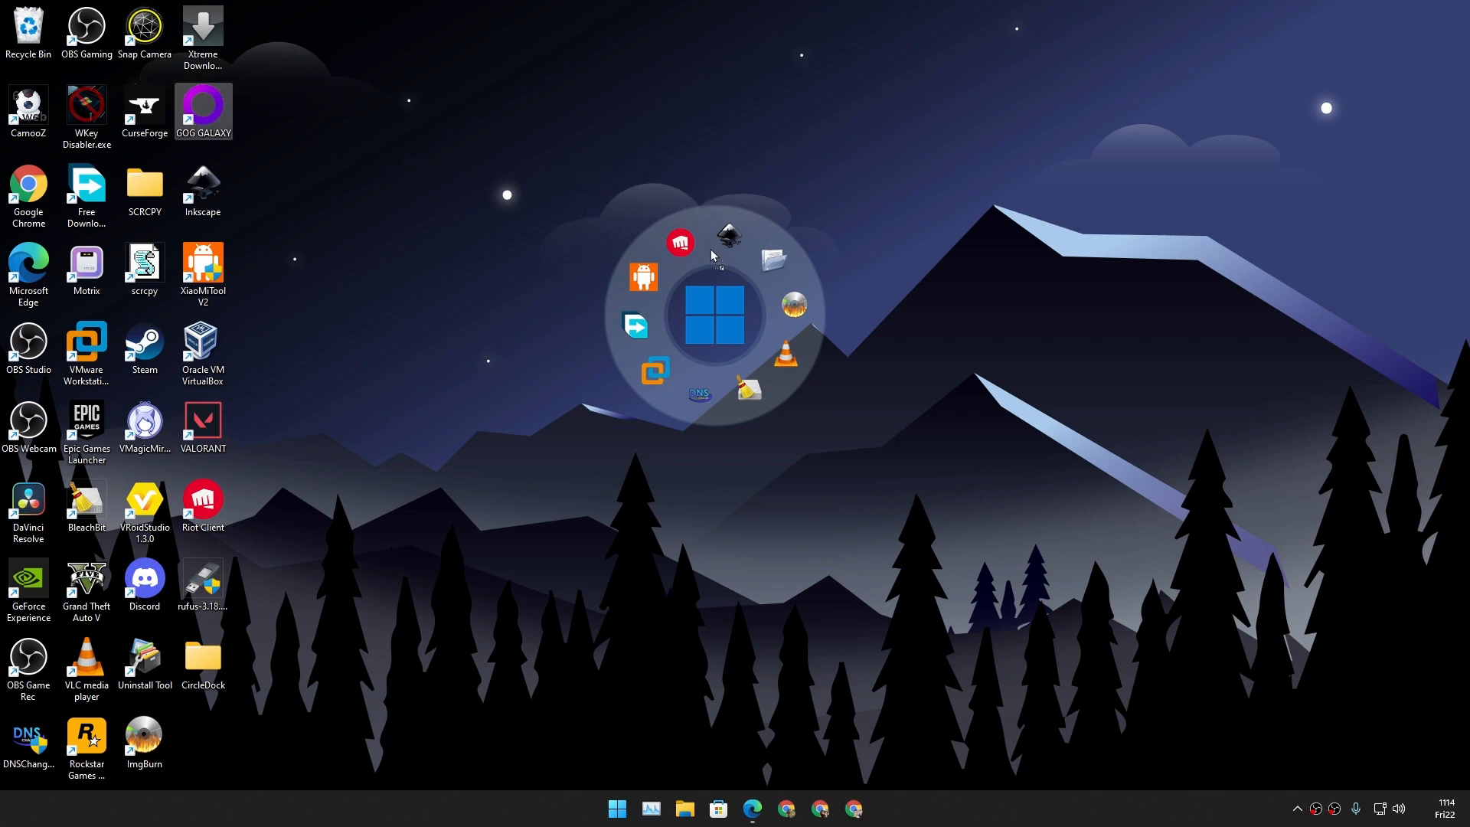
{"action": "mouse_move", "coordinate": [645, 277]}
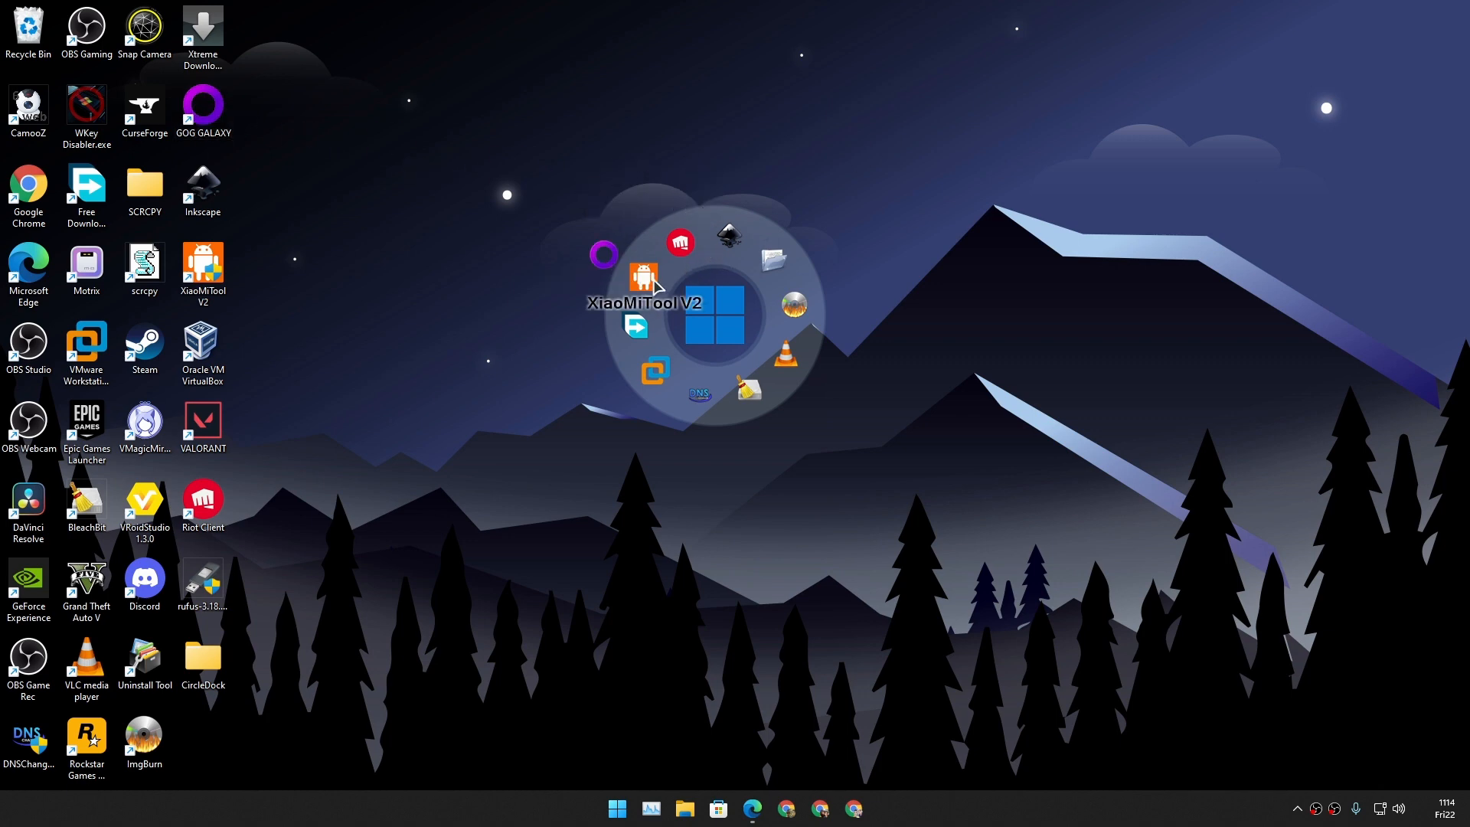
{"action": "mouse_move", "coordinate": [669, 291]}
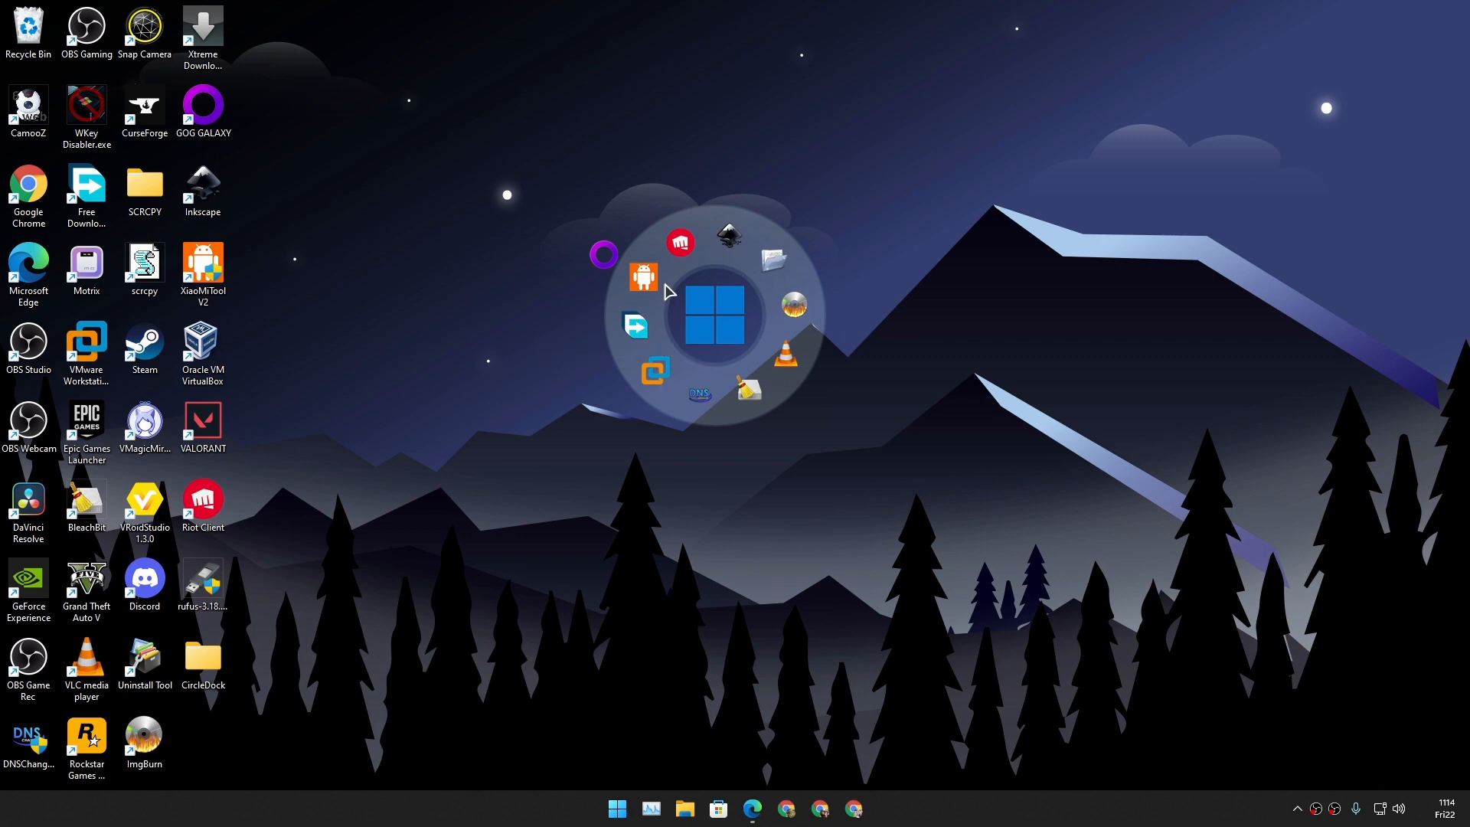
{"action": "mouse_move", "coordinate": [609, 256]}
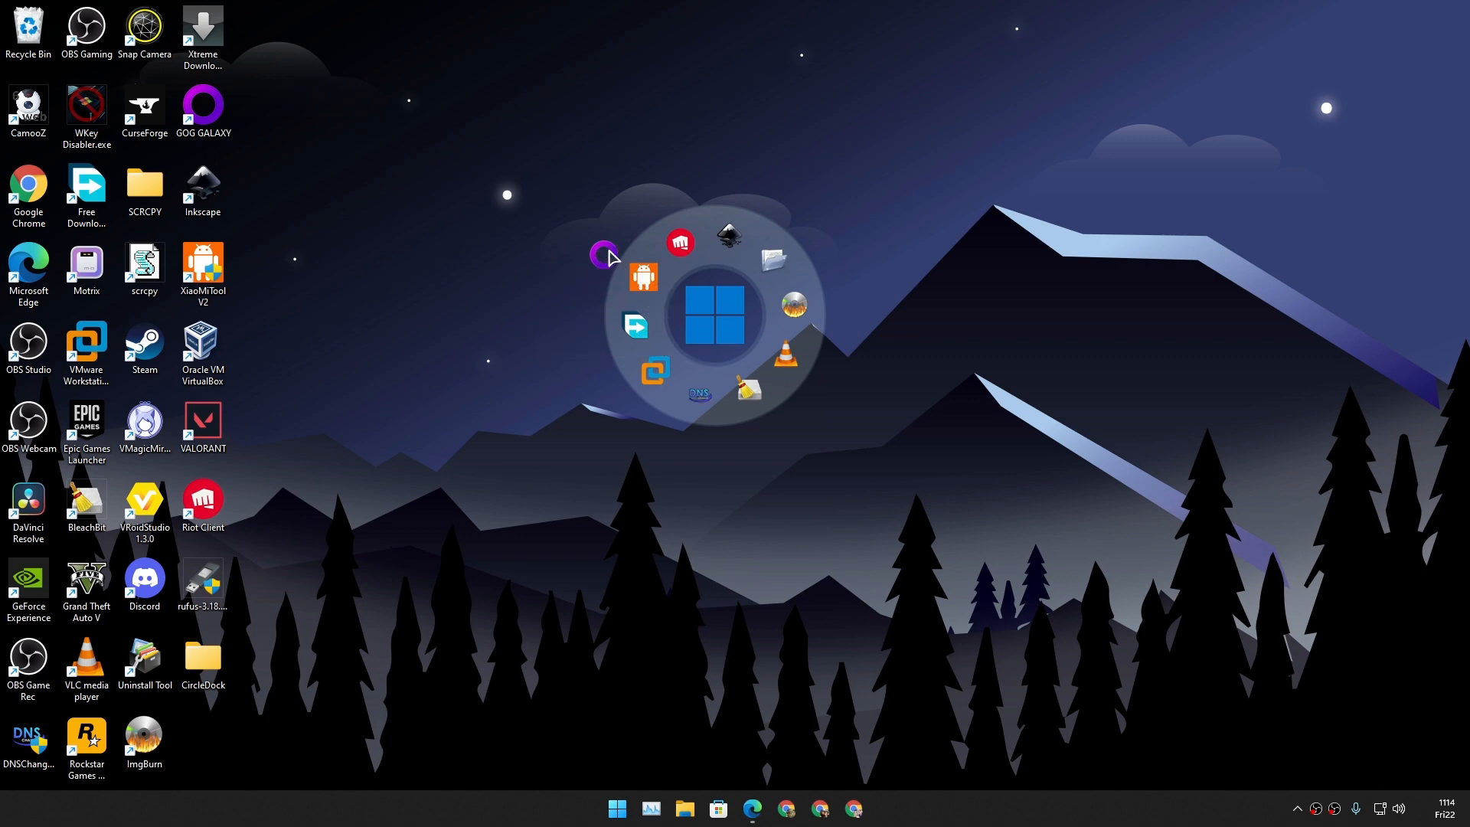
{"action": "mouse_move", "coordinate": [738, 325]}
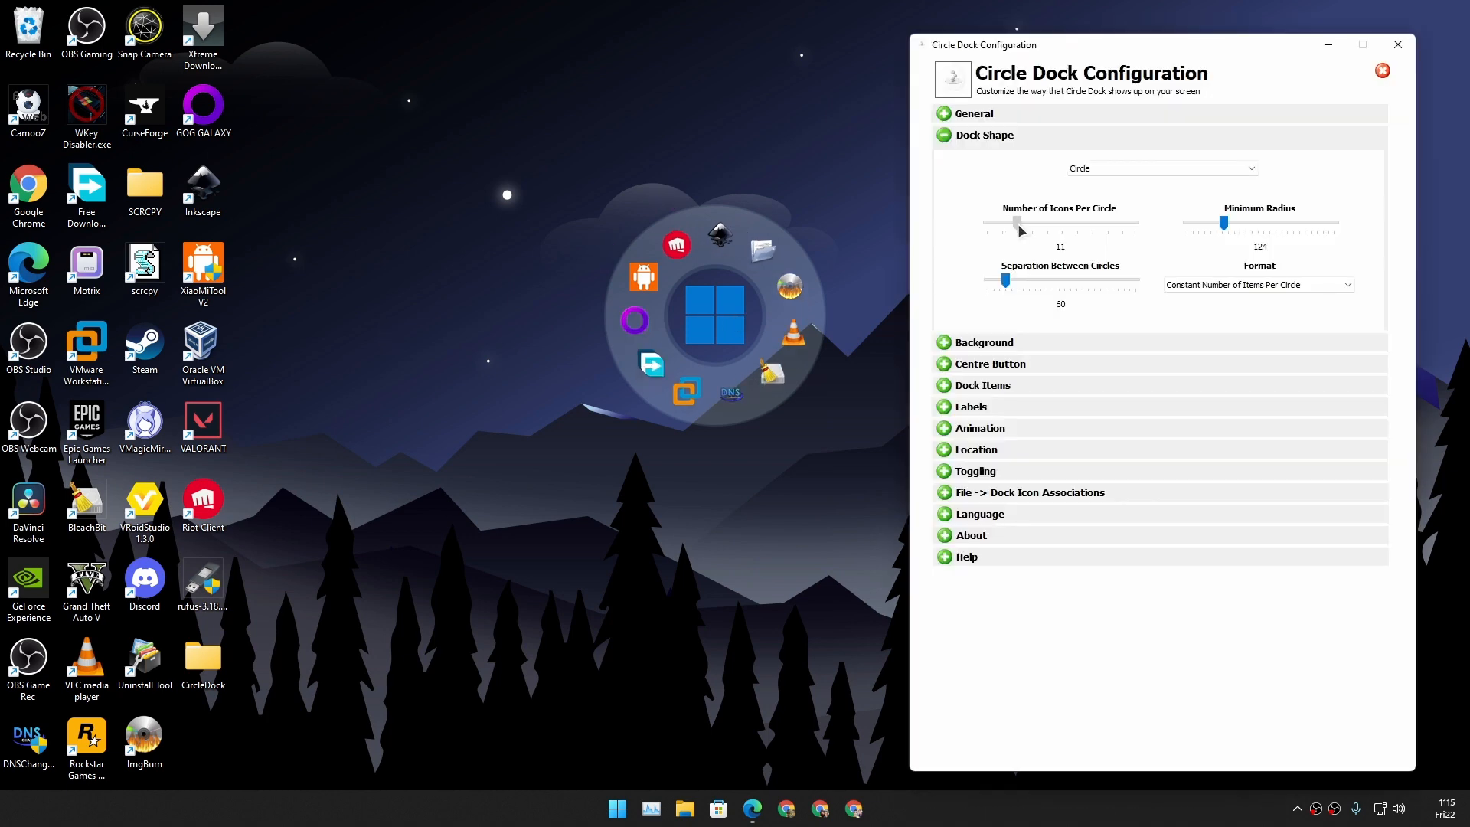
Step: Raise Number of Icons Per Circle to 50, then settle it at 10
{"action": "left_click_drag", "start_coordinate": [1019, 224], "coordinate": [1103, 223]}
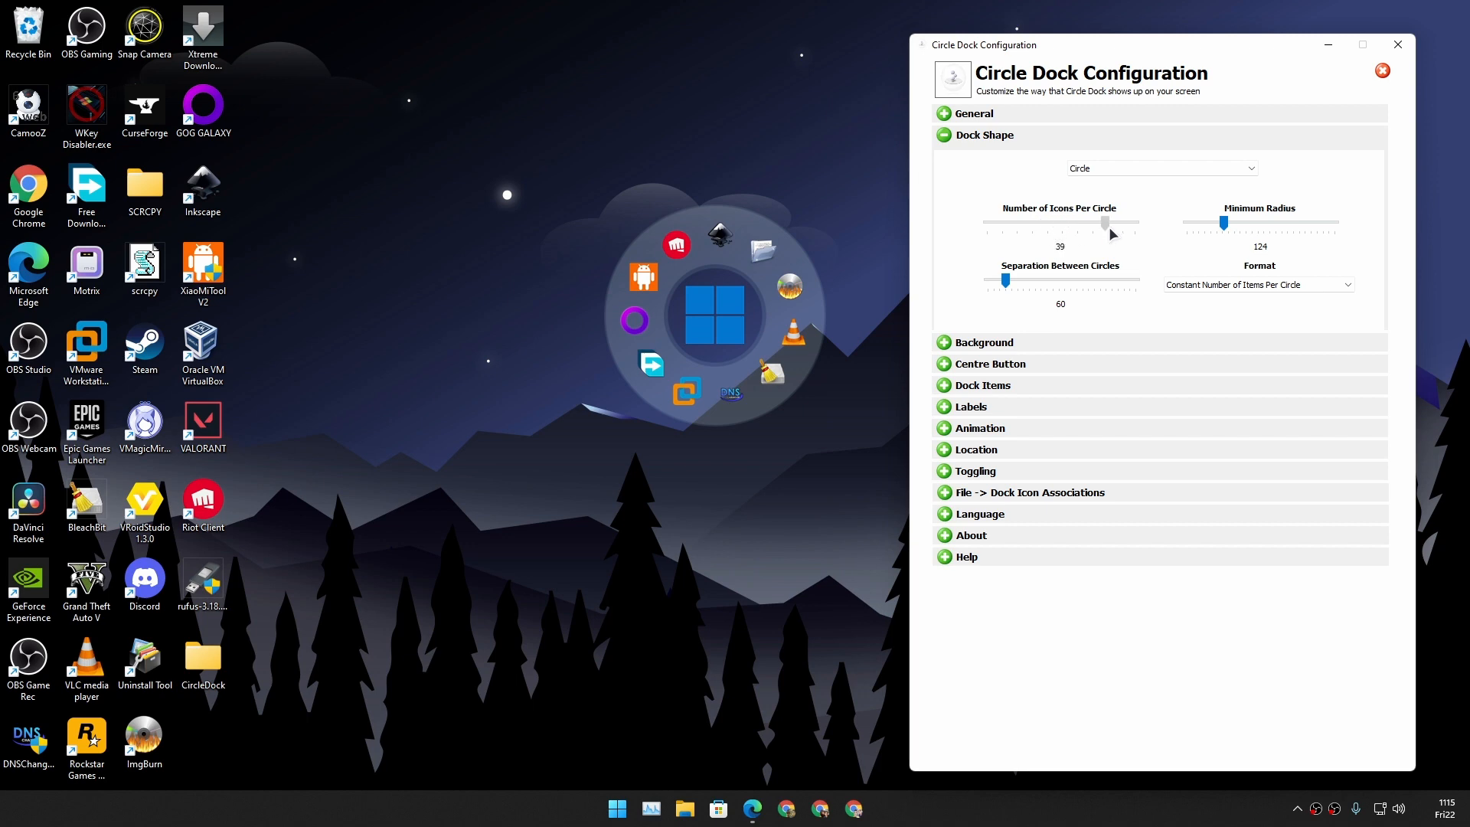
{"action": "left_click_drag", "start_coordinate": [1103, 224], "coordinate": [1134, 223]}
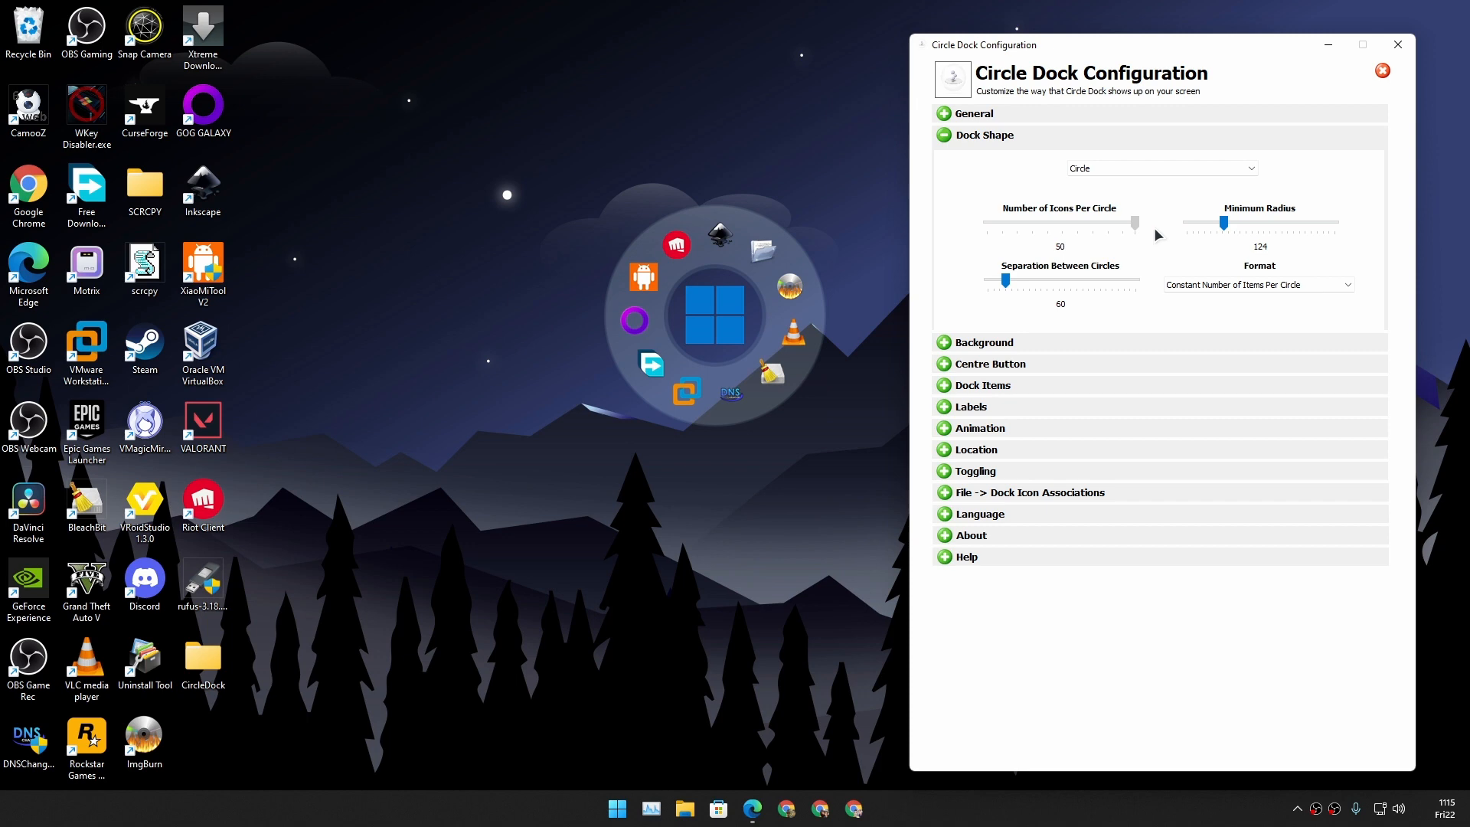
{"action": "mouse_move", "coordinate": [1148, 236]}
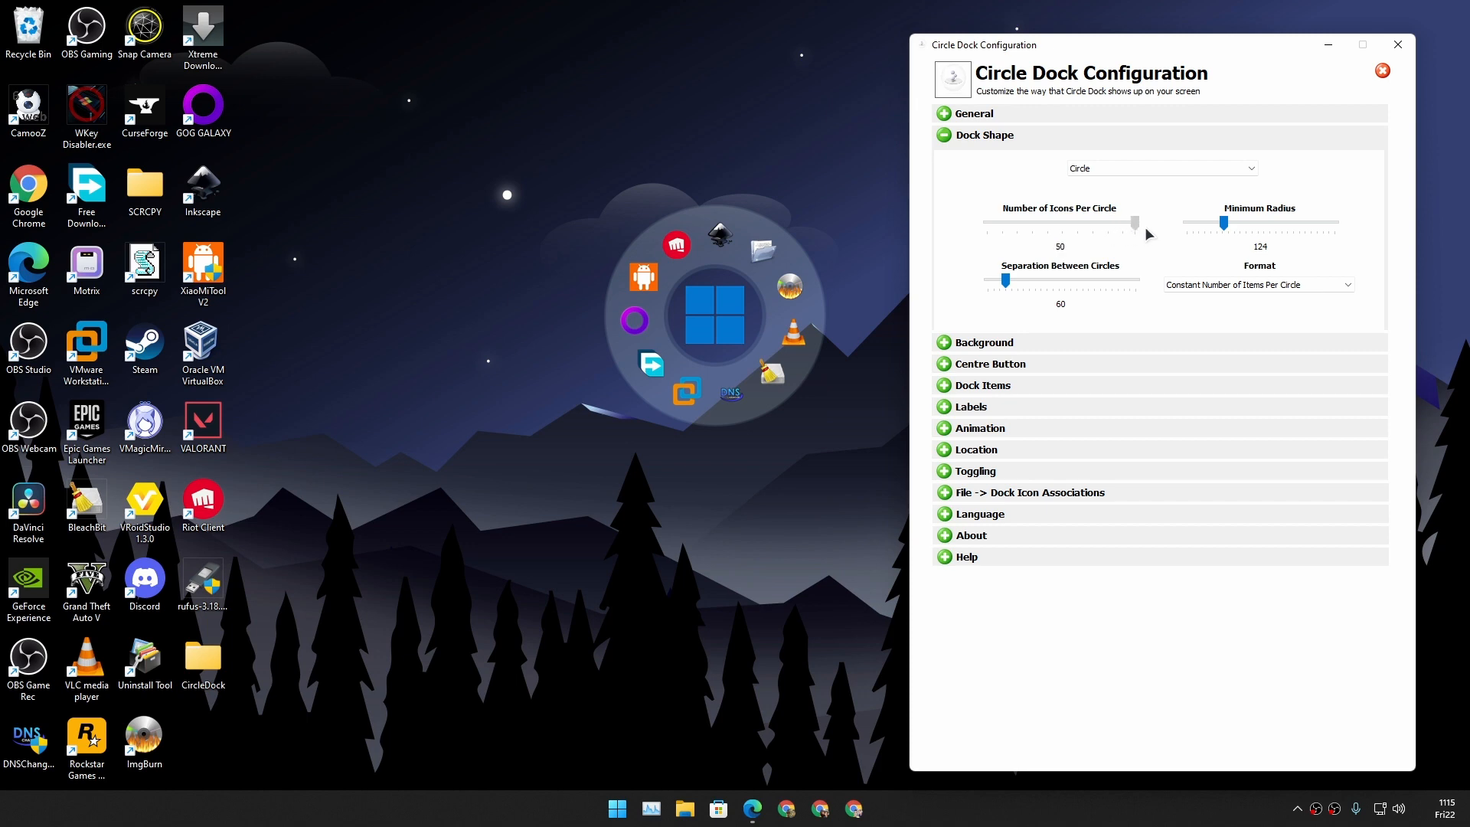
{"action": "left_click_drag", "start_coordinate": [1134, 224], "coordinate": [1020, 223]}
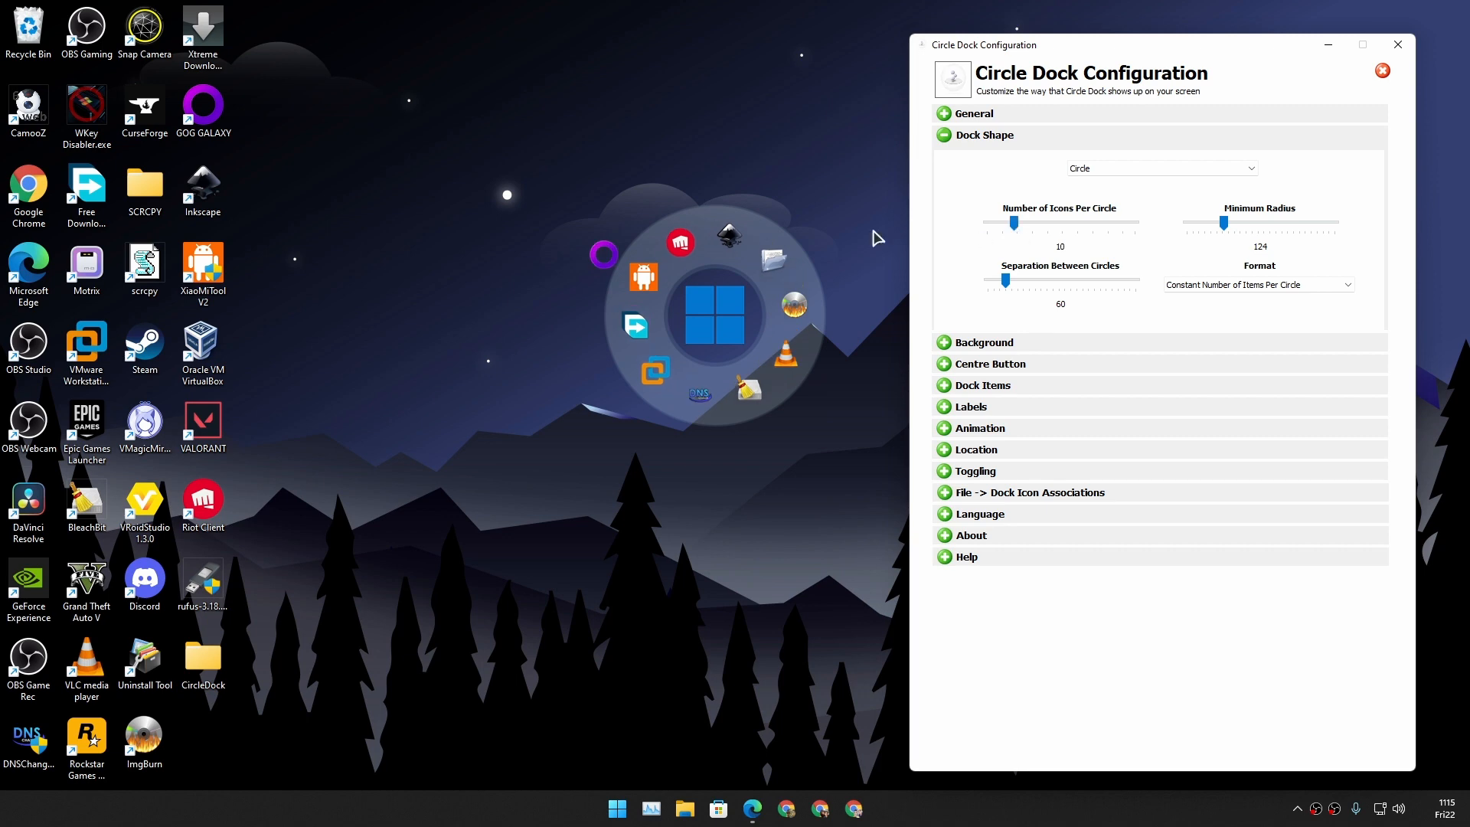
{"action": "mouse_move", "coordinate": [268, 211]}
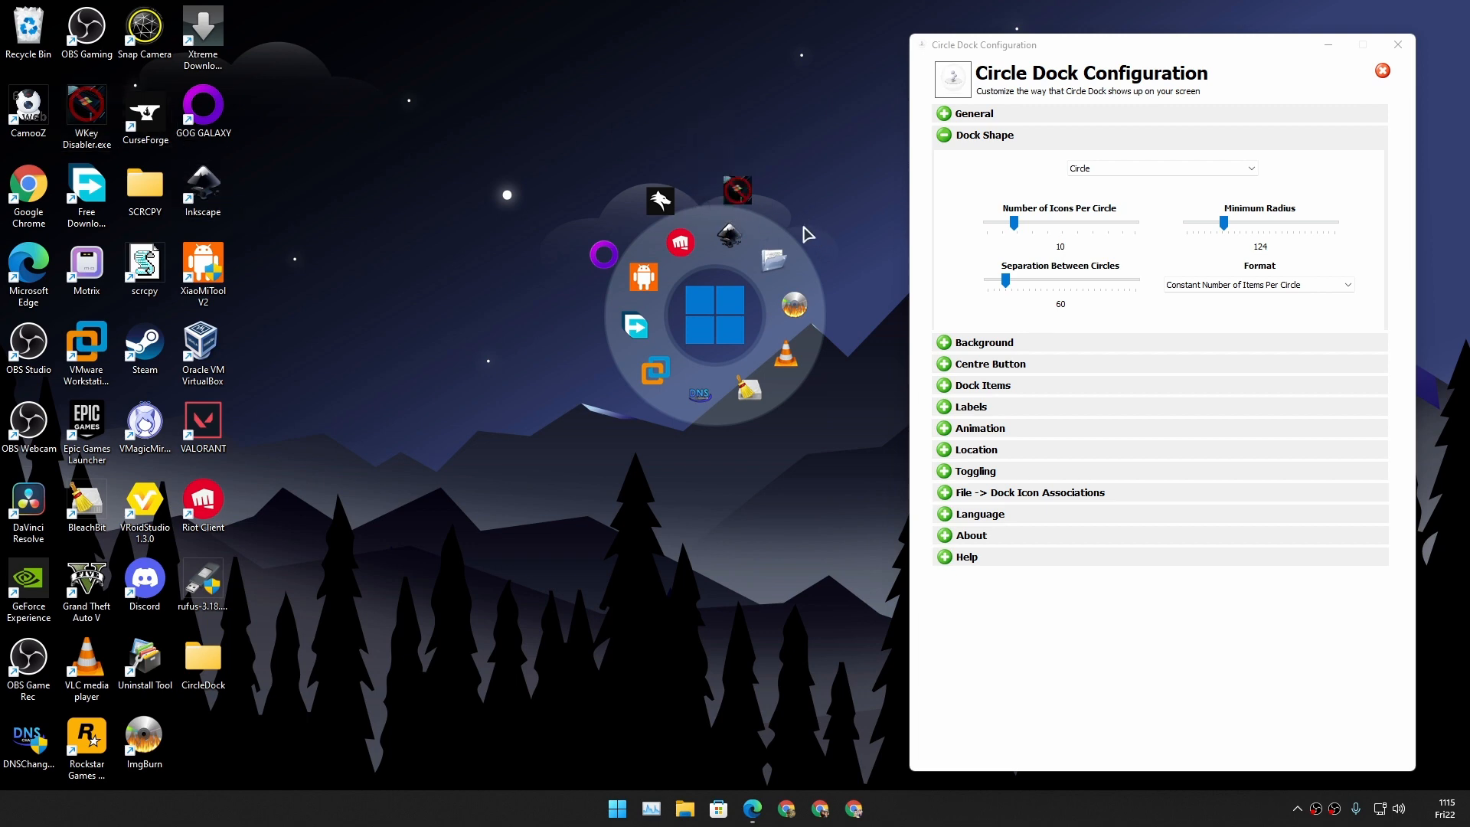
{"action": "mouse_move", "coordinate": [823, 240]}
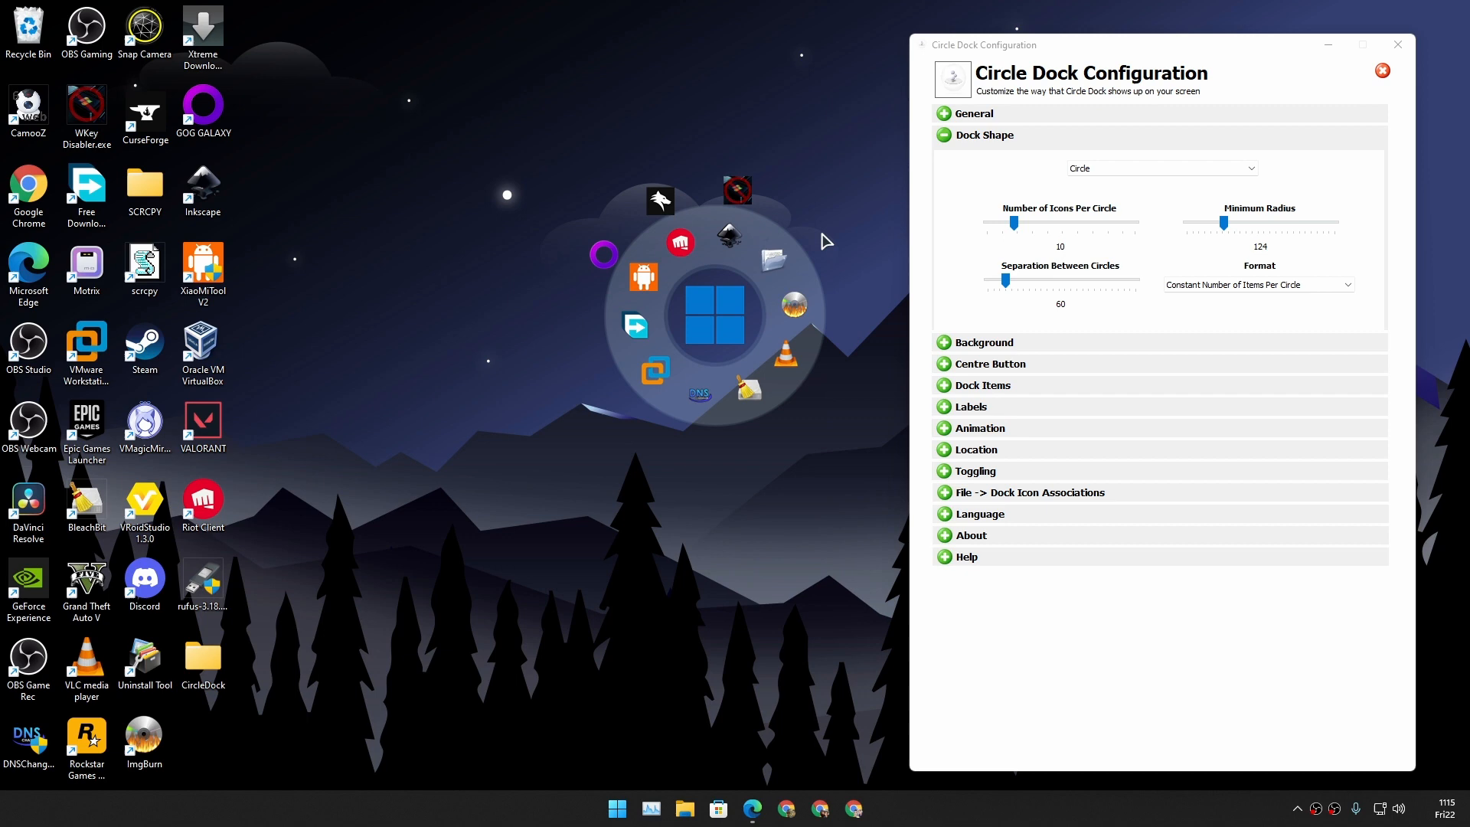
{"action": "mouse_move", "coordinate": [364, 415]}
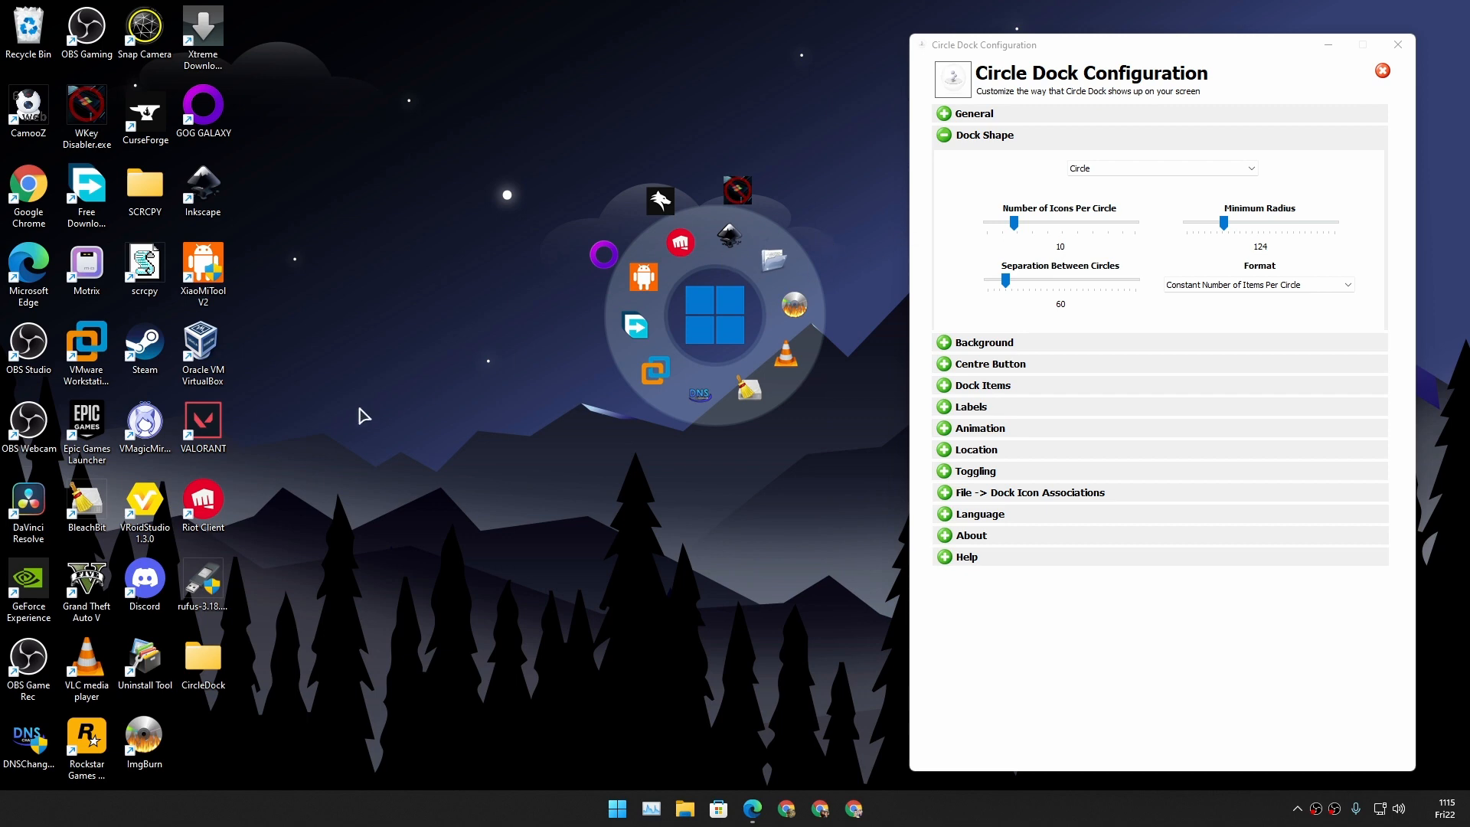
{"action": "mouse_move", "coordinate": [670, 347]}
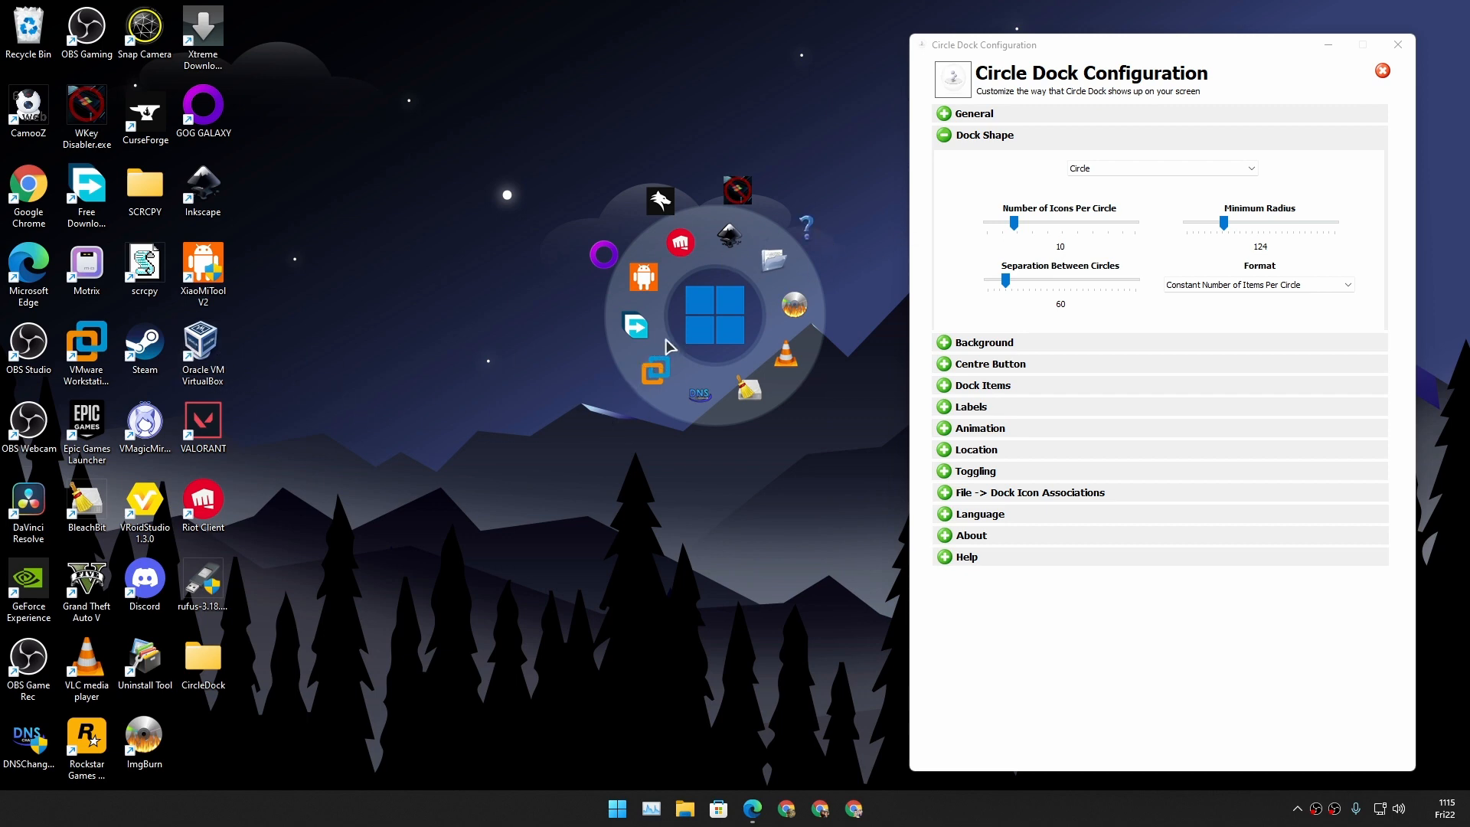
{"action": "mouse_move", "coordinate": [808, 227]}
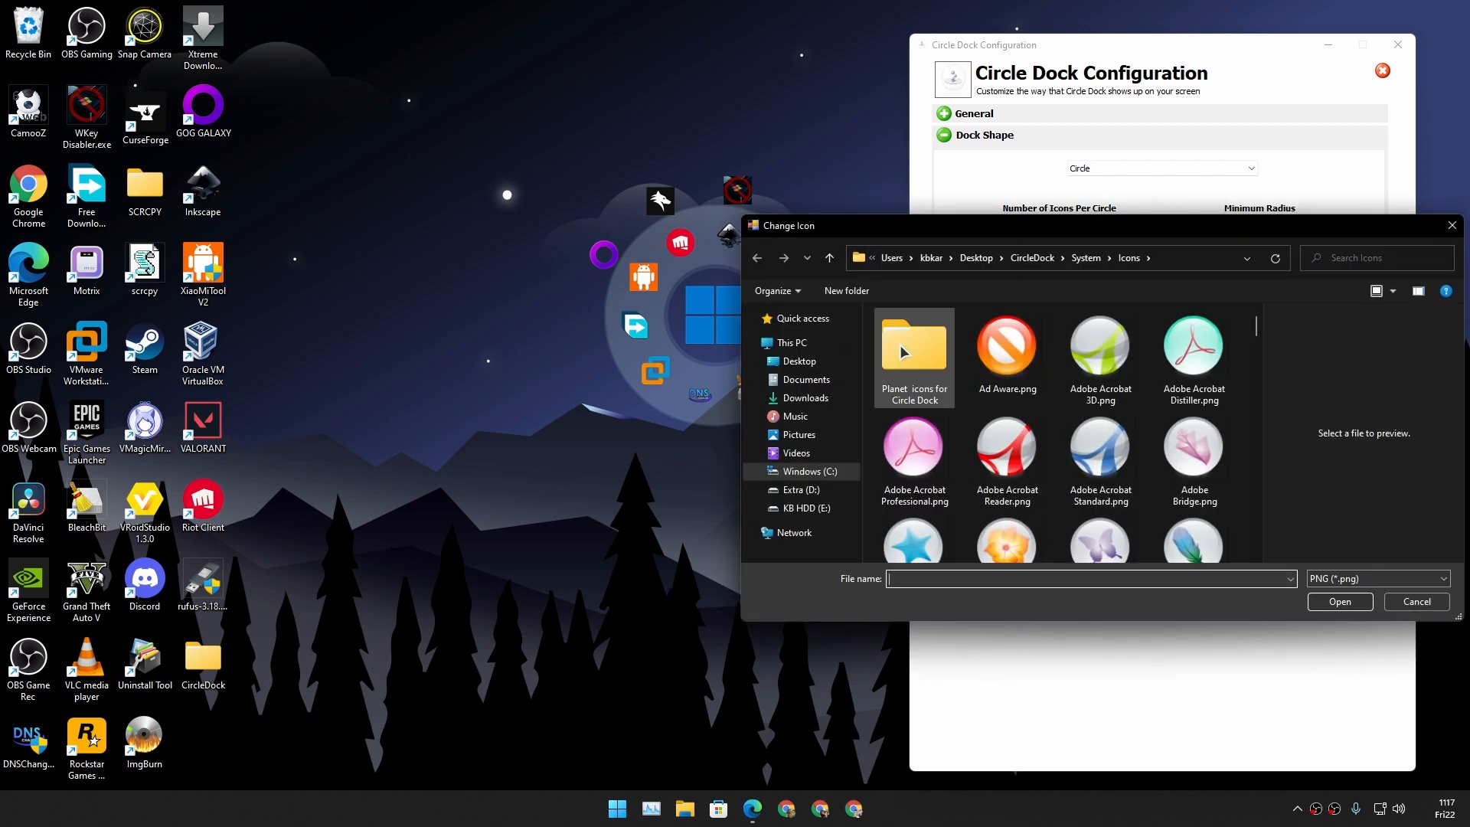
Step: Scroll the icon picker to find a picture for the VirtualBox item
{"action": "scroll", "scroll_direction": "down", "scroll_amount": 3}
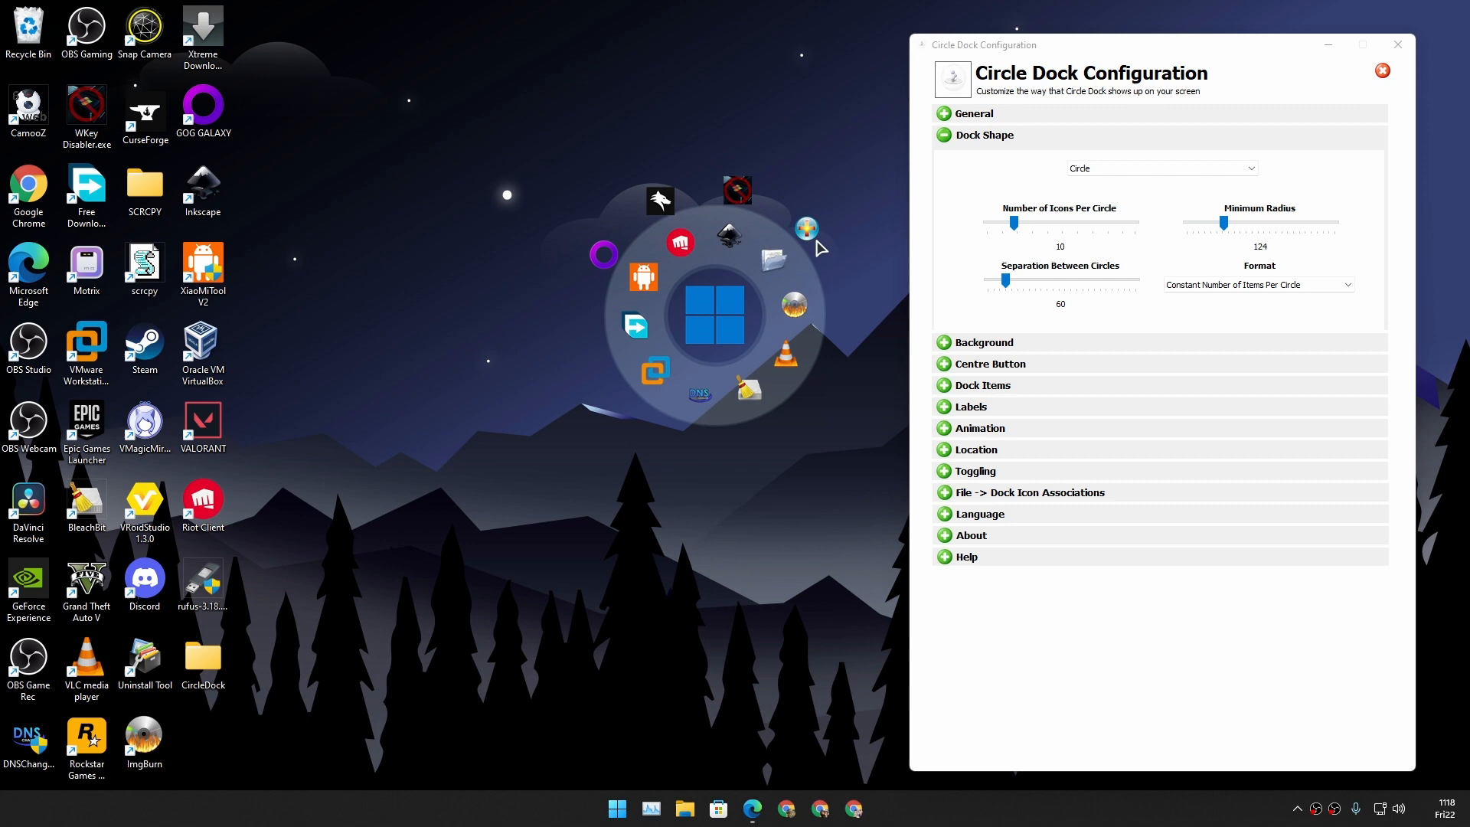
{"action": "mouse_move", "coordinate": [805, 226]}
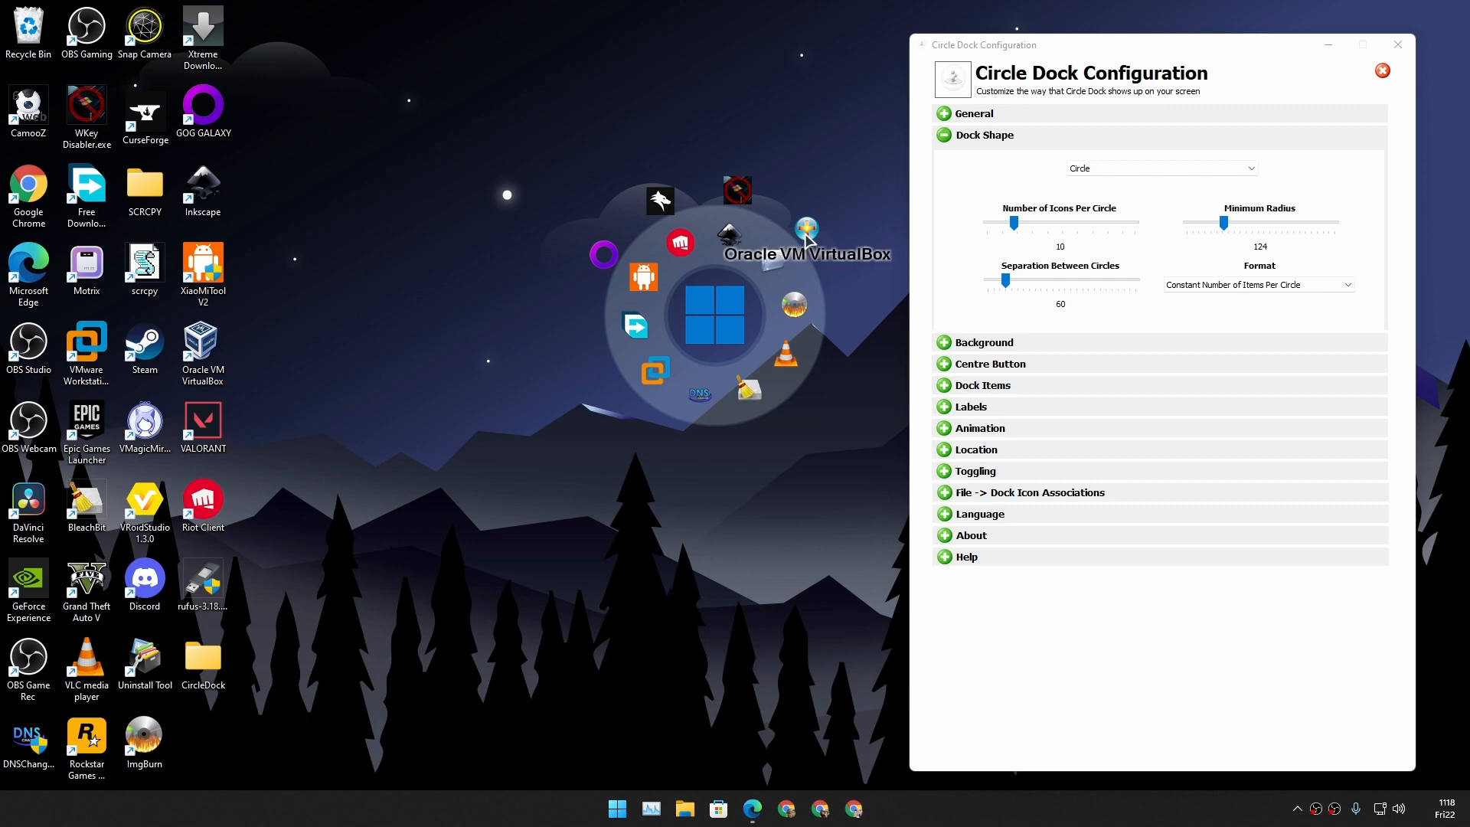
{"action": "mouse_move", "coordinate": [627, 375]}
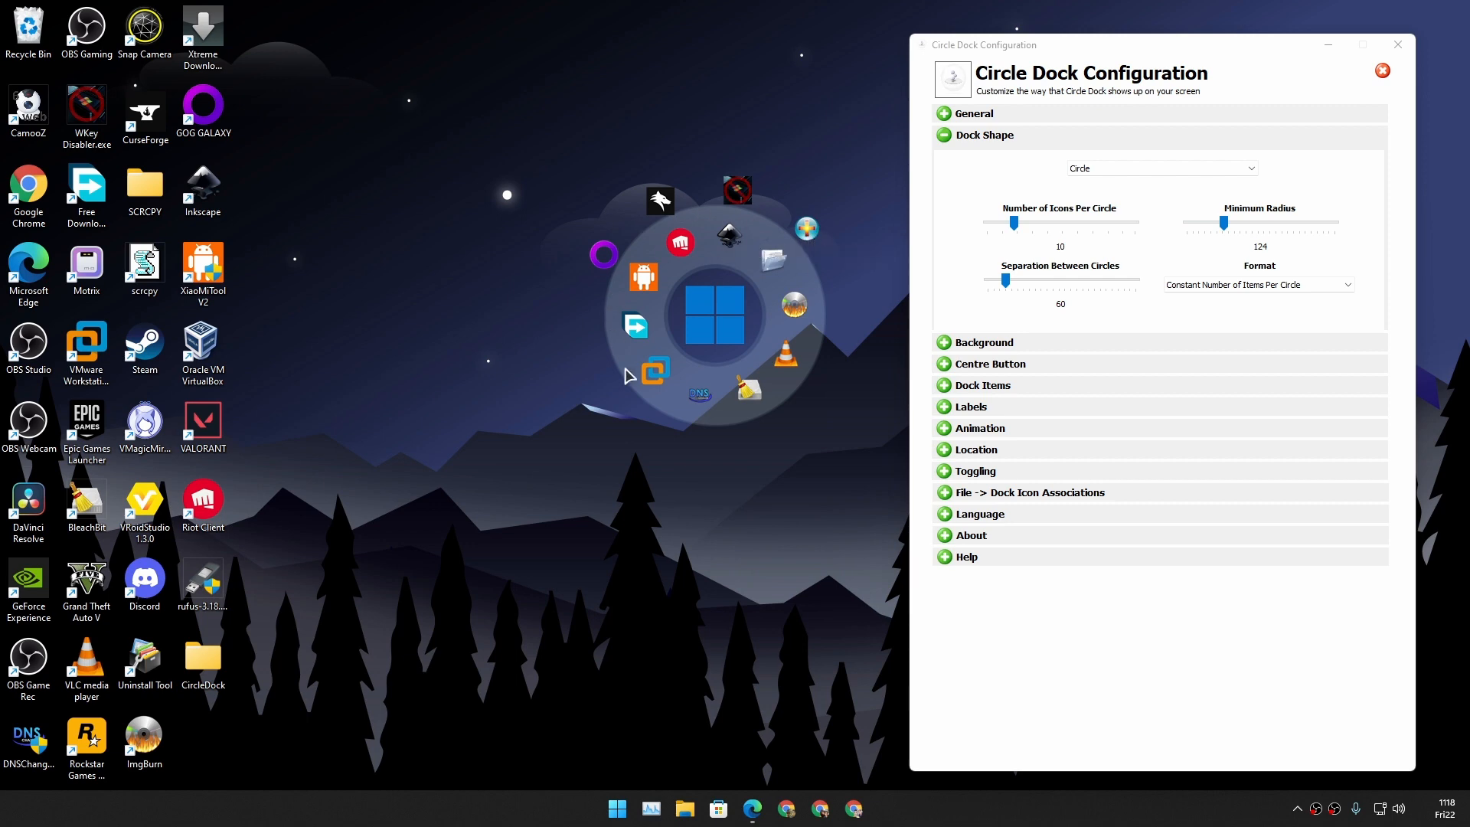
{"action": "mouse_move", "coordinate": [700, 203]}
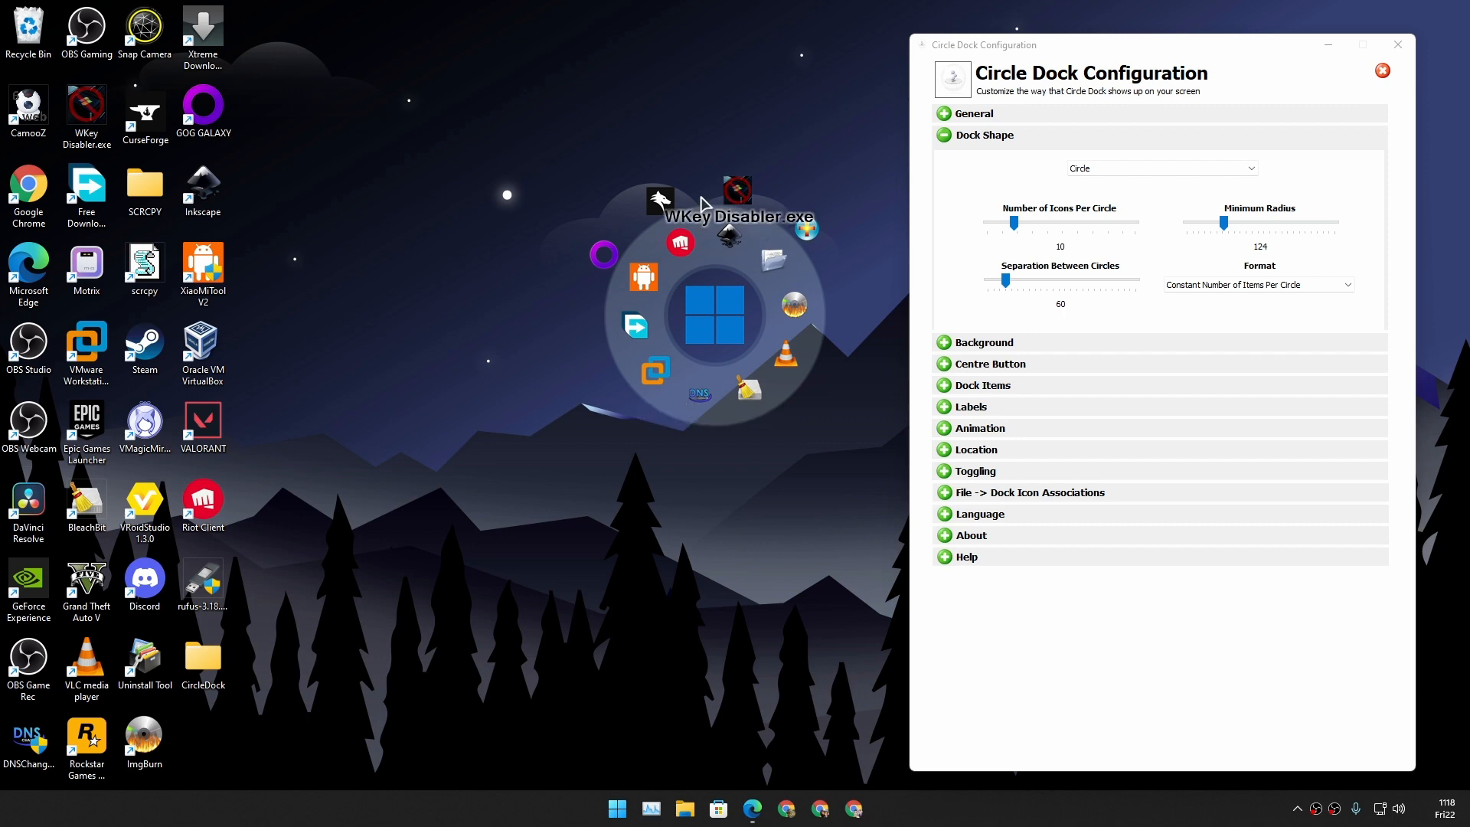
{"action": "mouse_move", "coordinate": [826, 270]}
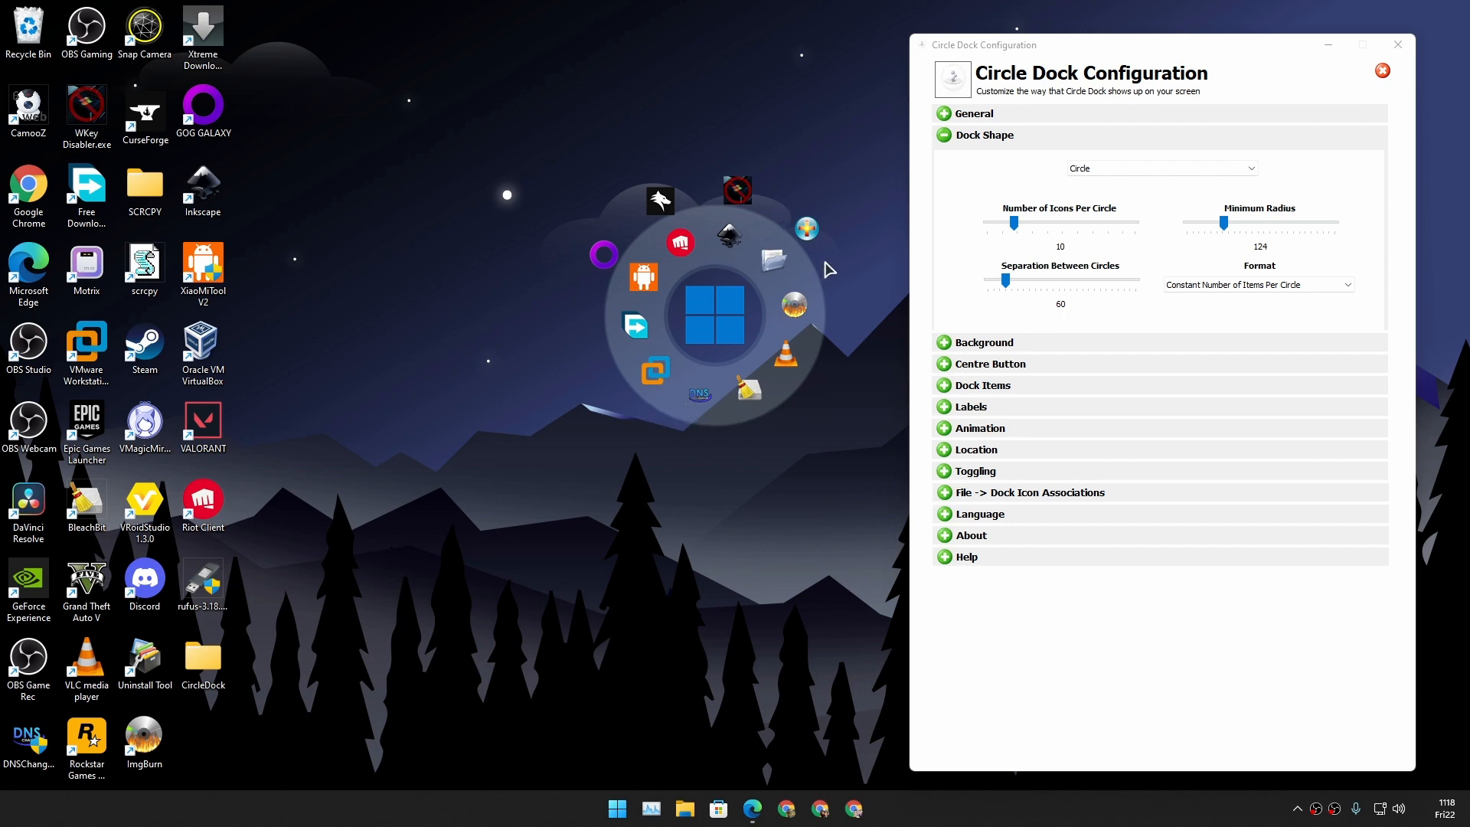
{"action": "right_click", "coordinate": [837, 300]}
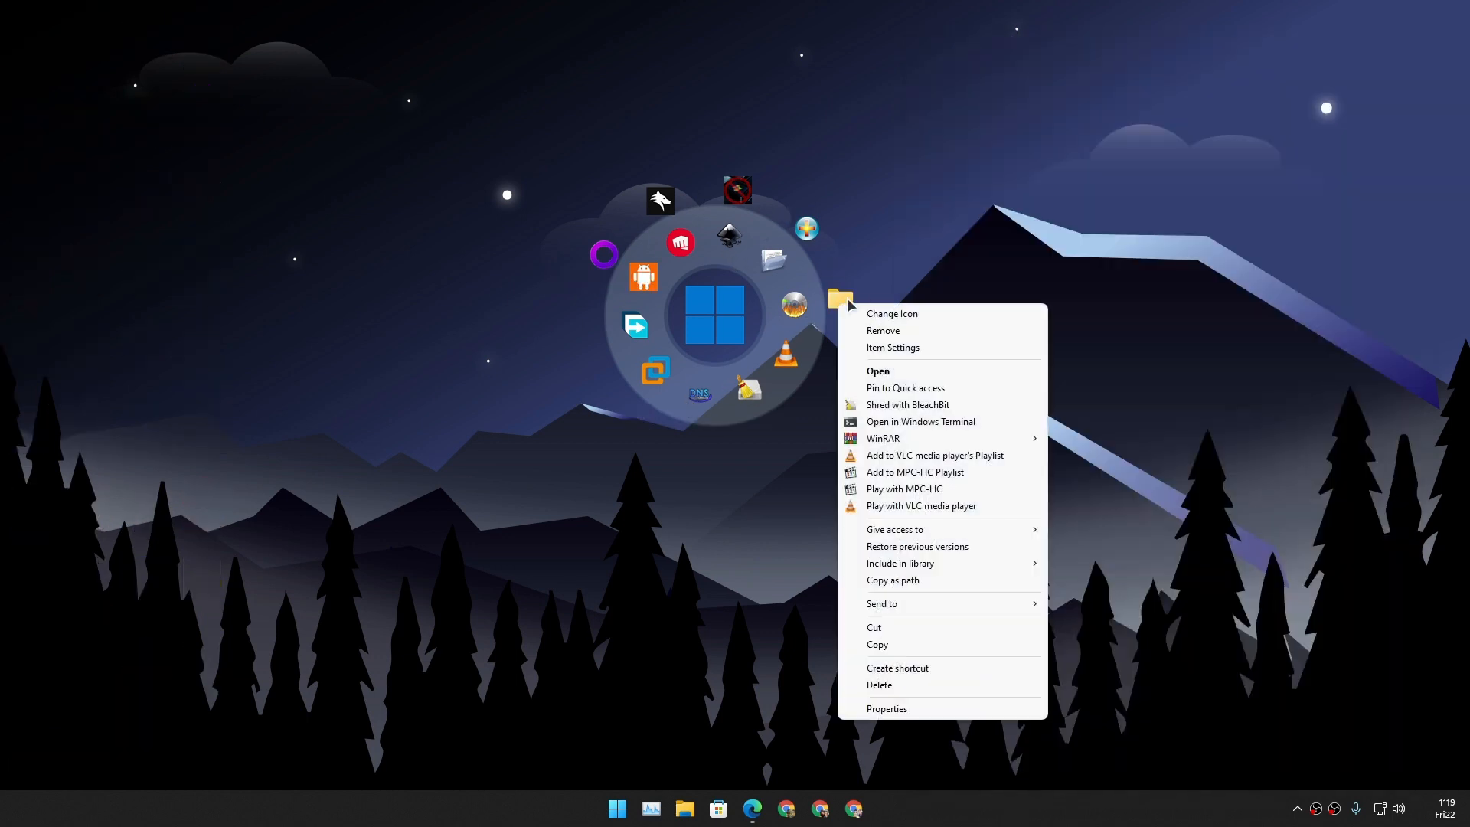
{"action": "left_click", "coordinate": [882, 331]}
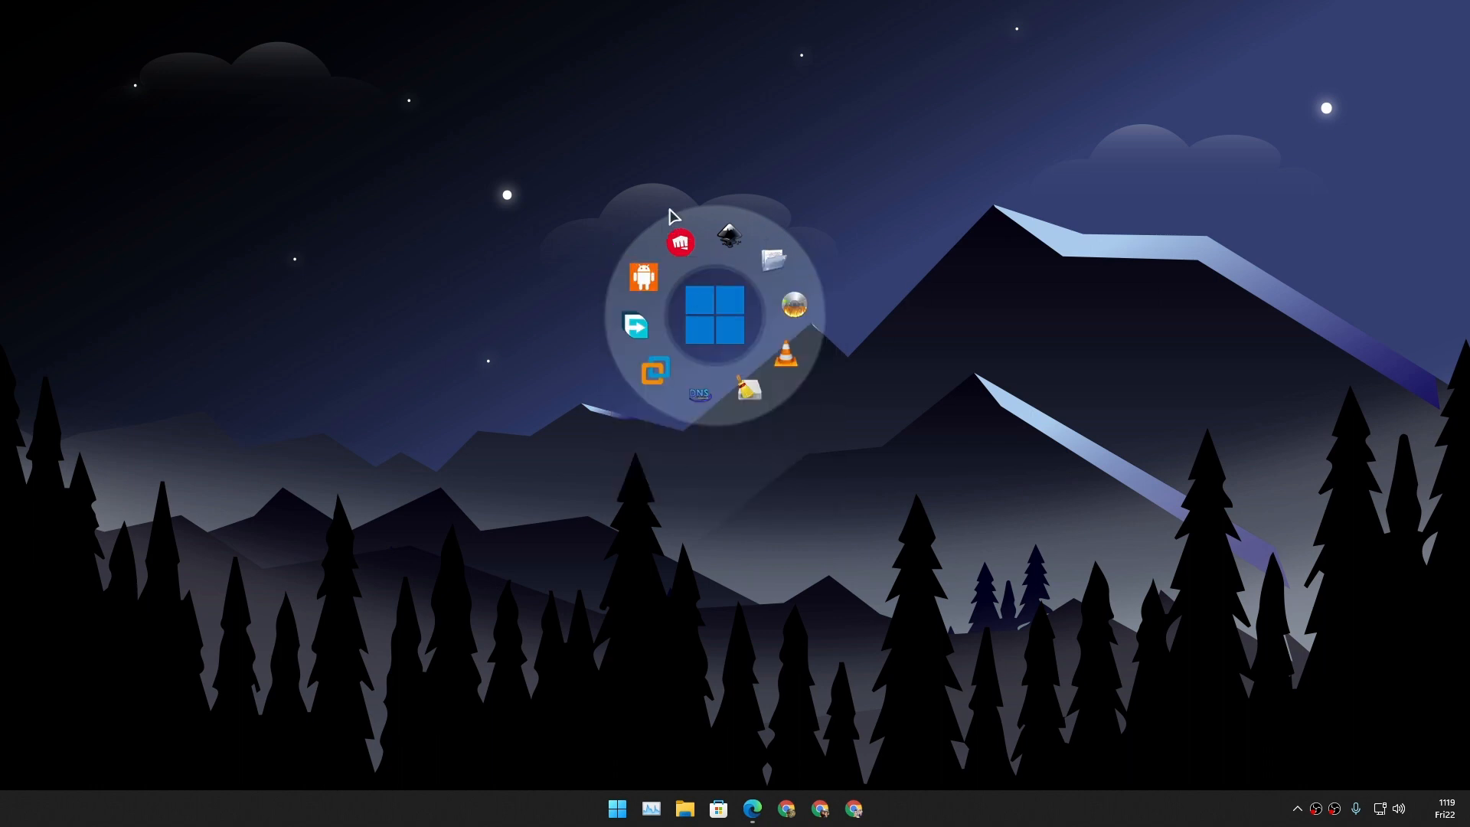
{"action": "mouse_move", "coordinate": [729, 325]}
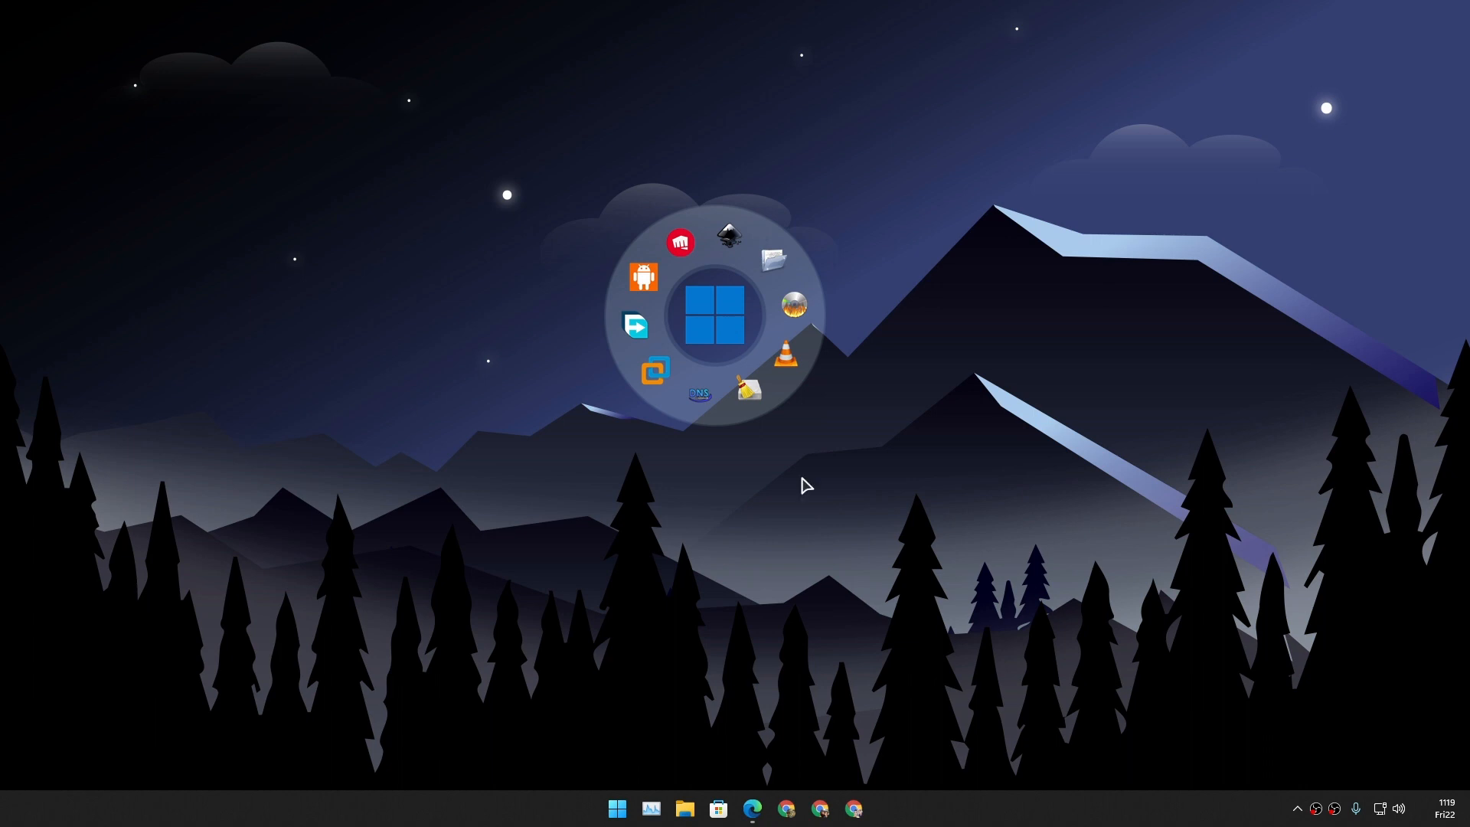
Step: Open Settings from the dock's right-click menu and collapse the About section
{"action": "right_click", "coordinate": [715, 314]}
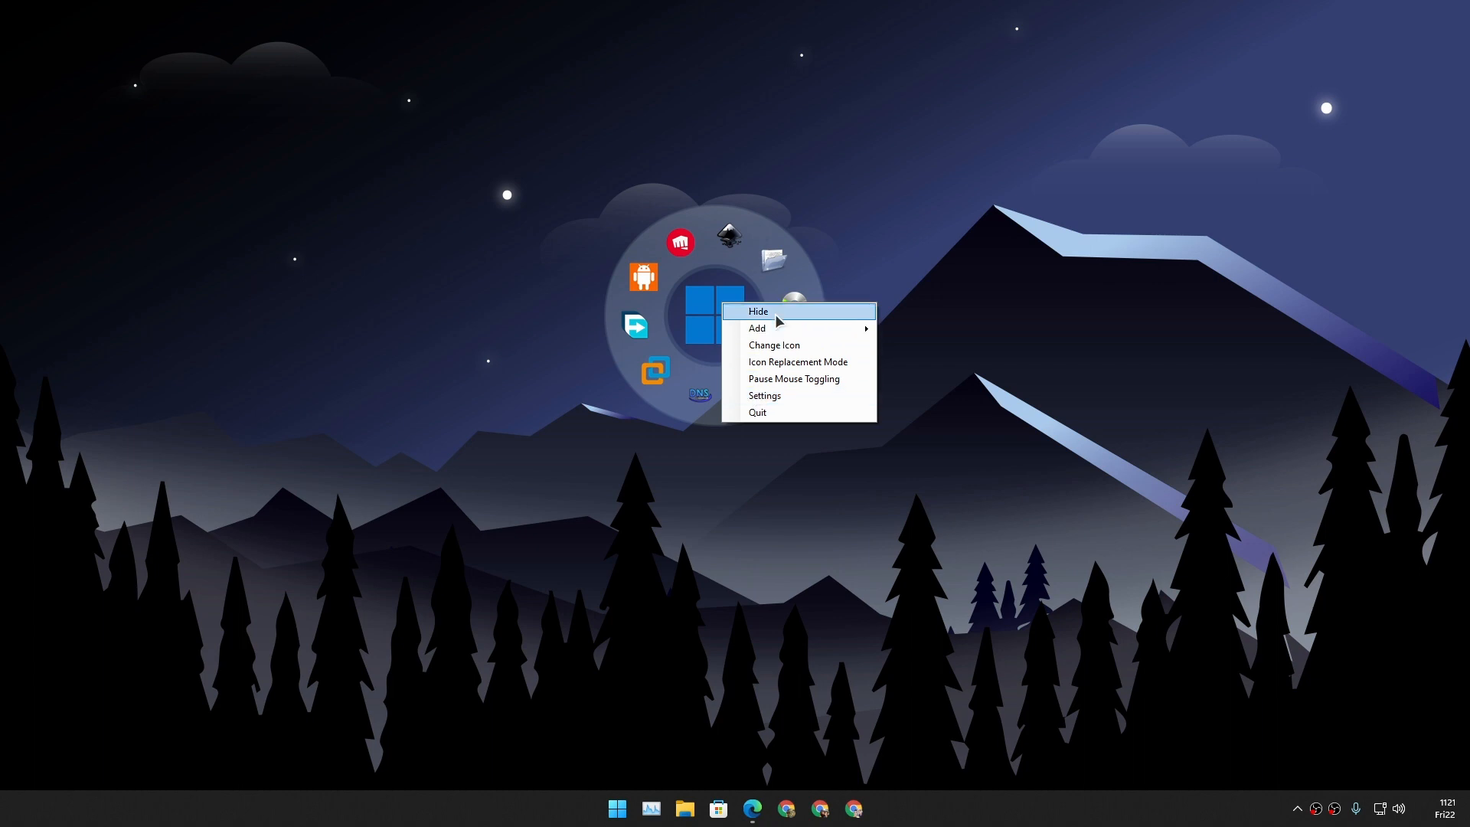
{"action": "mouse_move", "coordinate": [766, 395]}
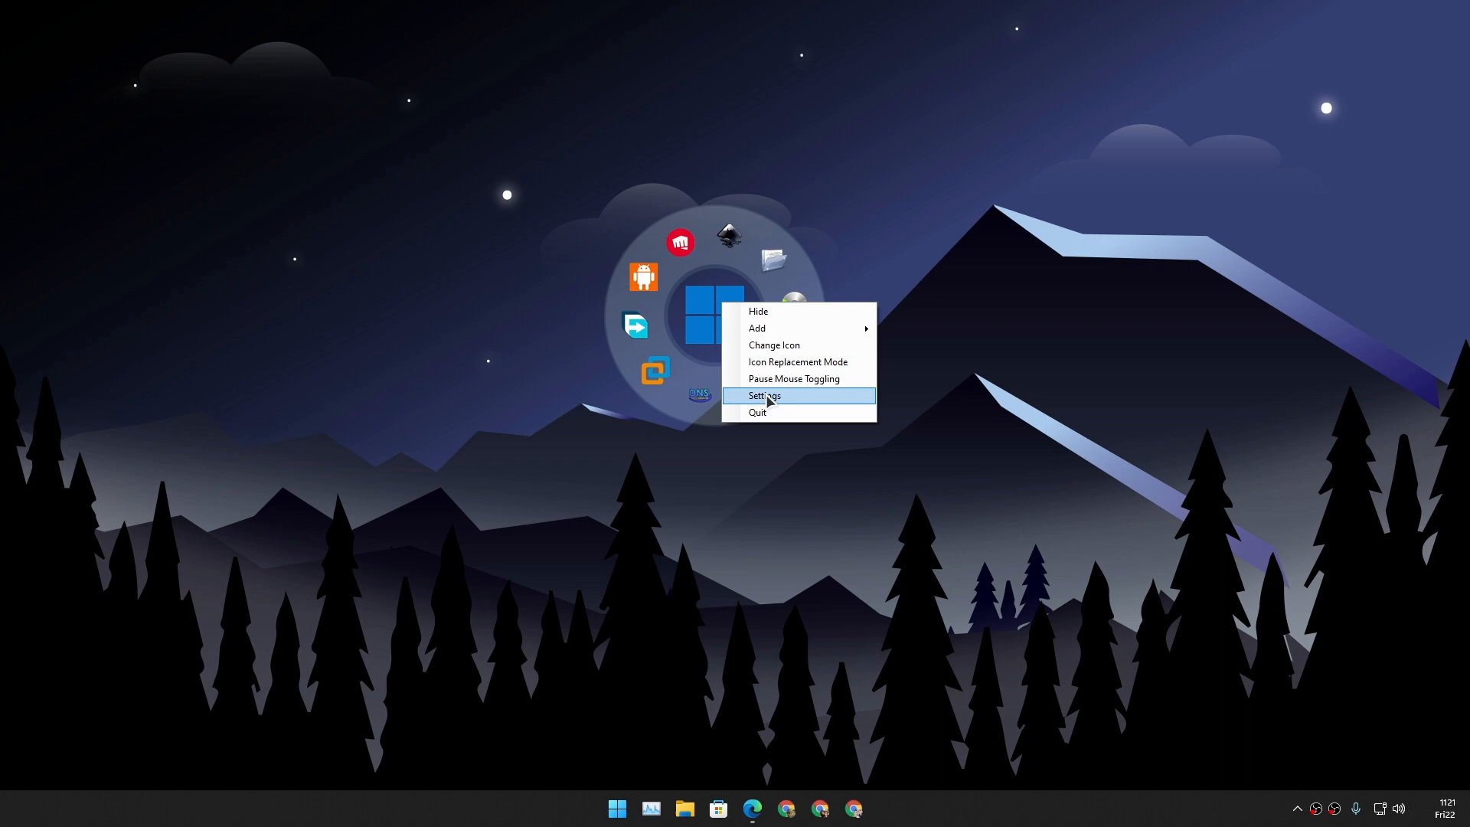
{"action": "left_click", "coordinate": [764, 395]}
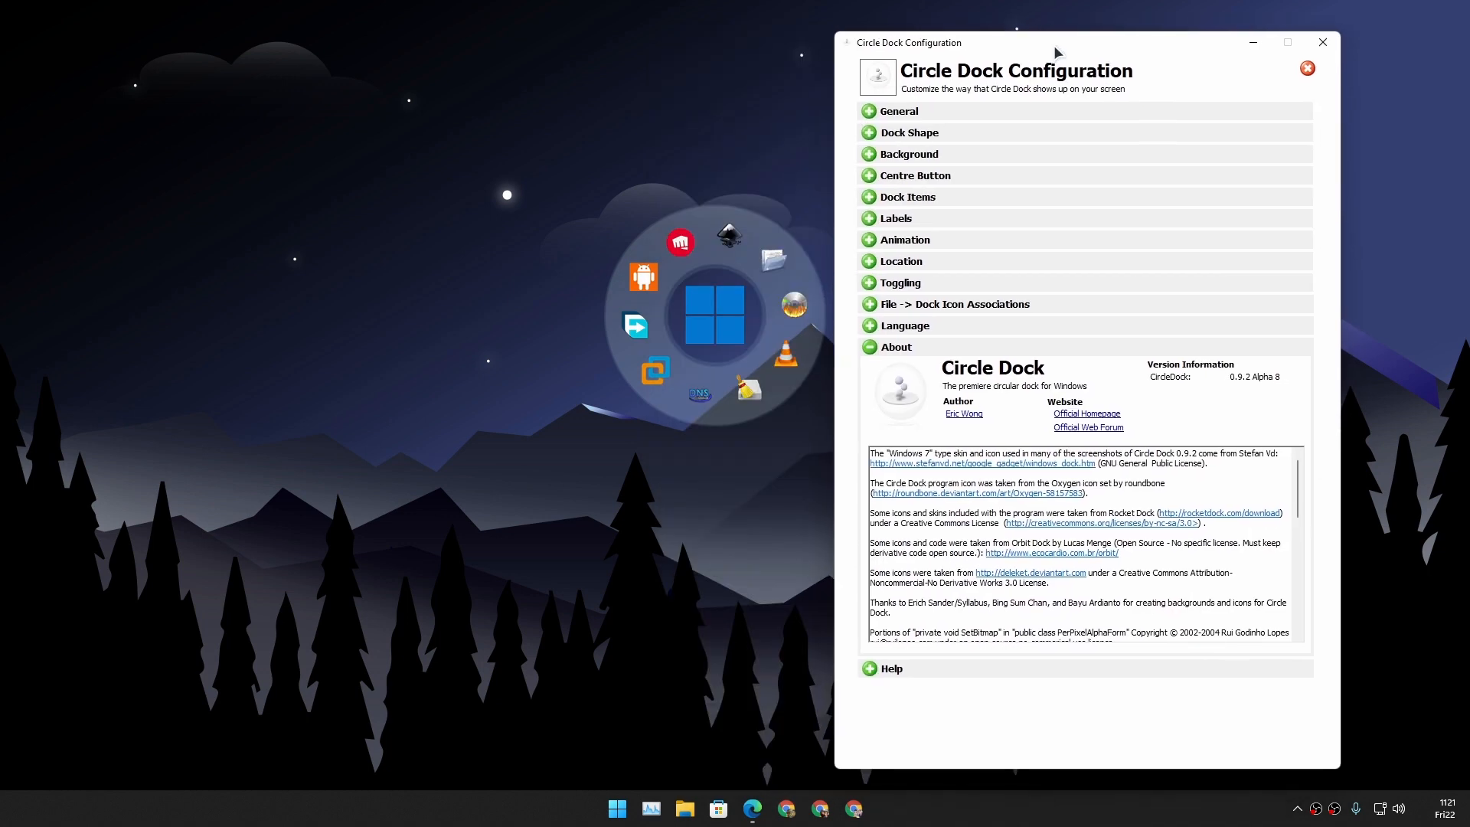
{"action": "left_click", "coordinate": [894, 346]}
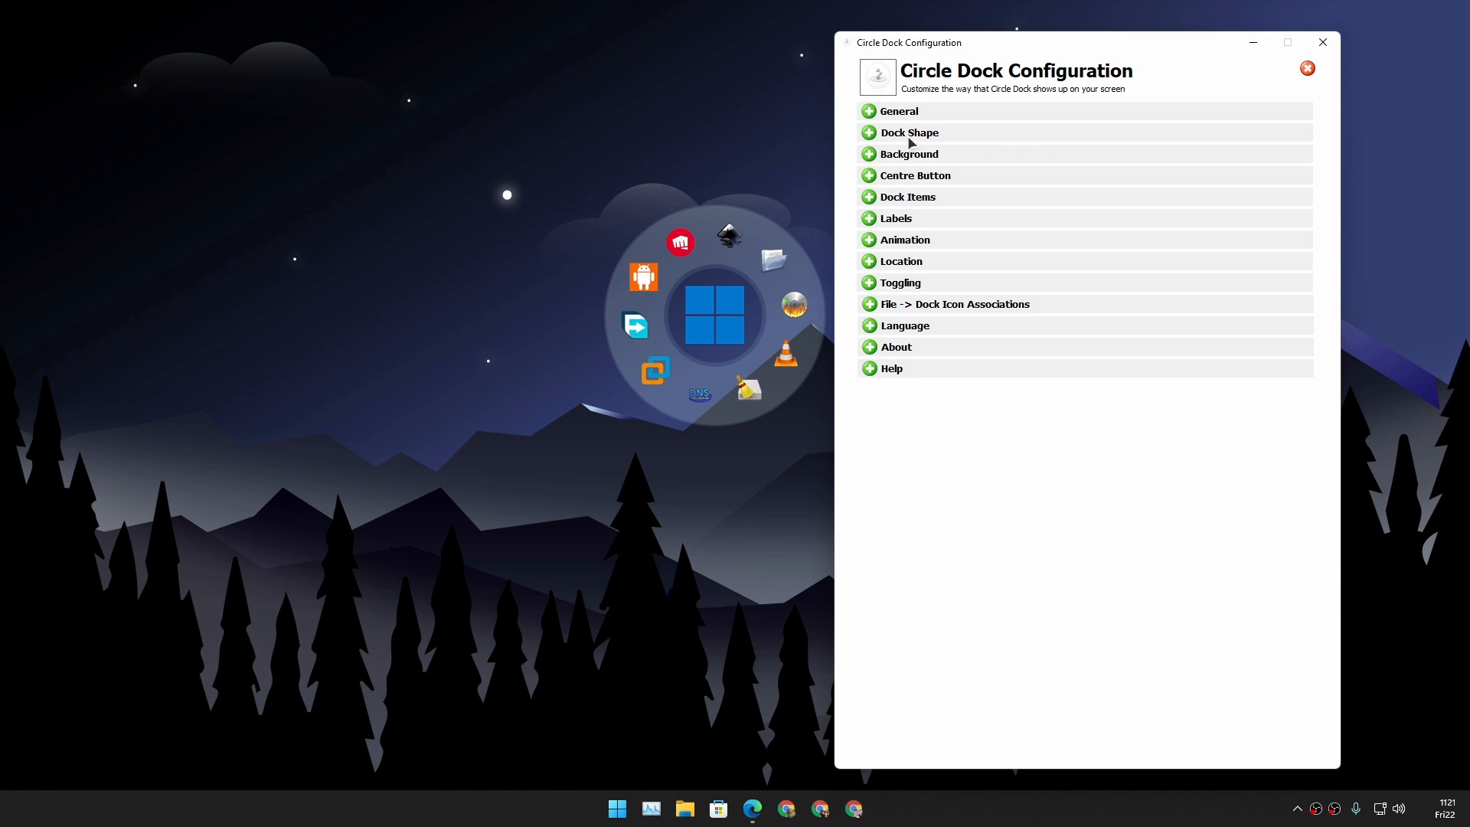
{"action": "mouse_move", "coordinate": [891, 214]}
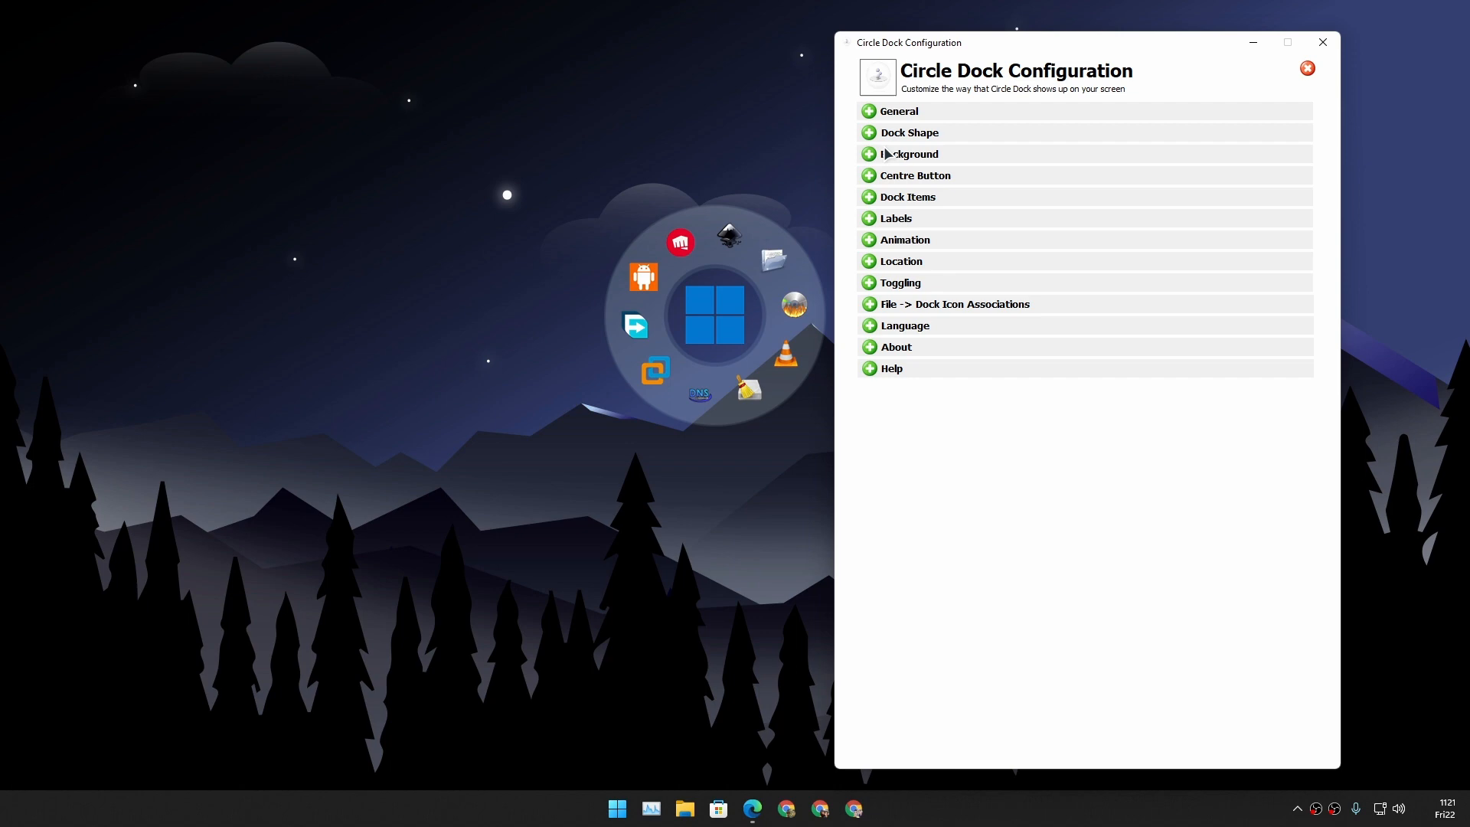
{"action": "mouse_move", "coordinate": [886, 150]}
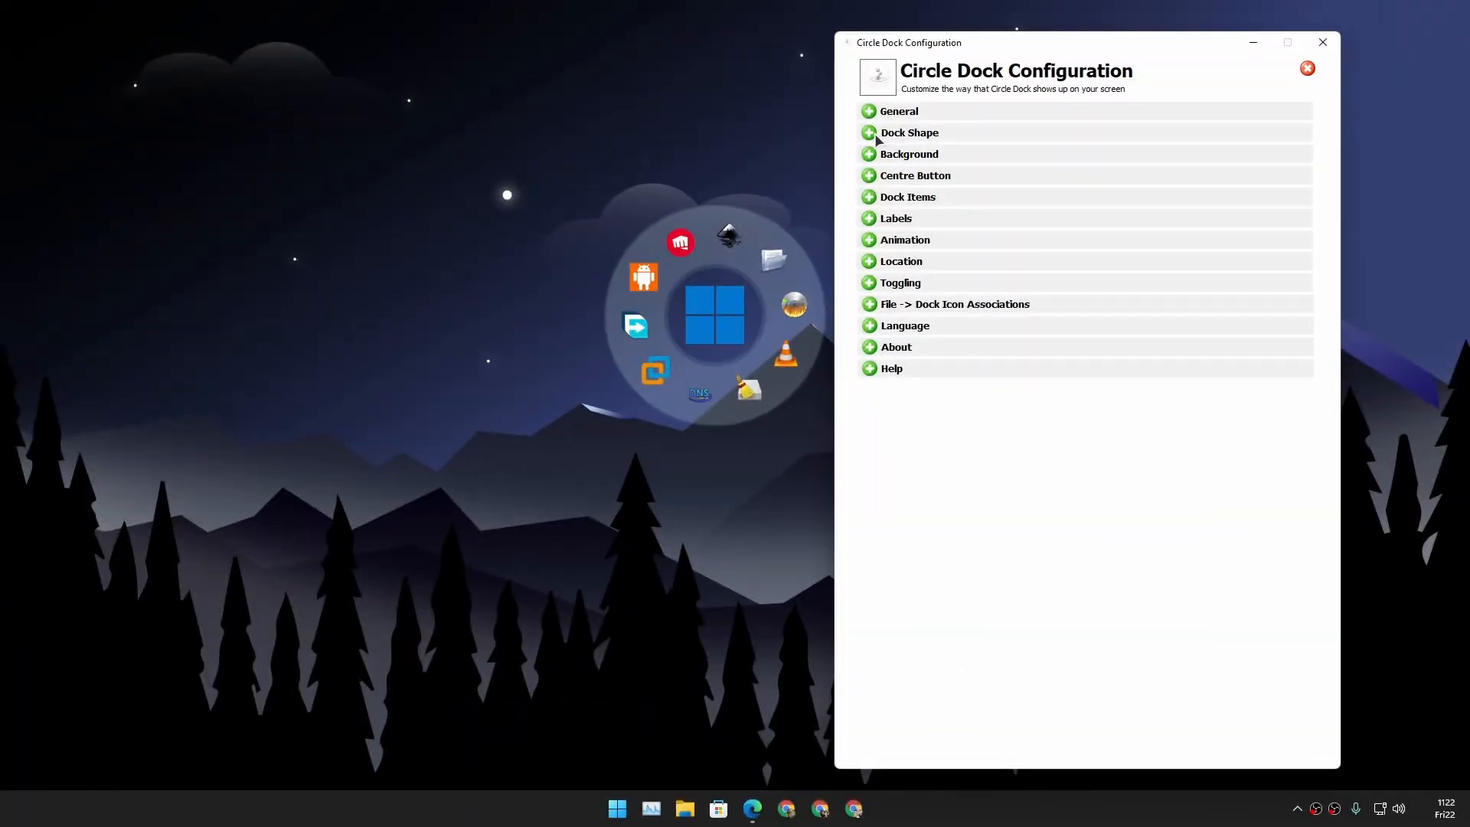
Step: Expand Dock Shape, try icons per circle at 1 and a few, then set it to 50
{"action": "left_click", "coordinate": [908, 131]}
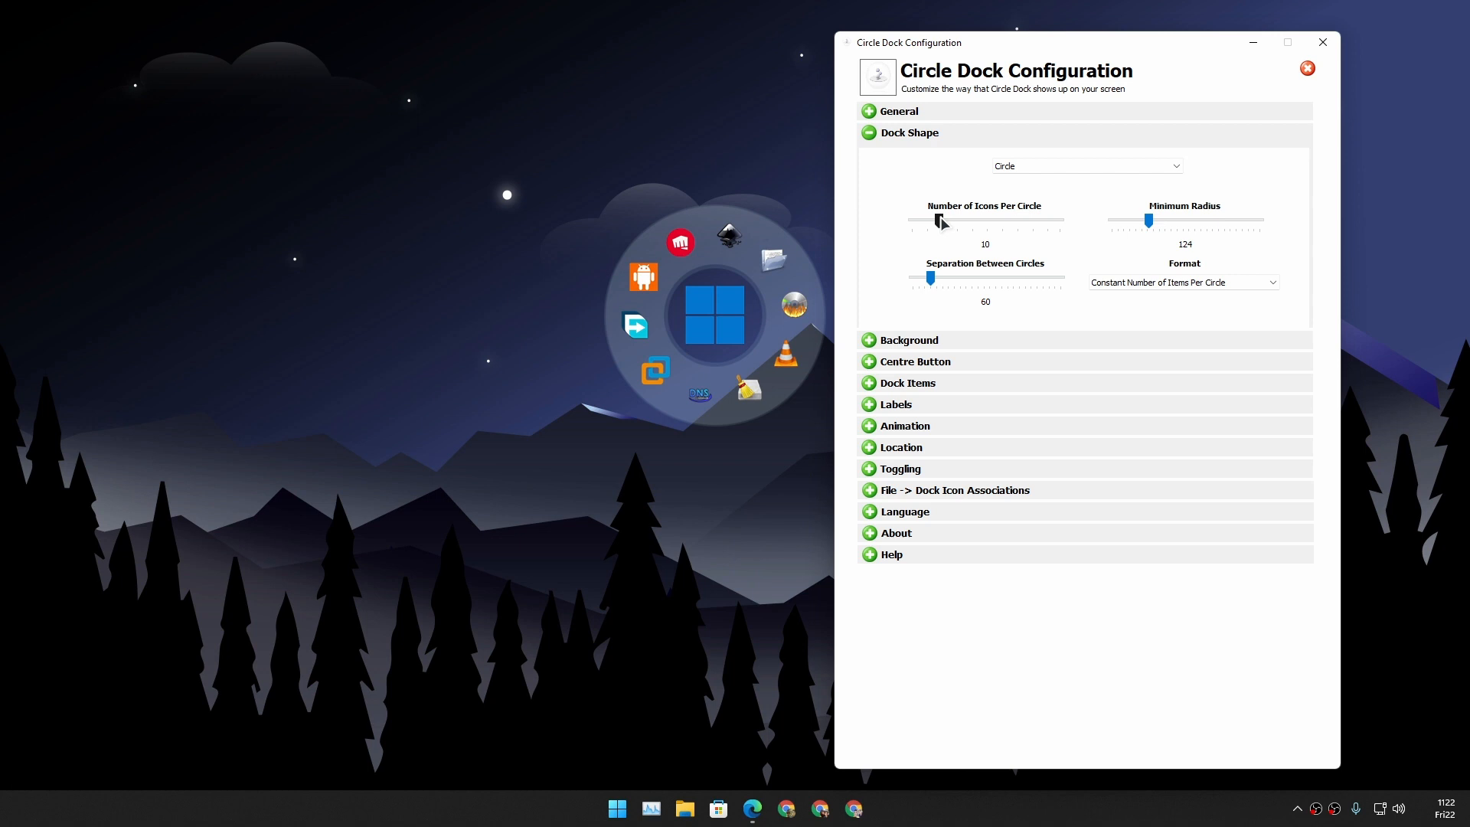
{"action": "left_click_drag", "start_coordinate": [944, 221], "coordinate": [1058, 221]}
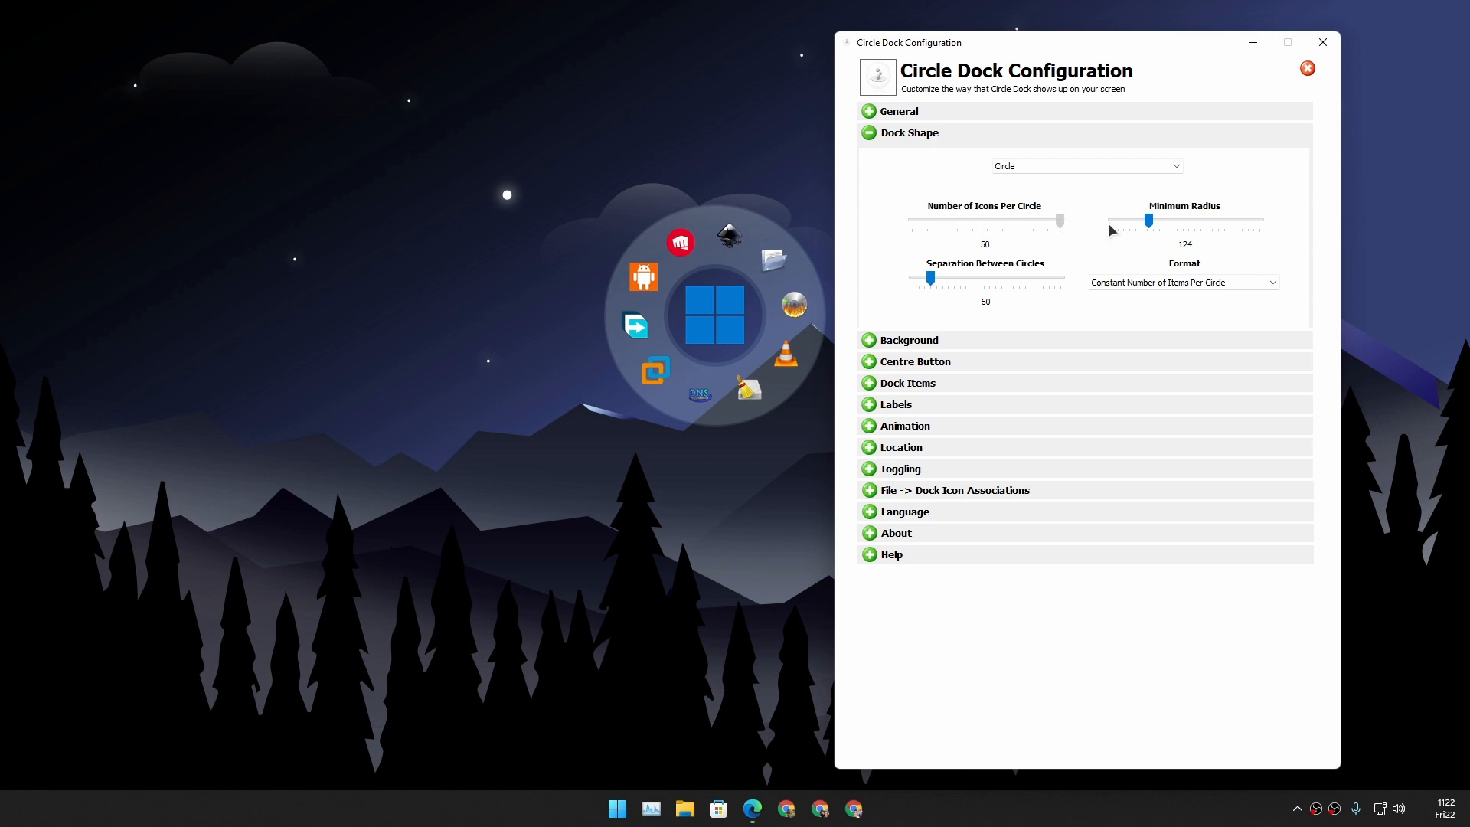
{"action": "left_click_drag", "start_coordinate": [1059, 220], "coordinate": [911, 220]}
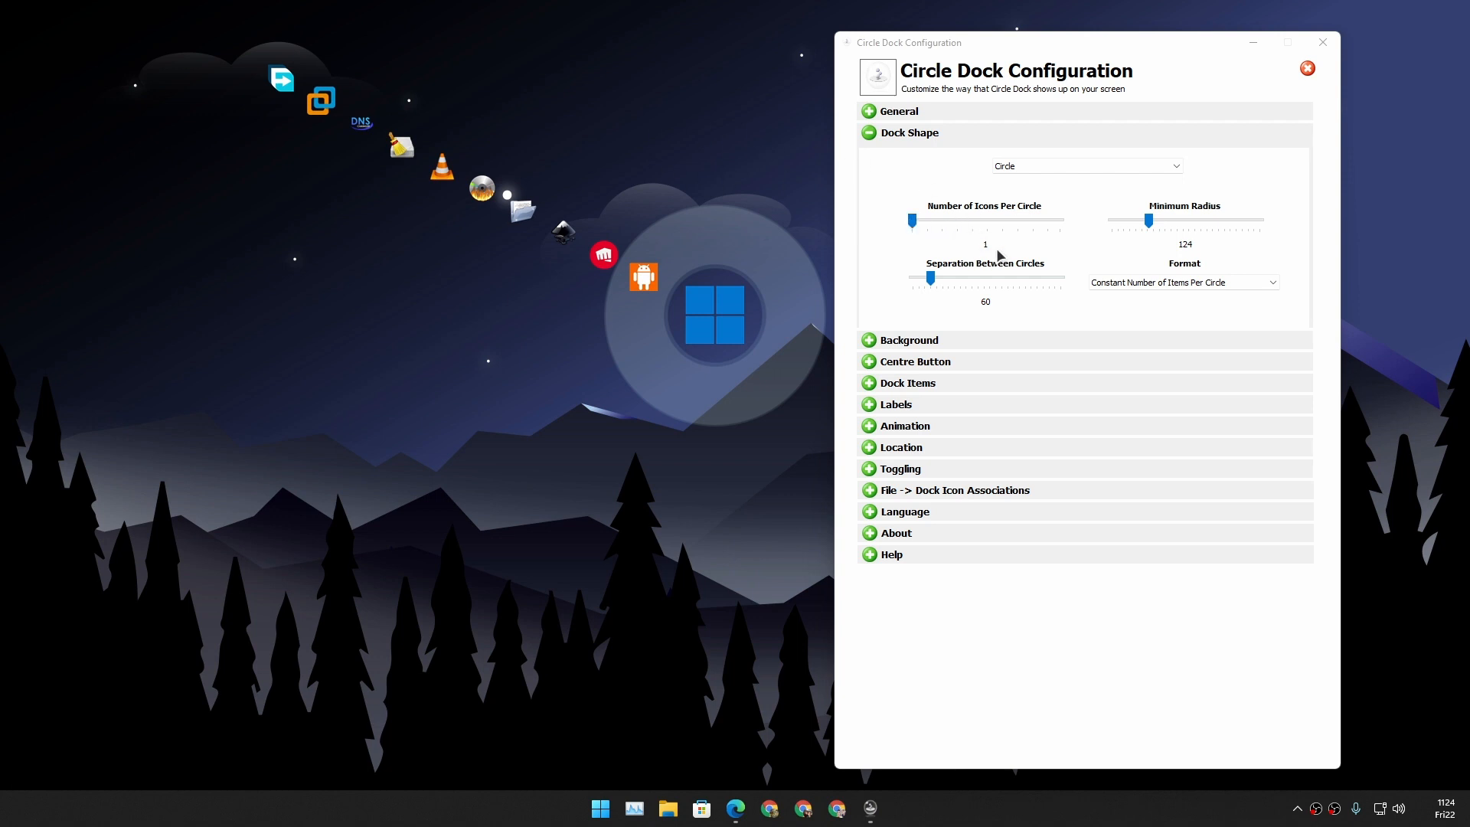
{"action": "mouse_move", "coordinate": [459, 194]}
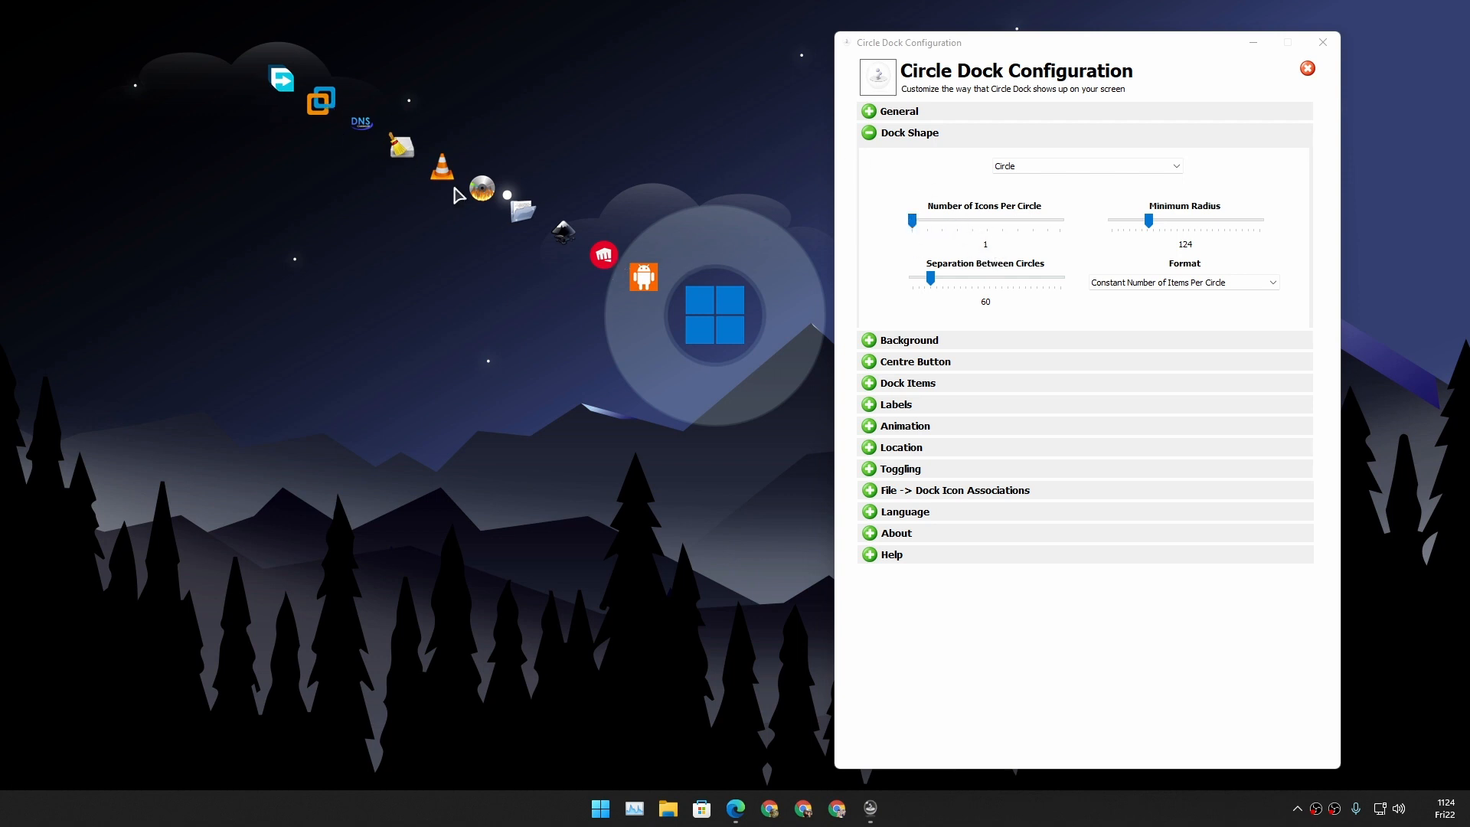
{"action": "mouse_move", "coordinate": [575, 291]}
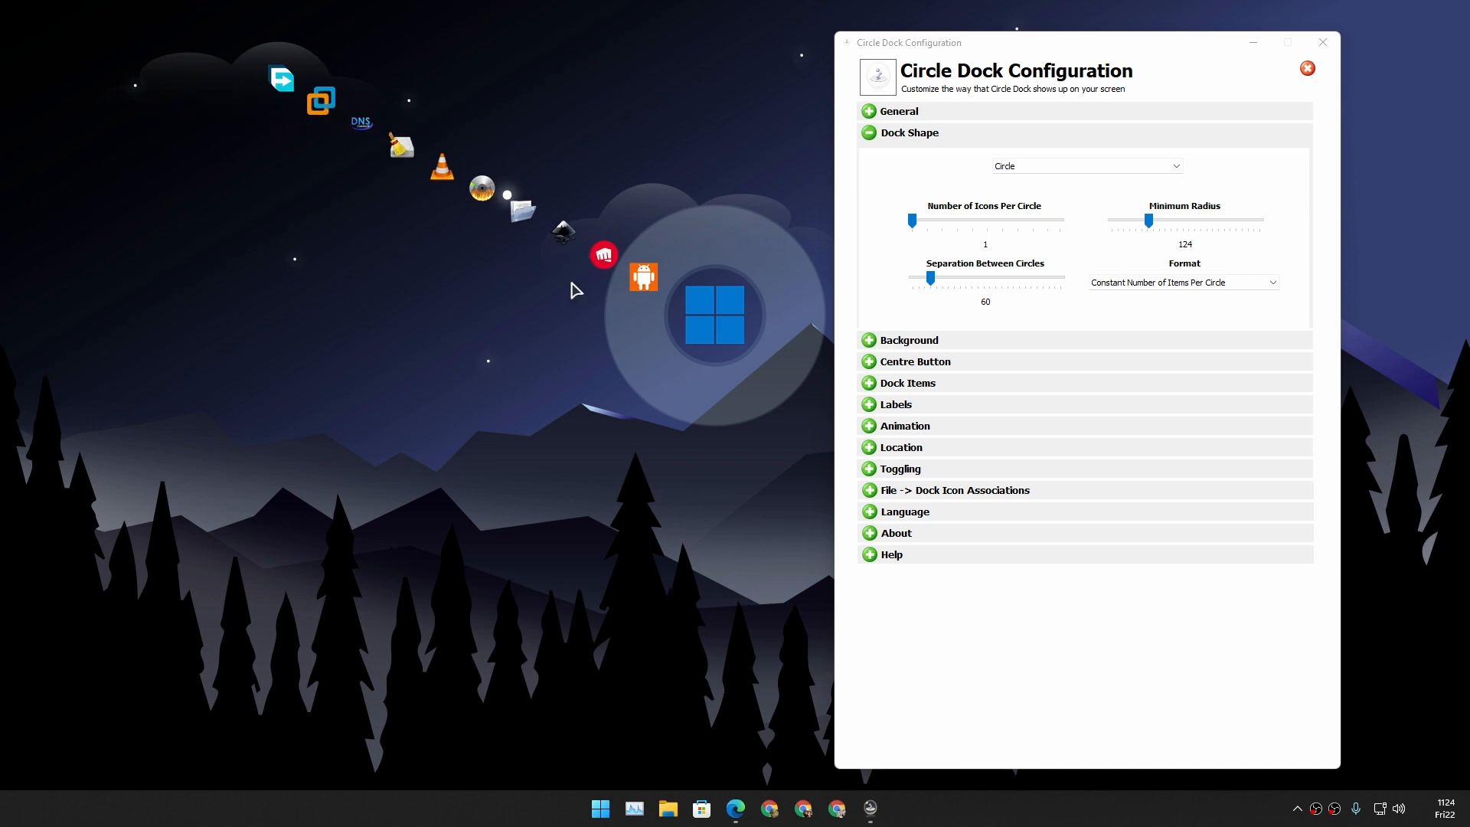
{"action": "left_click_drag", "start_coordinate": [914, 221], "coordinate": [932, 221]}
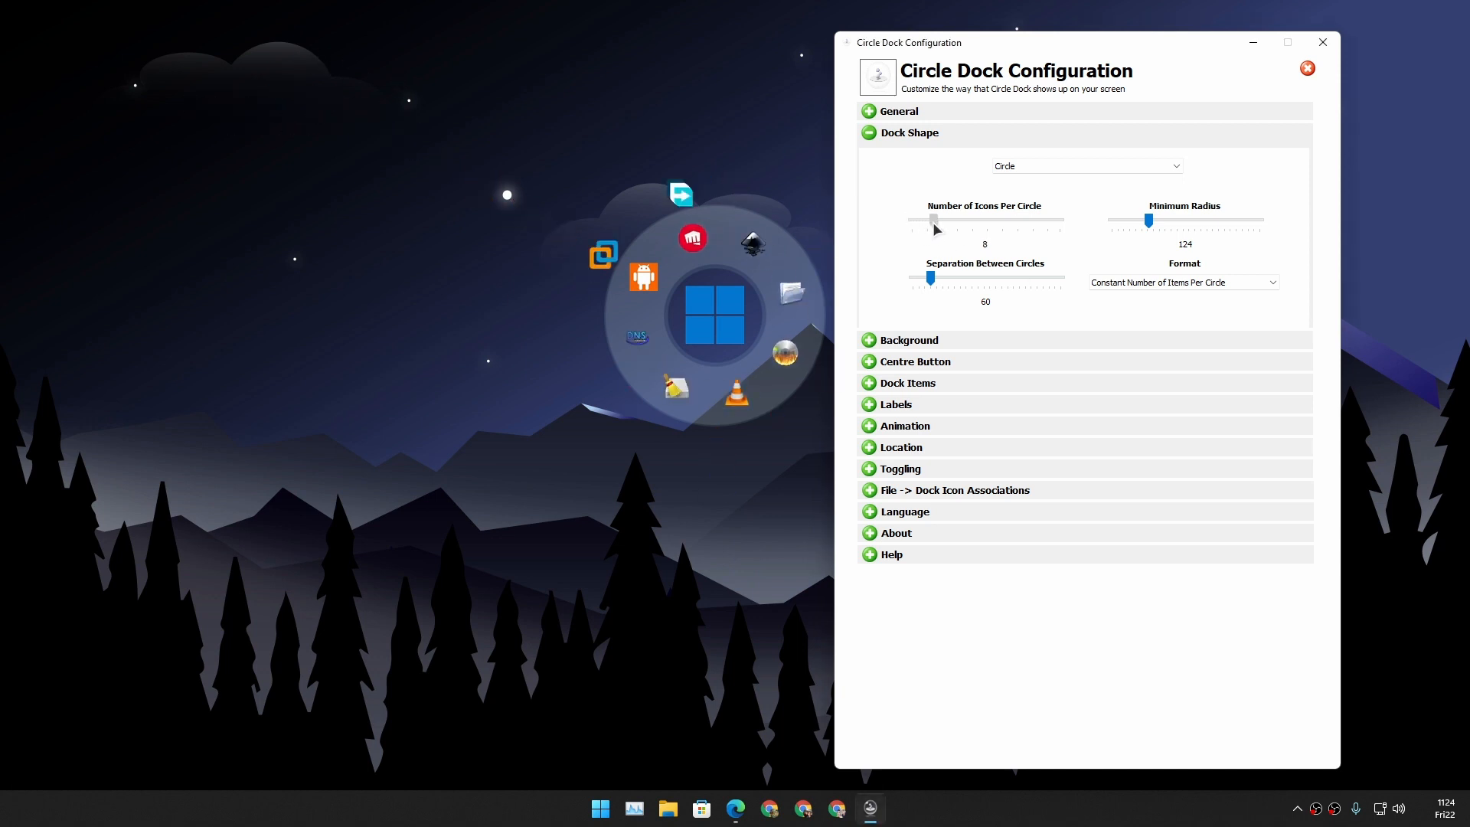
{"action": "left_click_drag", "start_coordinate": [934, 220], "coordinate": [940, 221]}
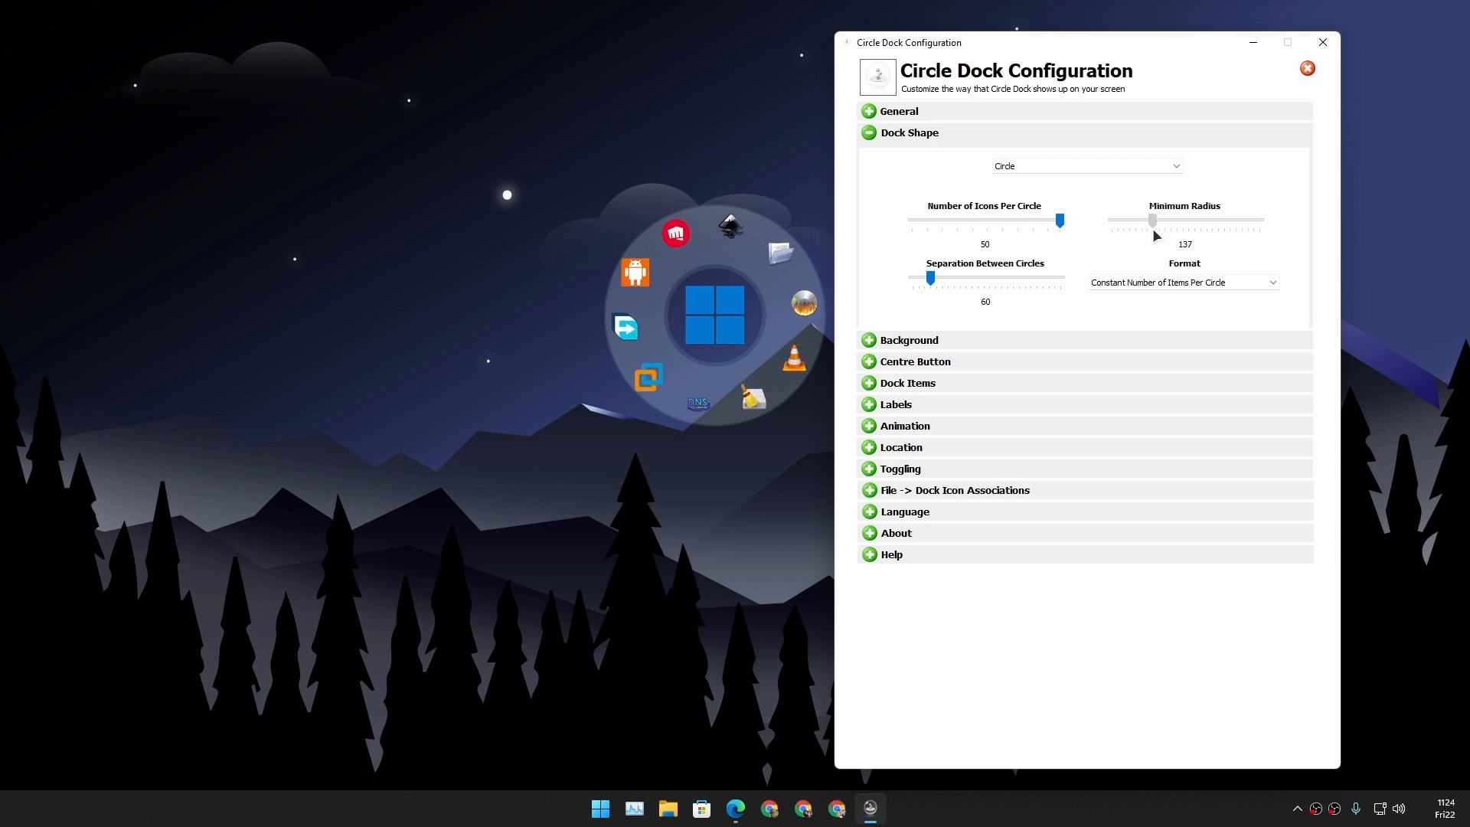
Step: Try a minimum radius of 500, then set it to 132
{"action": "left_click_drag", "start_coordinate": [1153, 220], "coordinate": [1147, 221]}
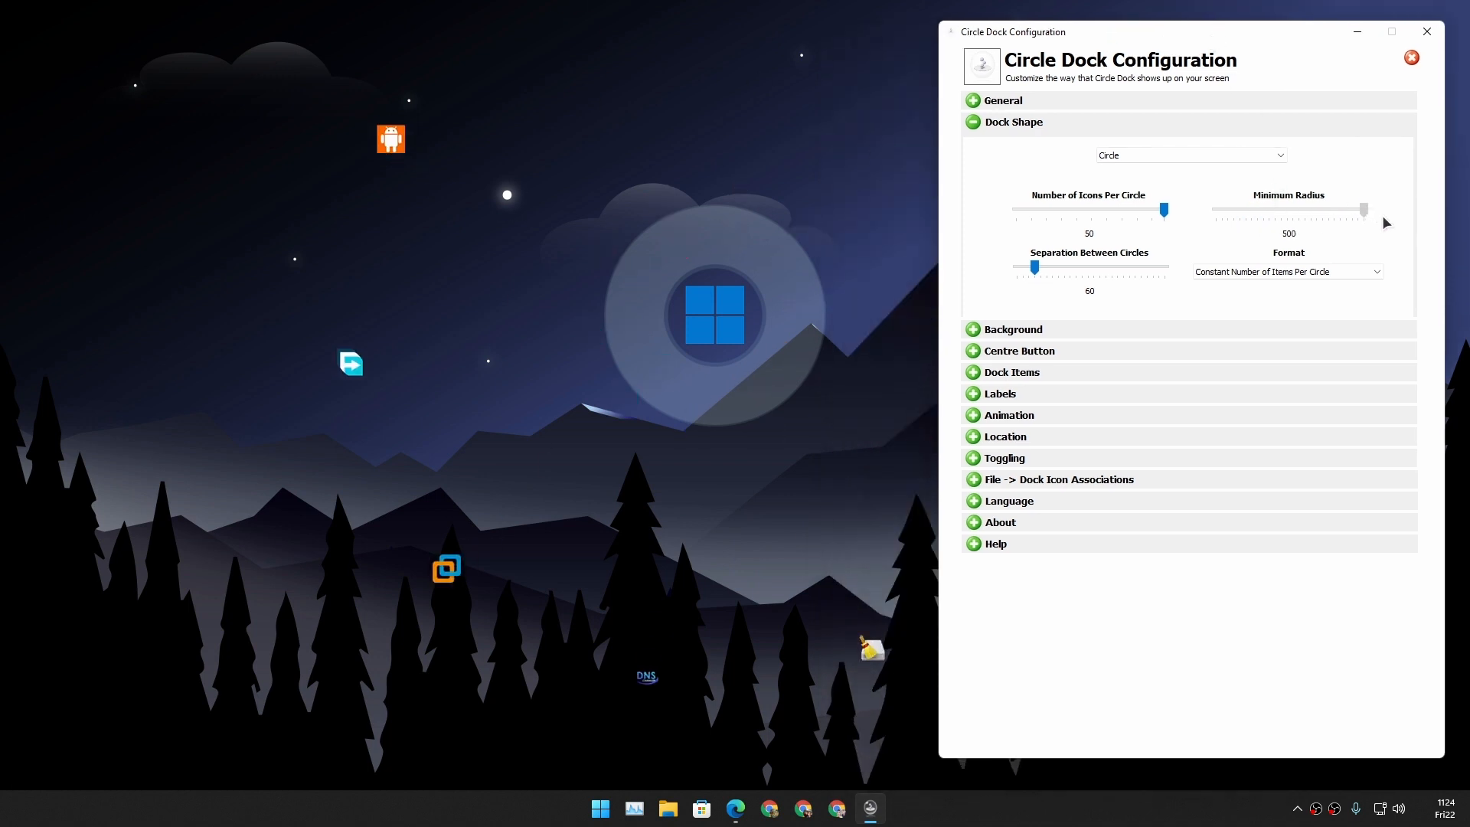
{"action": "mouse_move", "coordinate": [1396, 223]}
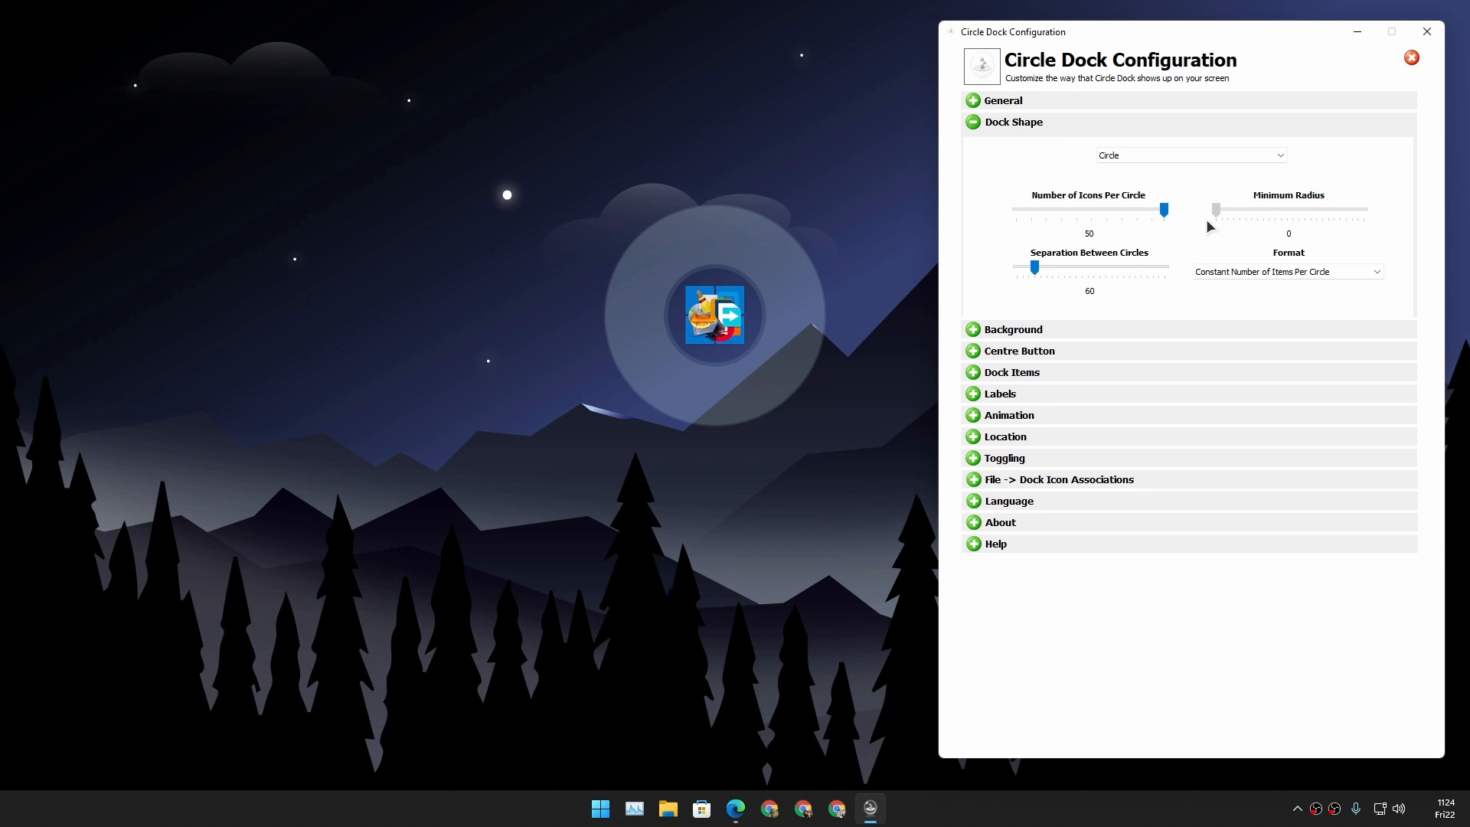
{"action": "left_click_drag", "start_coordinate": [1214, 209], "coordinate": [1246, 209]}
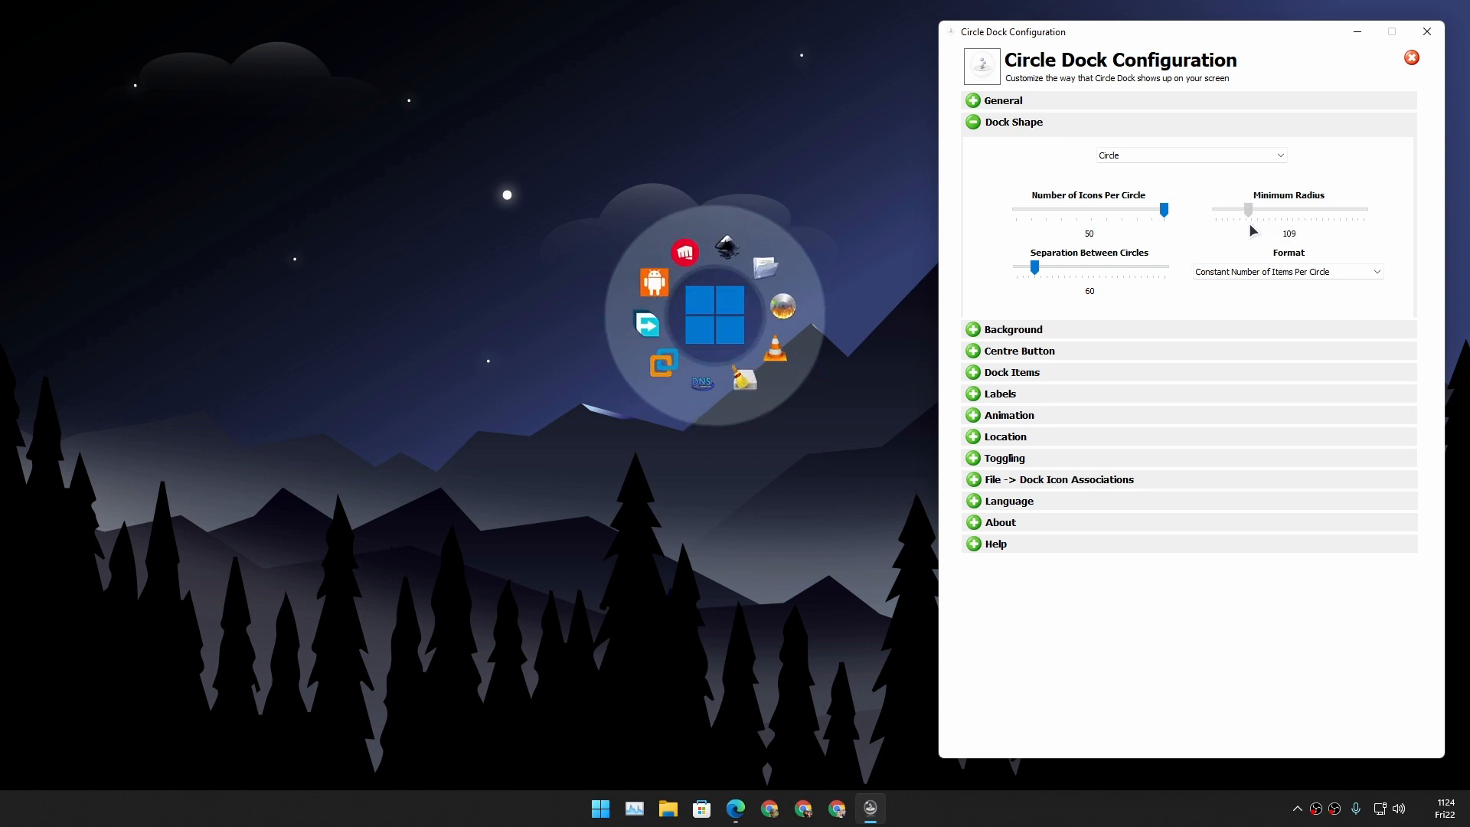
{"action": "left_click_drag", "start_coordinate": [1248, 210], "coordinate": [1260, 210]}
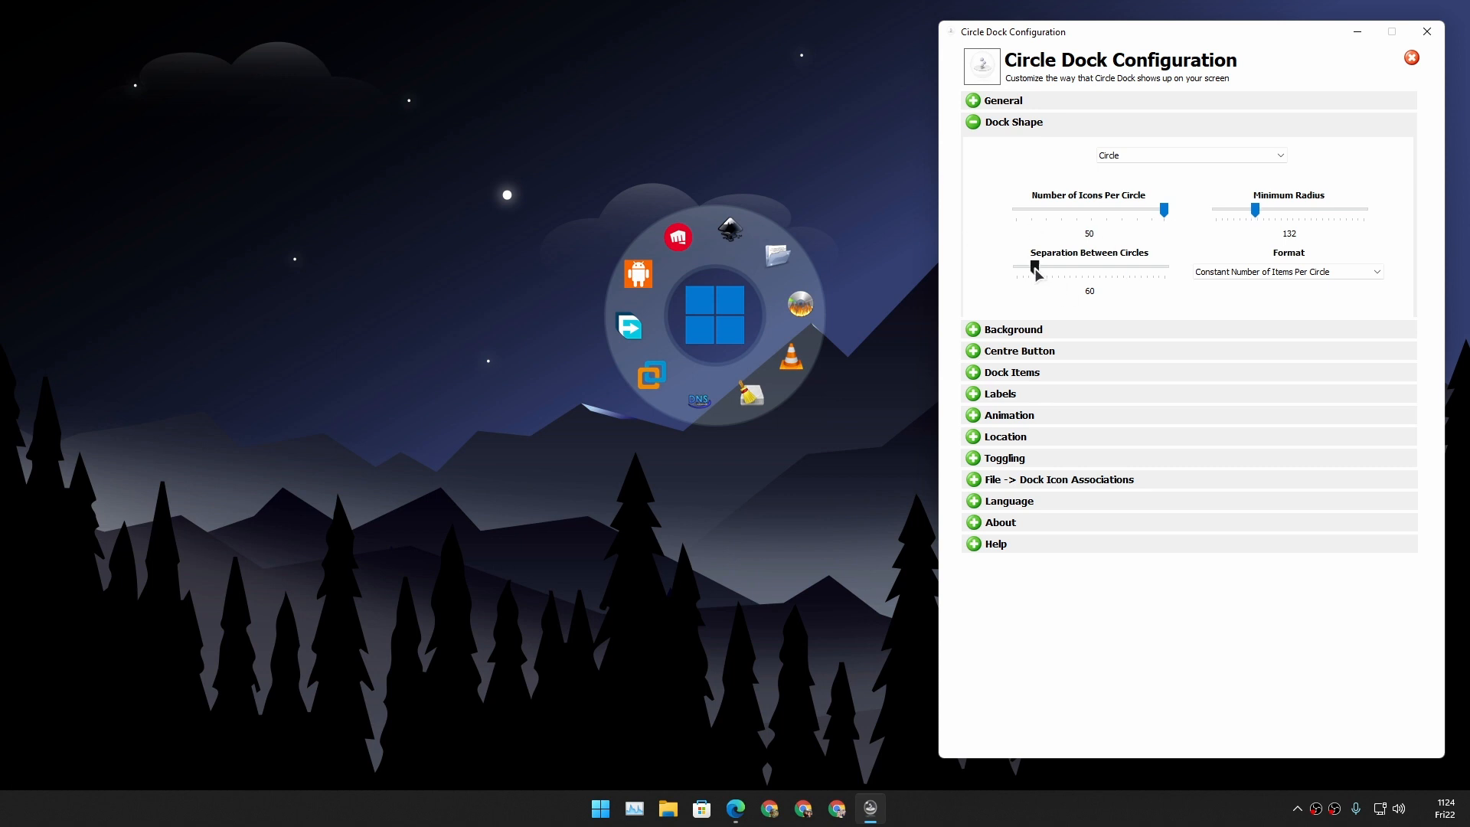
Step: Preview Circle.png and crcl.png, then choose sapphire_ring.png as the dock background
{"action": "left_click", "coordinate": [1012, 144]}
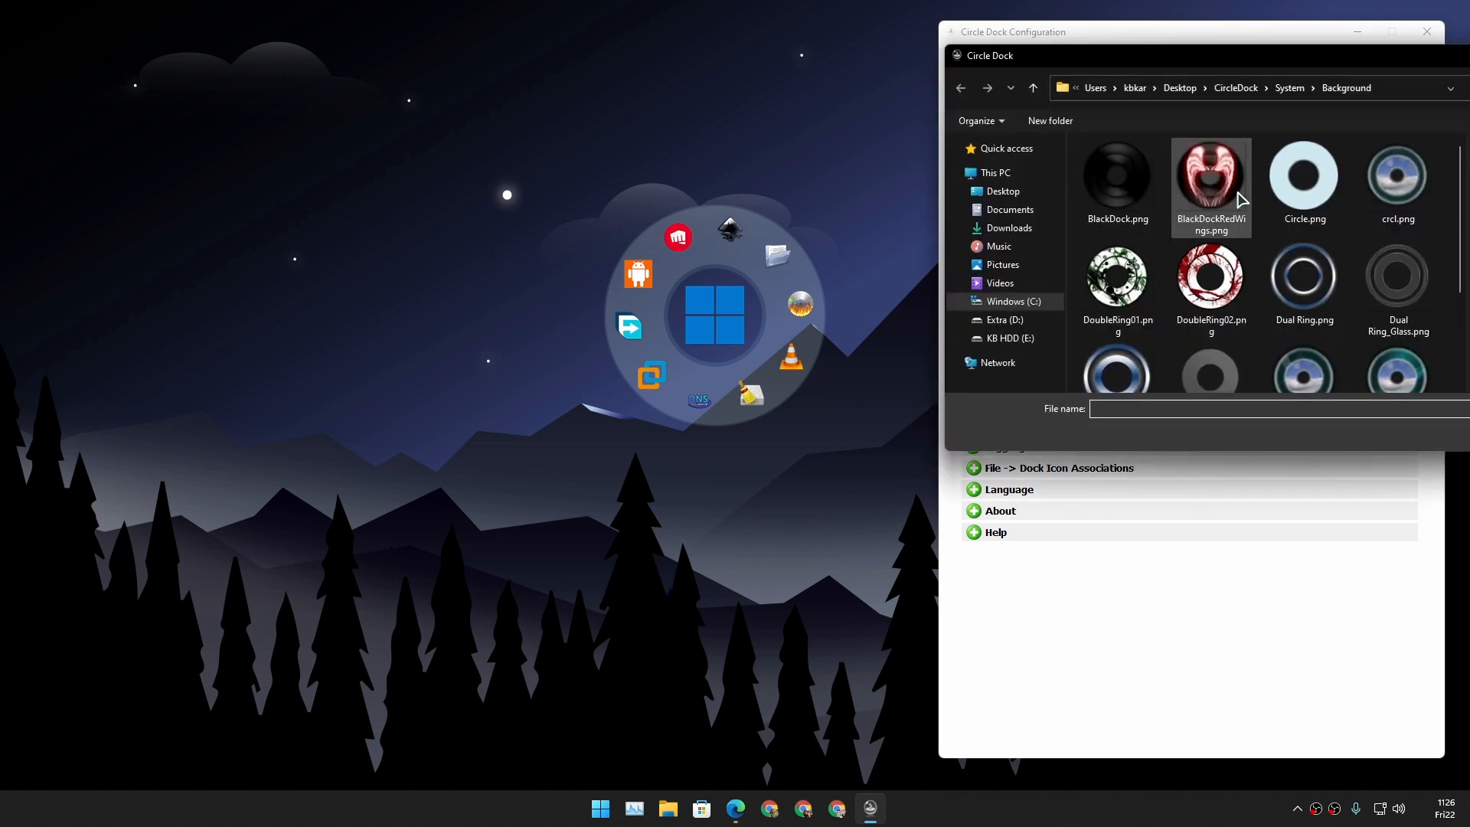
{"action": "left_click", "coordinate": [1301, 178]}
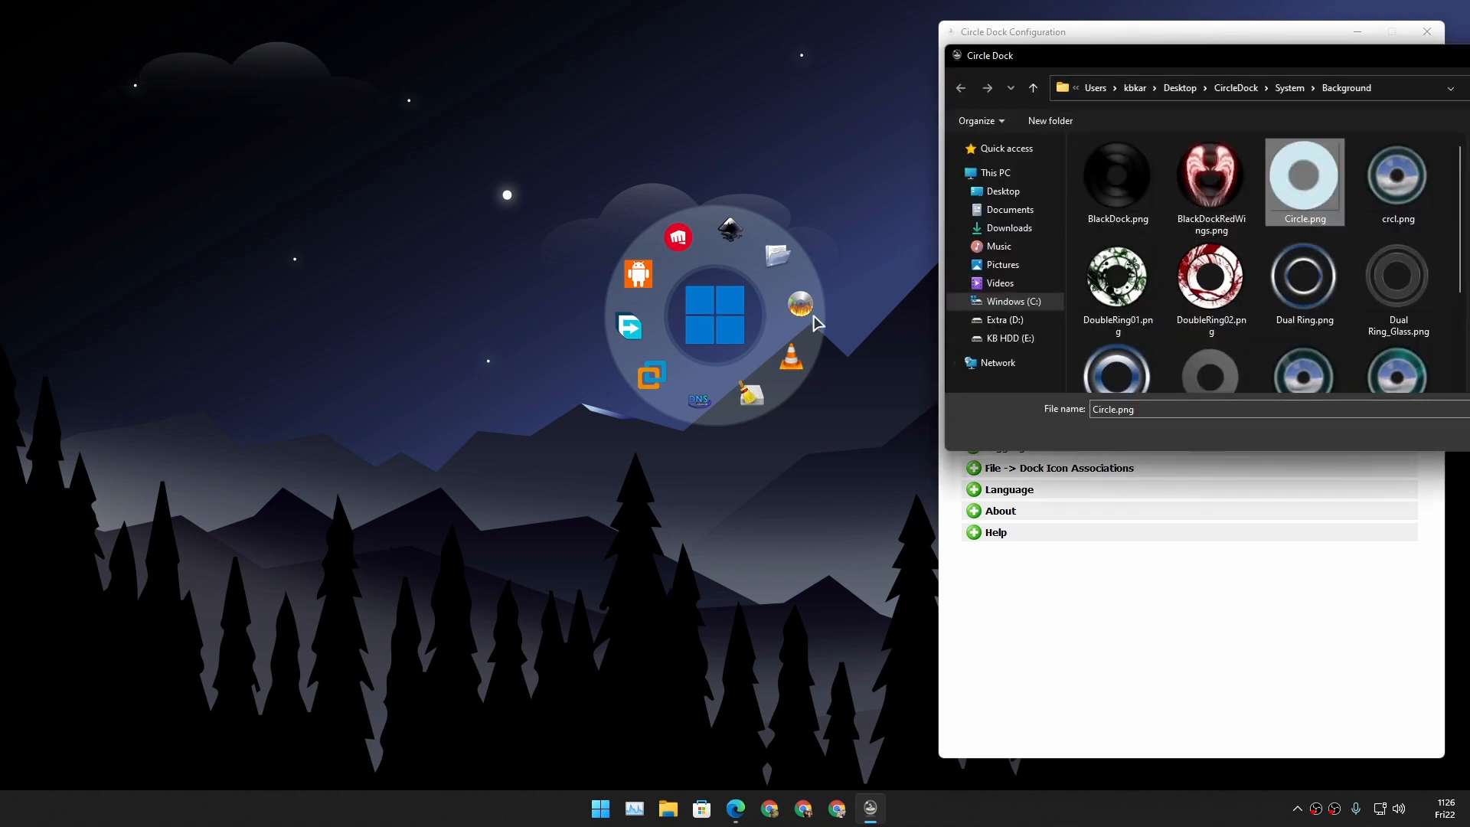
{"action": "left_click", "coordinate": [1396, 178]}
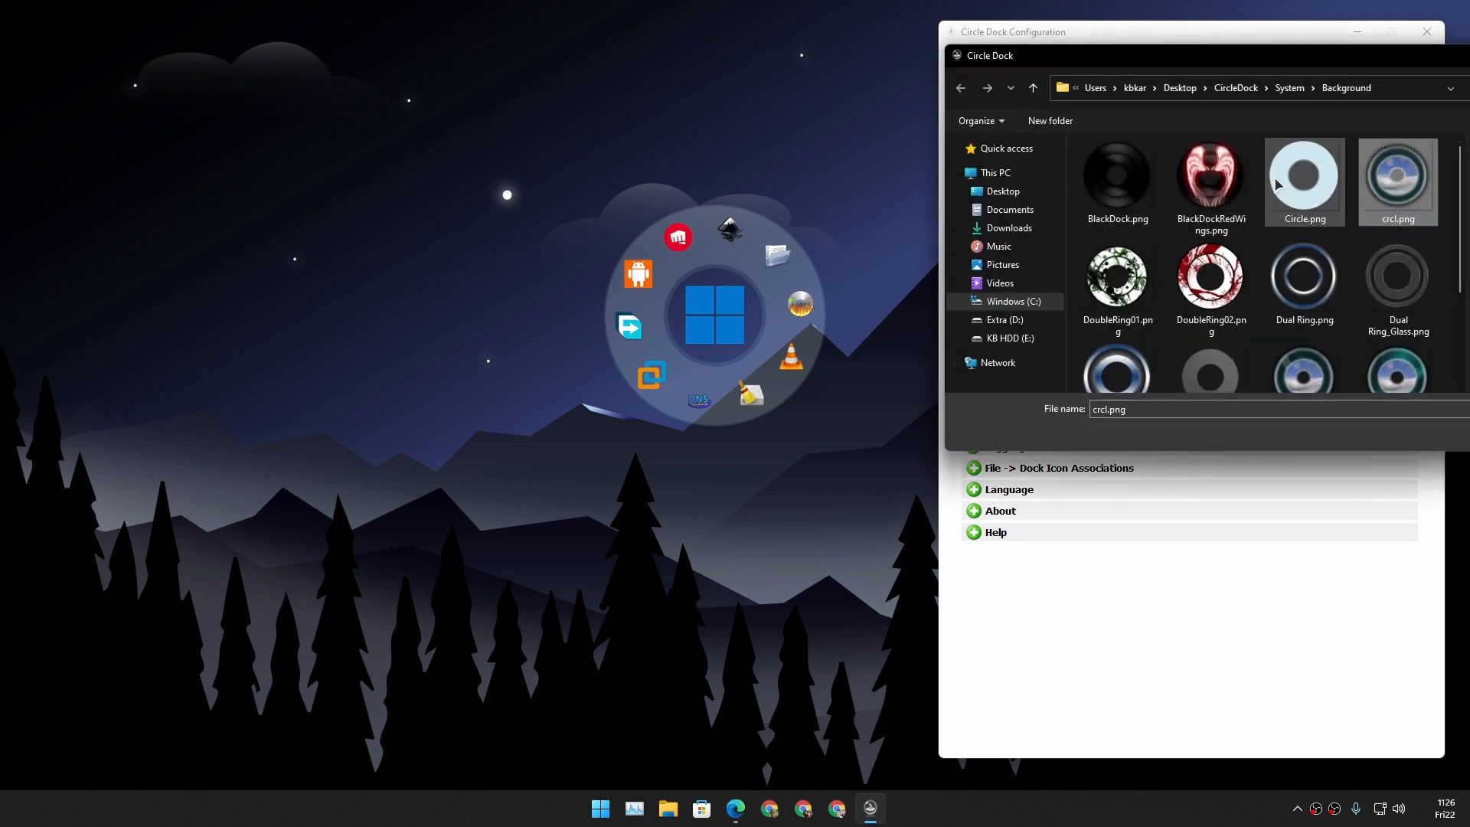
{"action": "mouse_move", "coordinate": [1303, 173]}
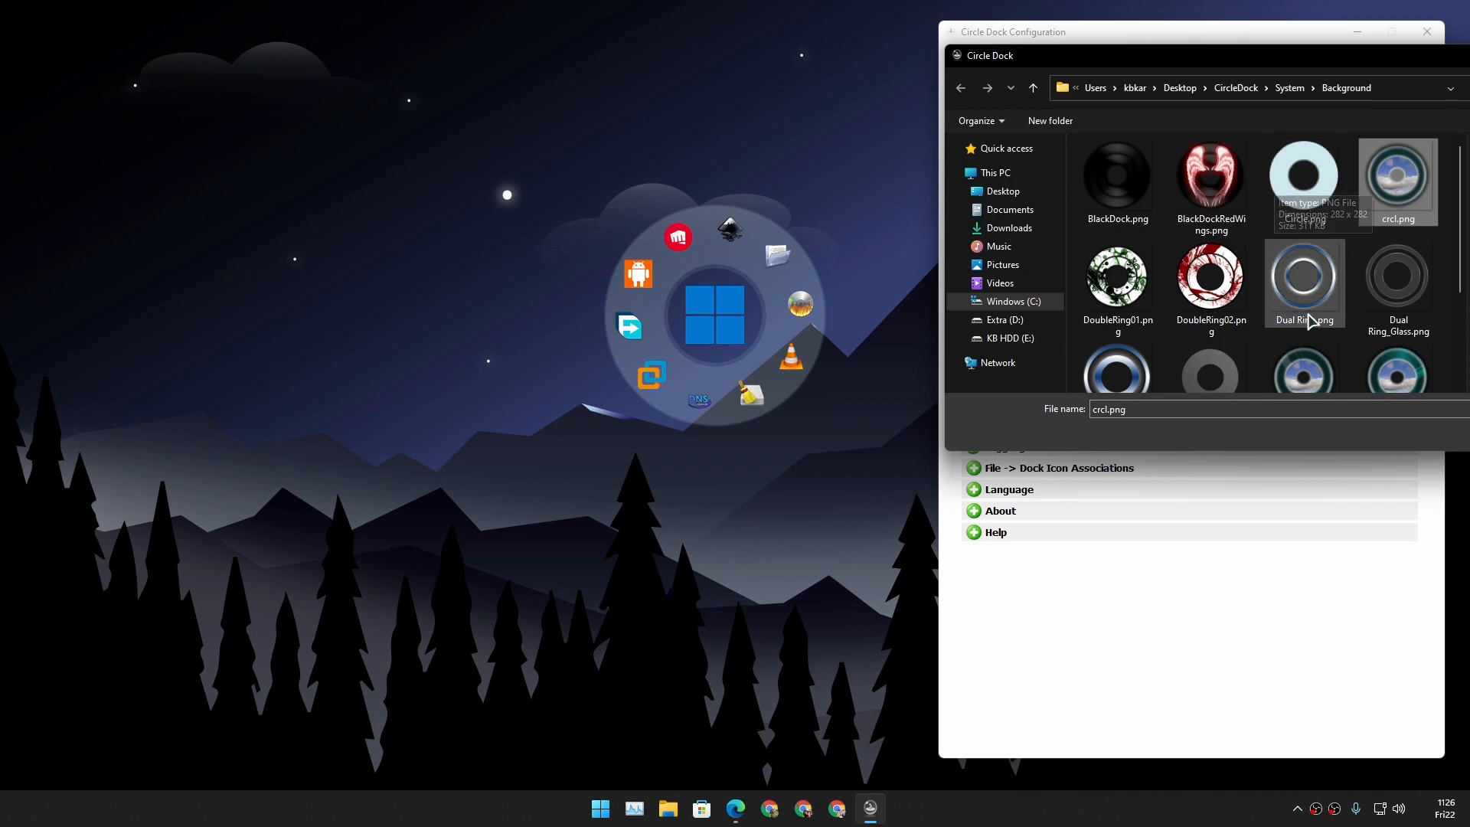
{"action": "scroll", "scroll_direction": "down", "scroll_amount": 3}
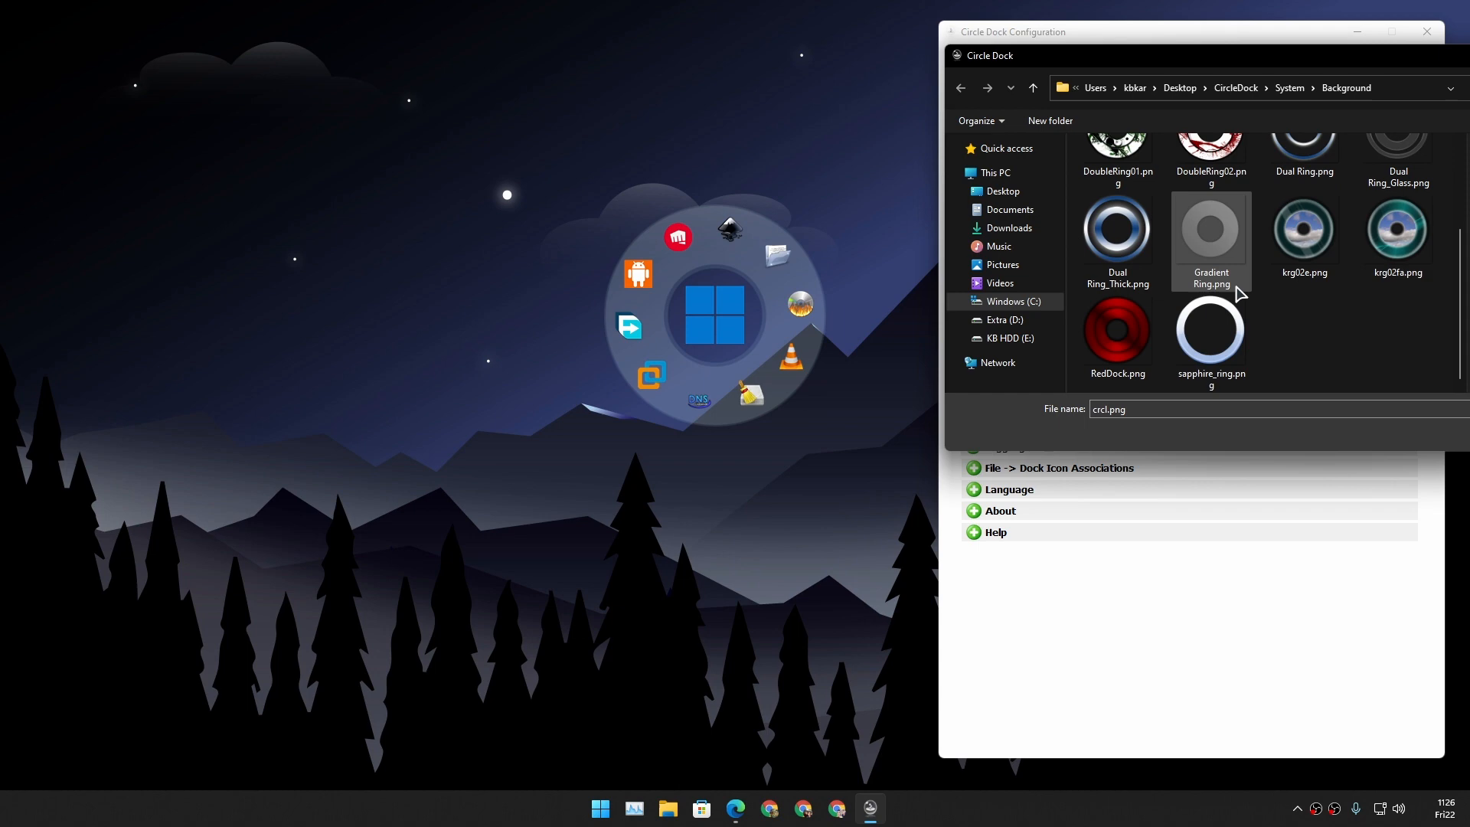
{"action": "mouse_move", "coordinate": [1235, 280]}
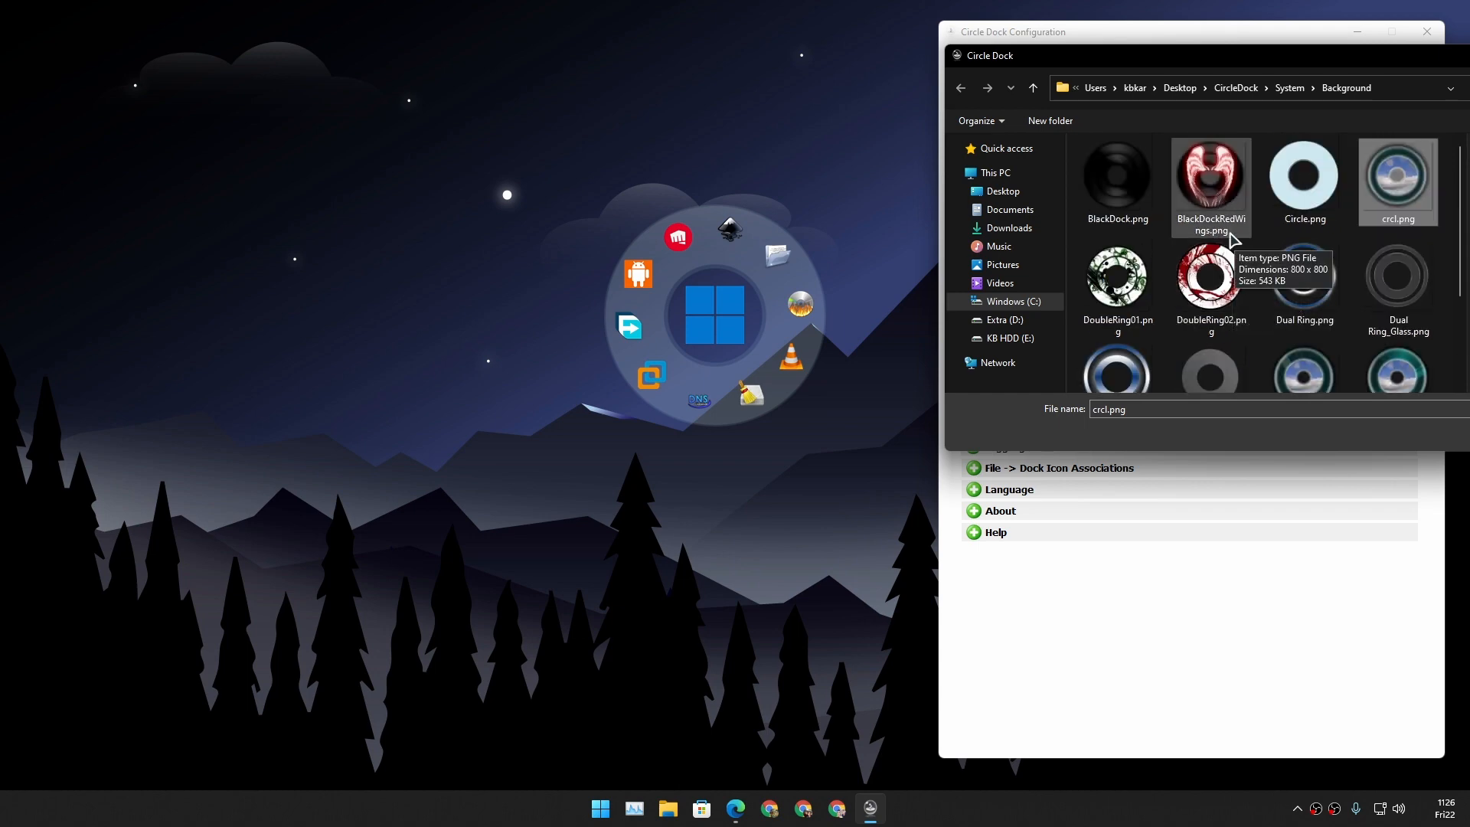
{"action": "scroll", "scroll_direction": "down", "scroll_amount": 3}
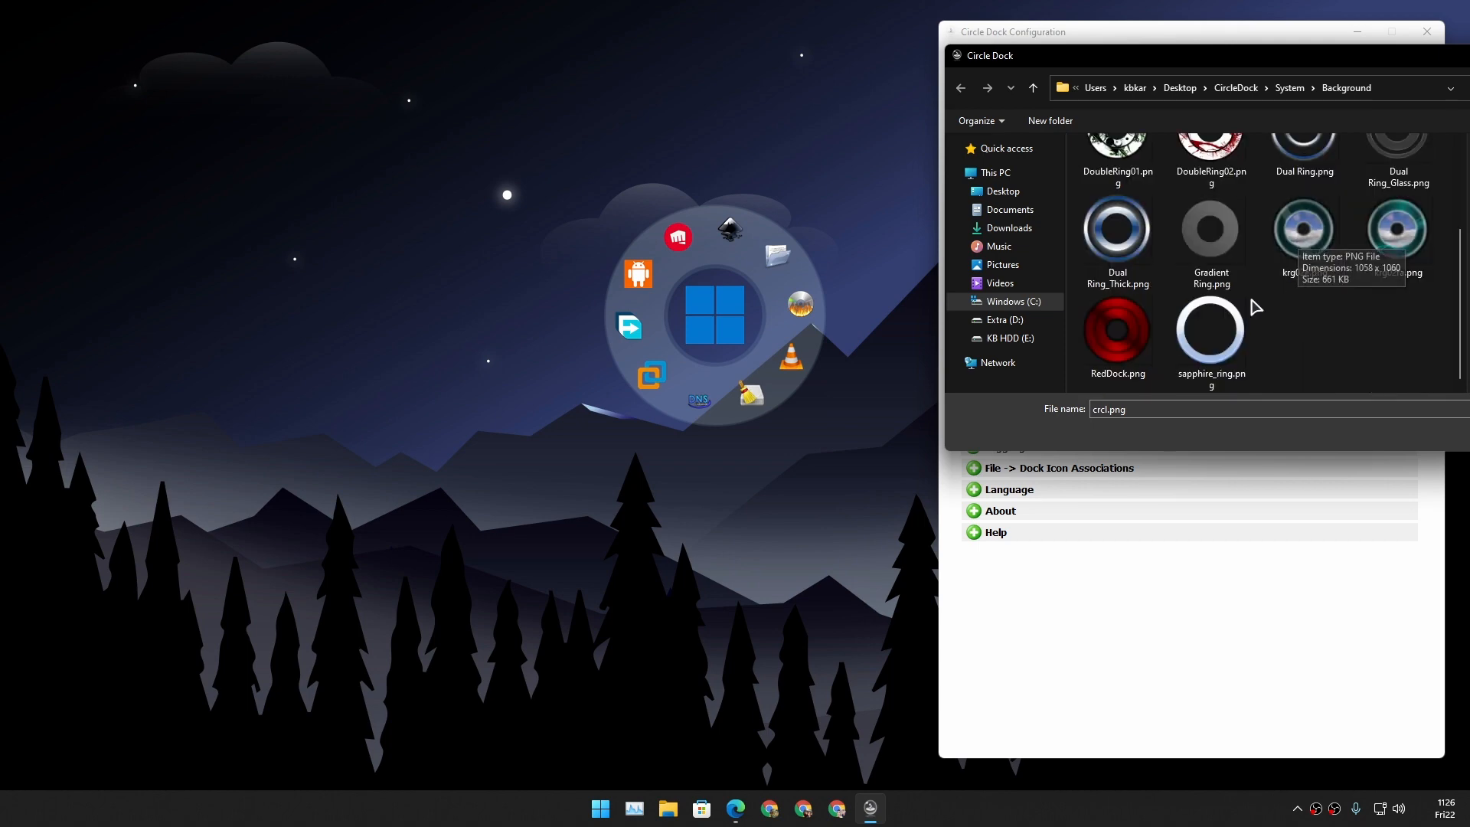
{"action": "left_click", "coordinate": [1209, 335]}
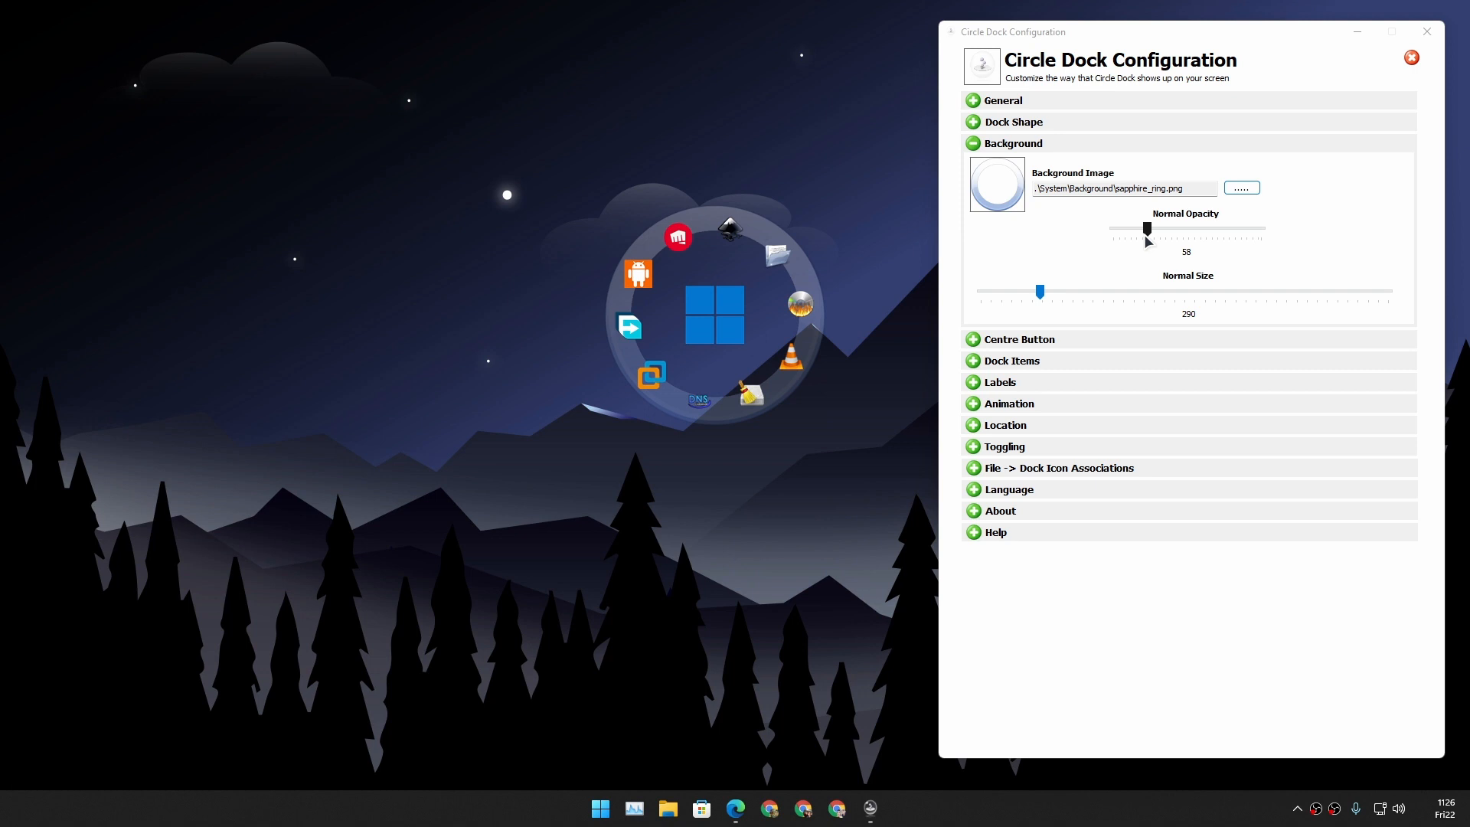
Step: Adjust the ring background's normal opacity and size to frame the icons
{"action": "left_click_drag", "start_coordinate": [1146, 228], "coordinate": [1116, 229]}
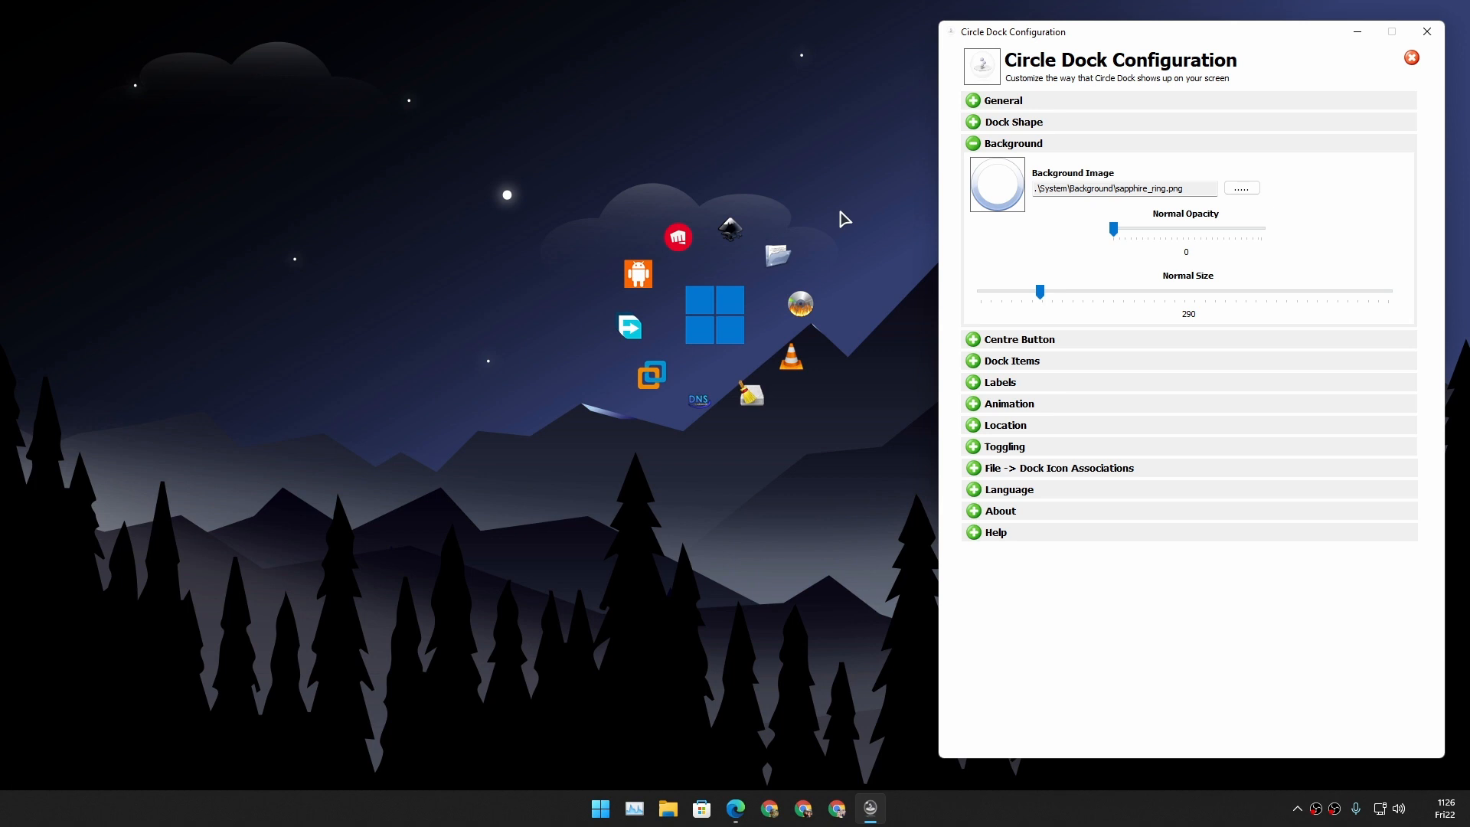
{"action": "left_click_drag", "start_coordinate": [1113, 228], "coordinate": [1126, 228]}
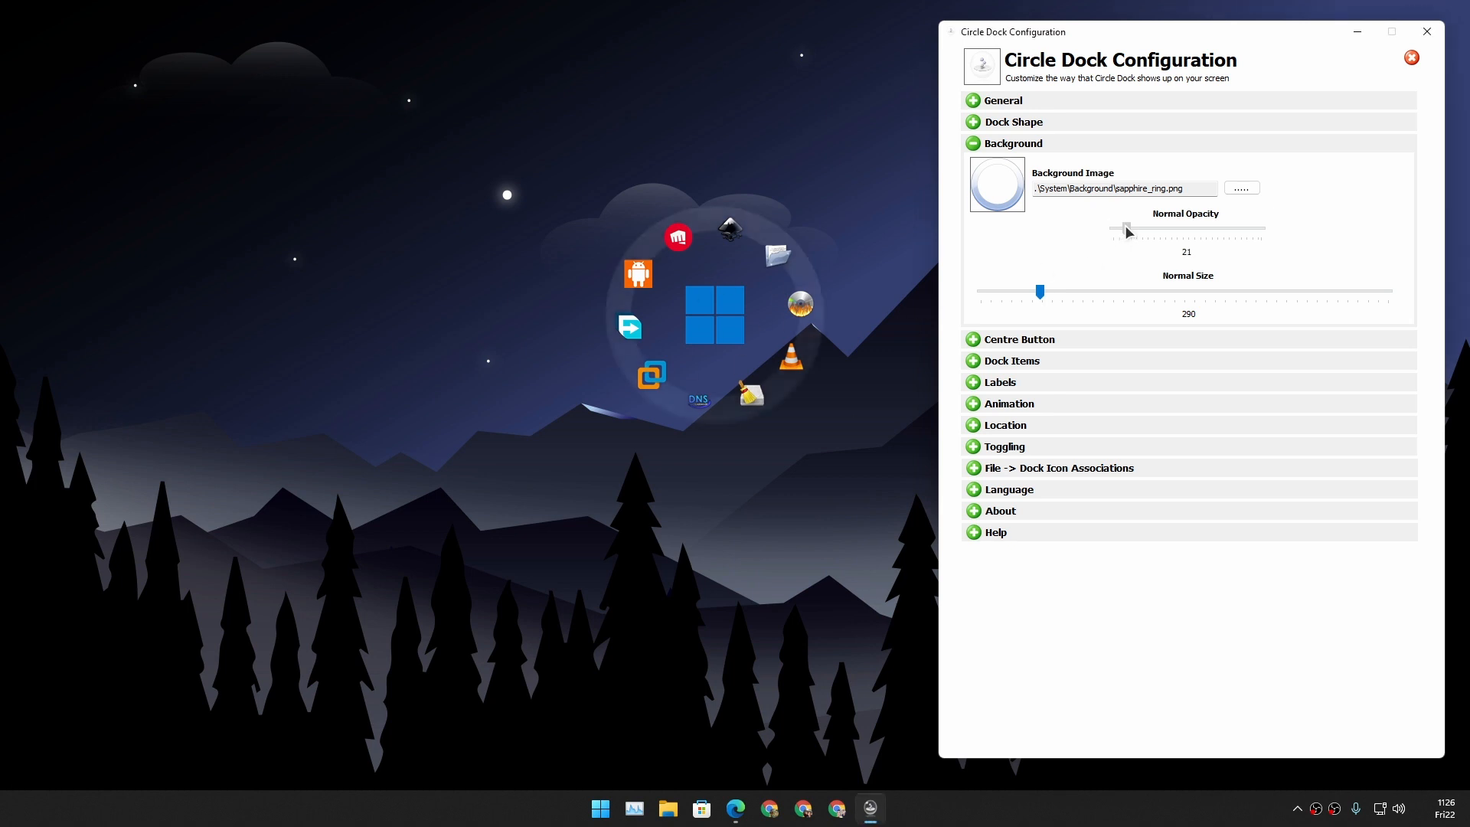
{"action": "left_click_drag", "start_coordinate": [1127, 228], "coordinate": [1113, 228]}
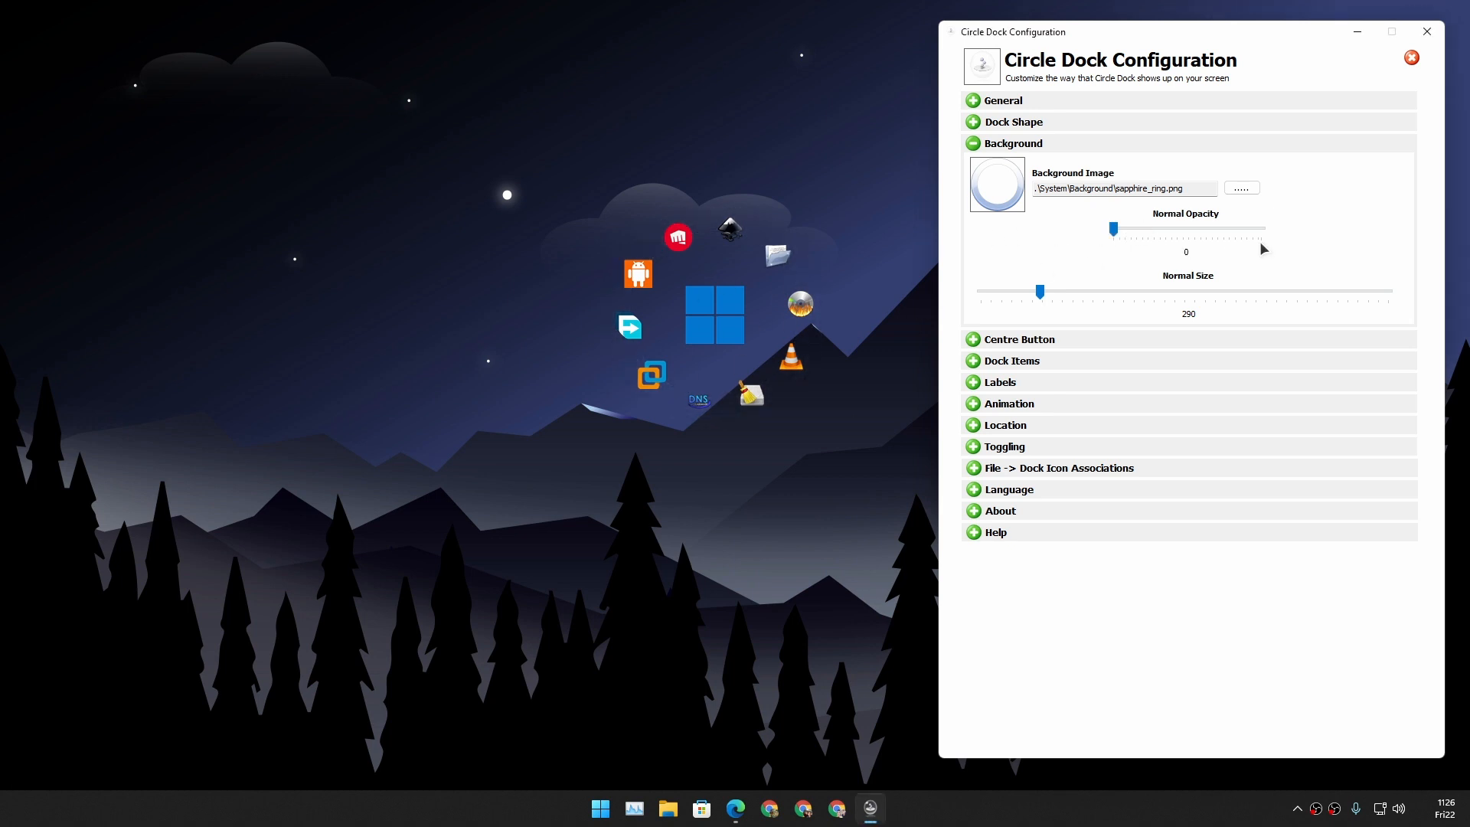
{"action": "left_click_drag", "start_coordinate": [1038, 291], "coordinate": [1077, 291]}
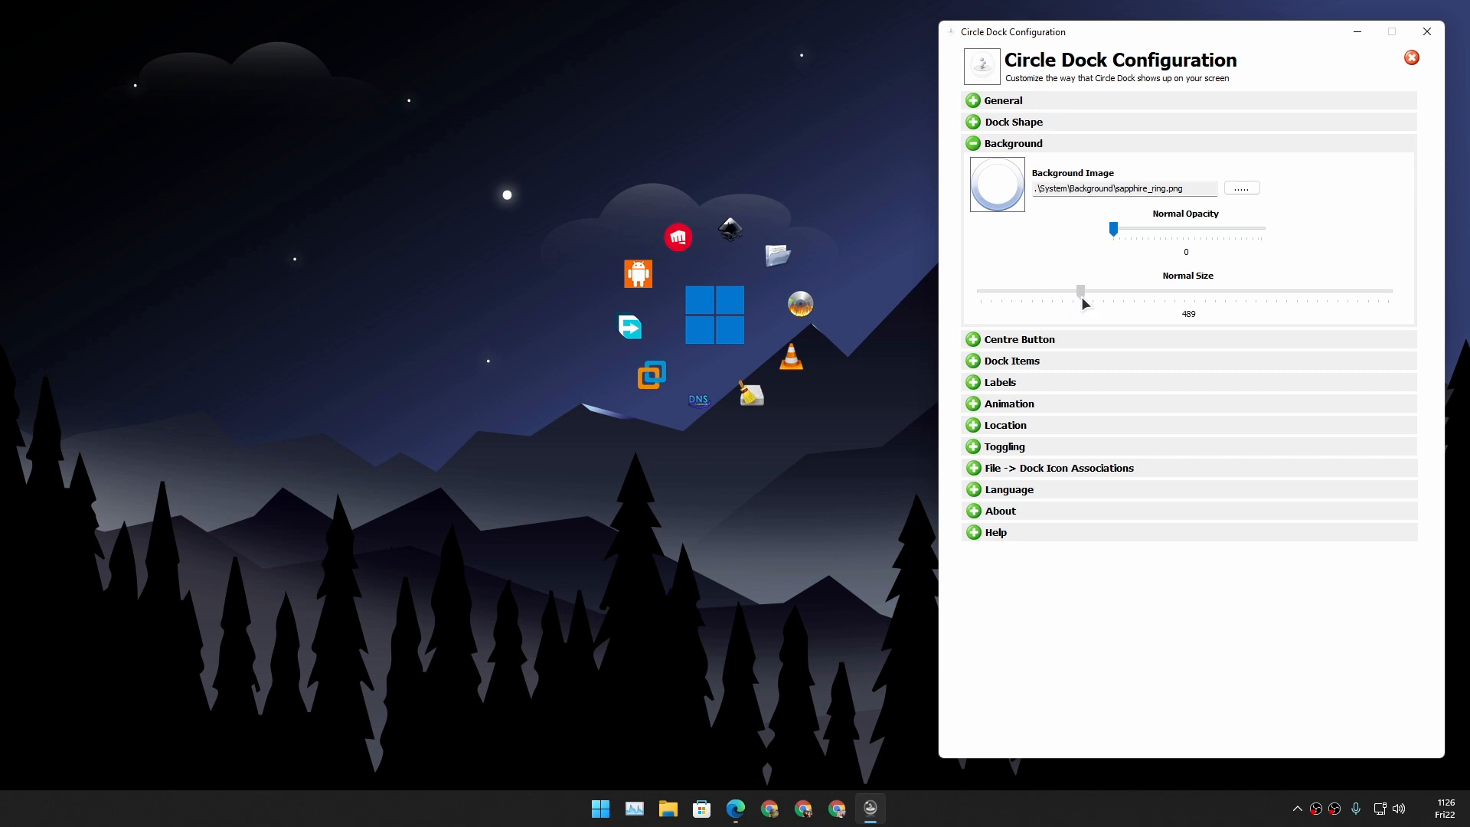
{"action": "left_click_drag", "start_coordinate": [1113, 228], "coordinate": [1260, 228]}
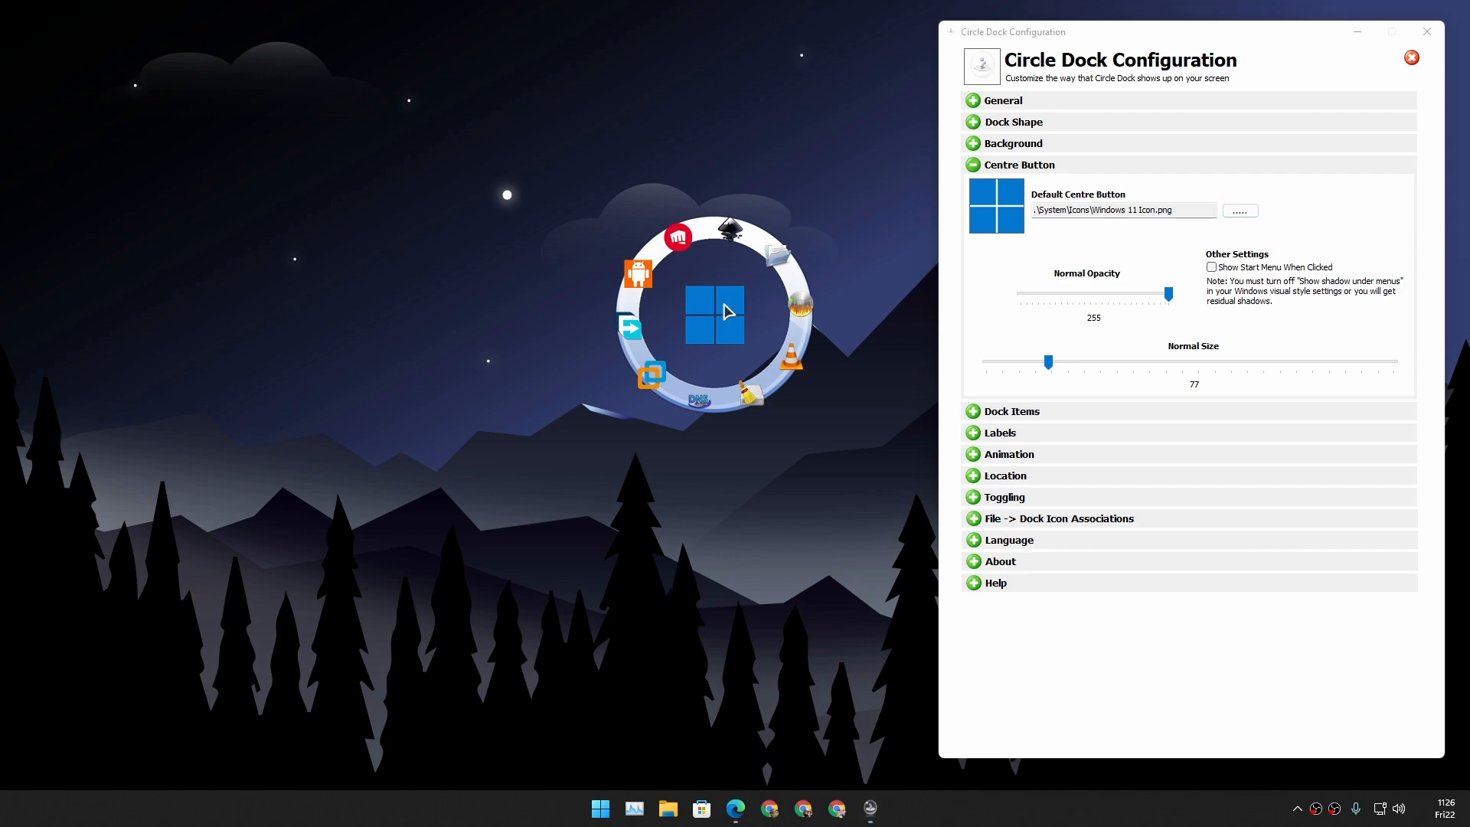
Step: Set the centre button to the Vista Aero Start orb, then back to Windows 11 Icon.png
{"action": "left_click", "coordinate": [1237, 210]}
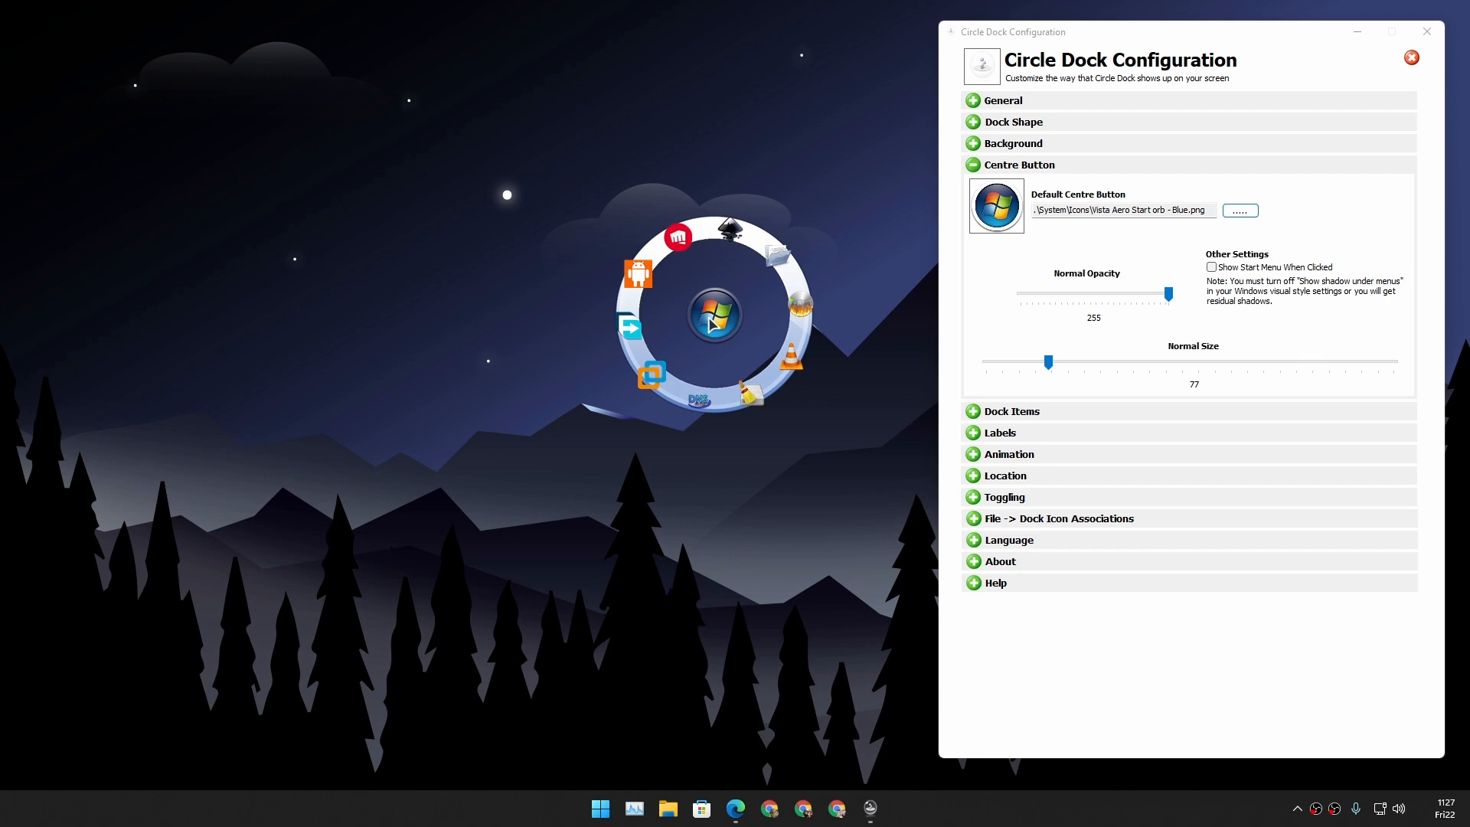
{"action": "left_click", "coordinate": [1238, 210]}
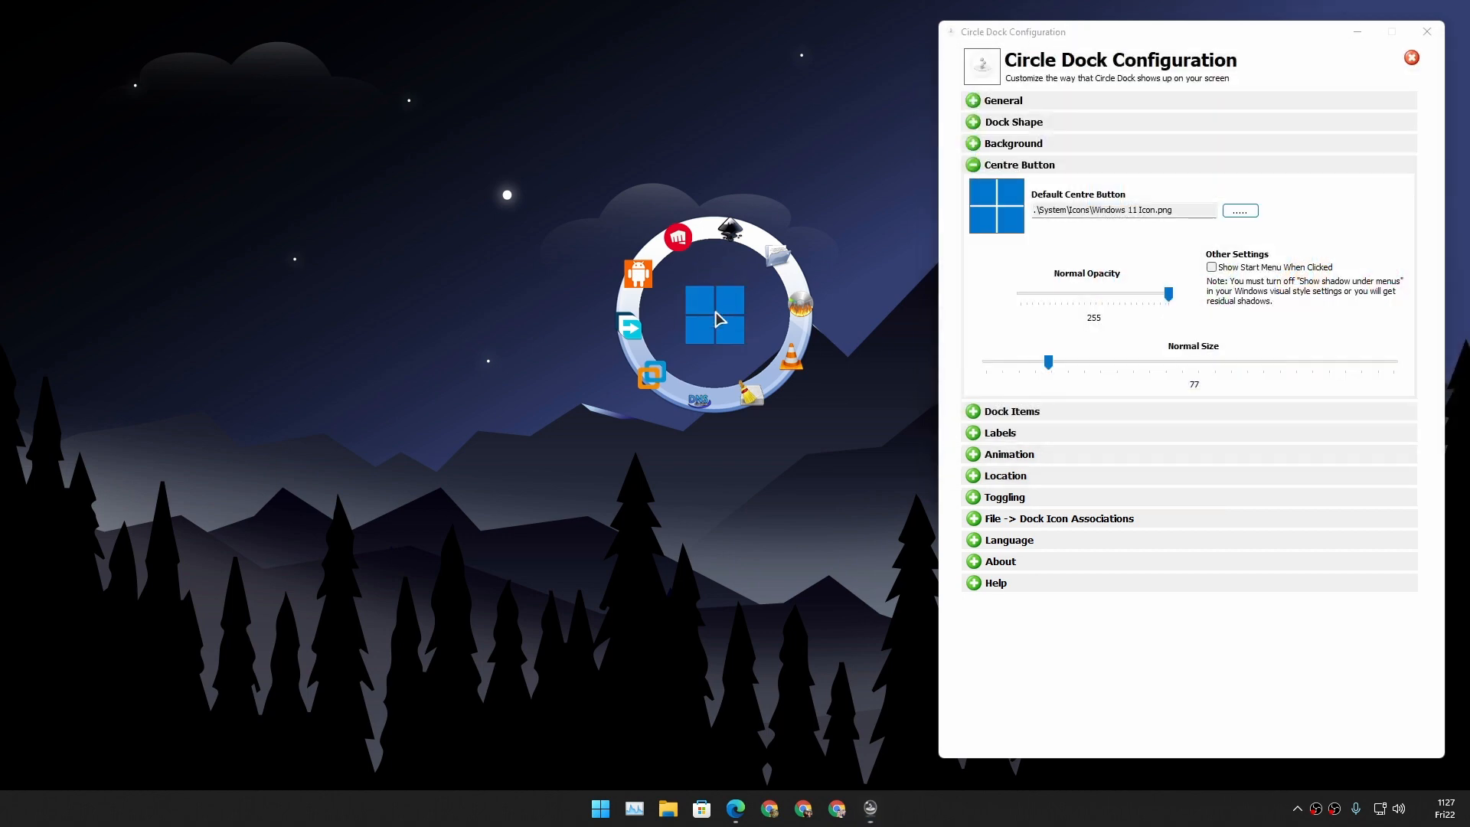
{"action": "mouse_move", "coordinate": [1099, 353]}
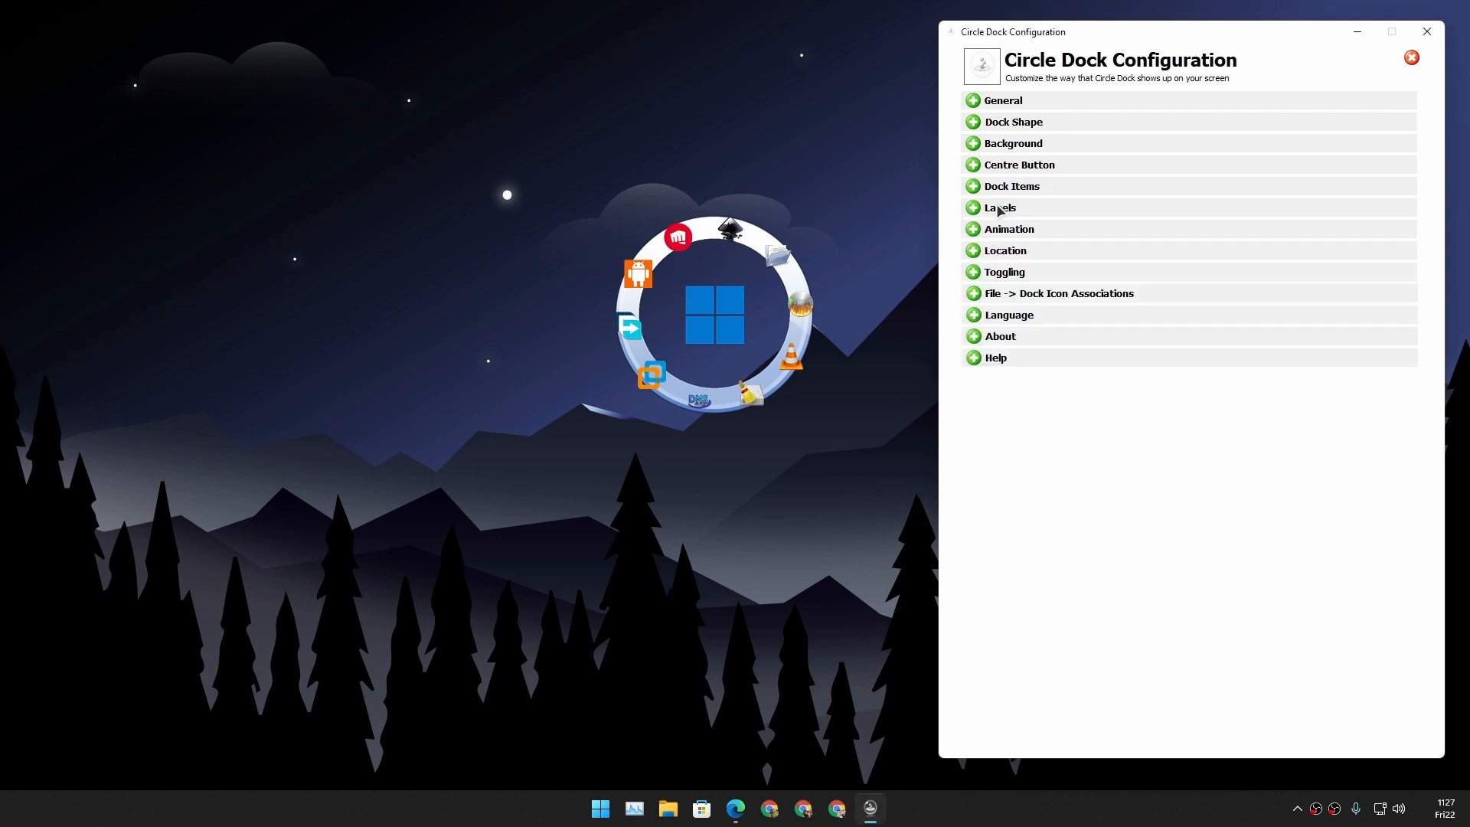
{"action": "mouse_move", "coordinate": [998, 210]}
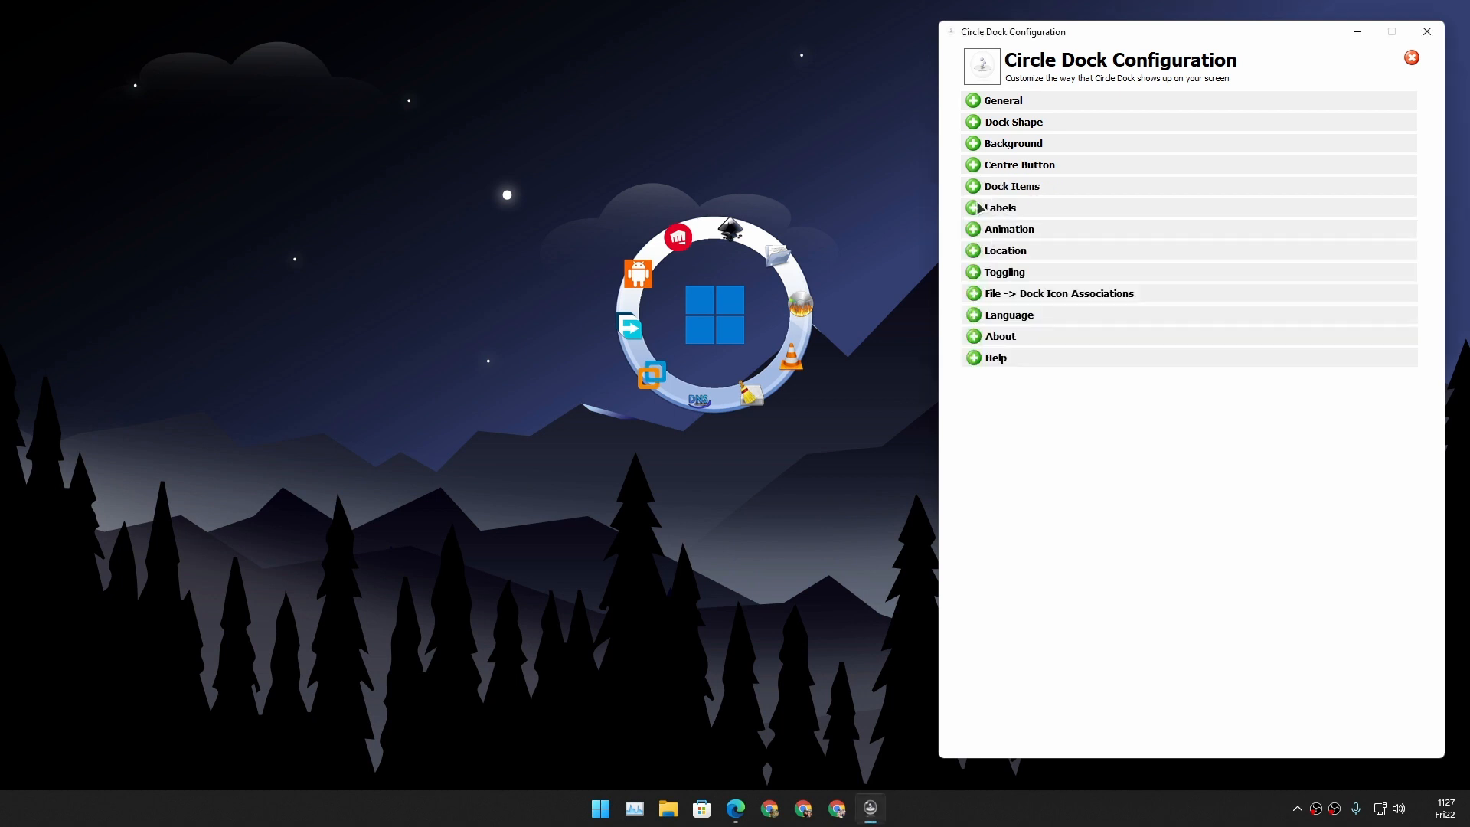
Step: Peek at Label settings, then in Location unlock the dock so it centres around the cursor
{"action": "left_click", "coordinate": [1000, 207]}
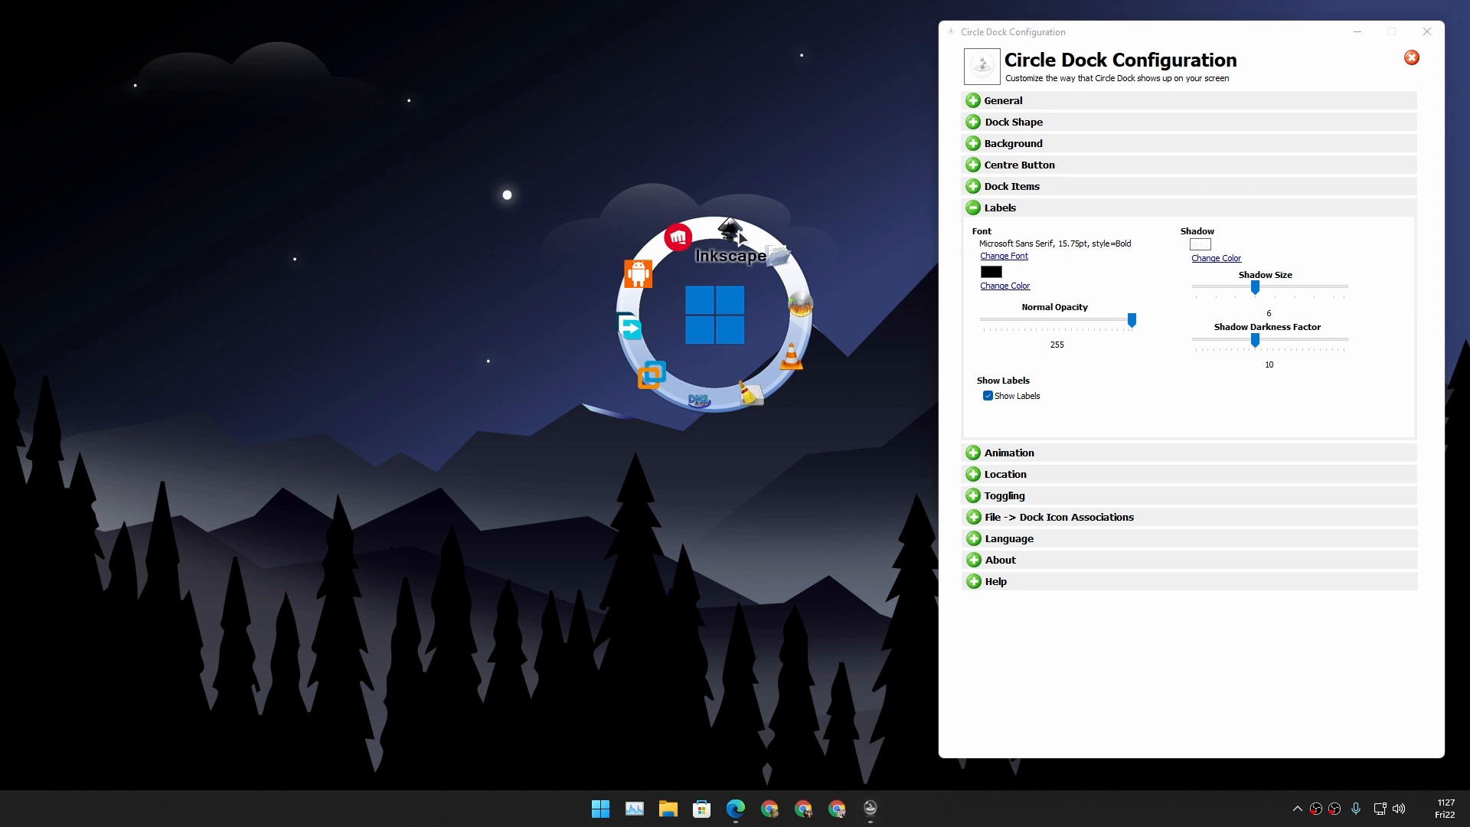
{"action": "mouse_move", "coordinate": [1107, 236]}
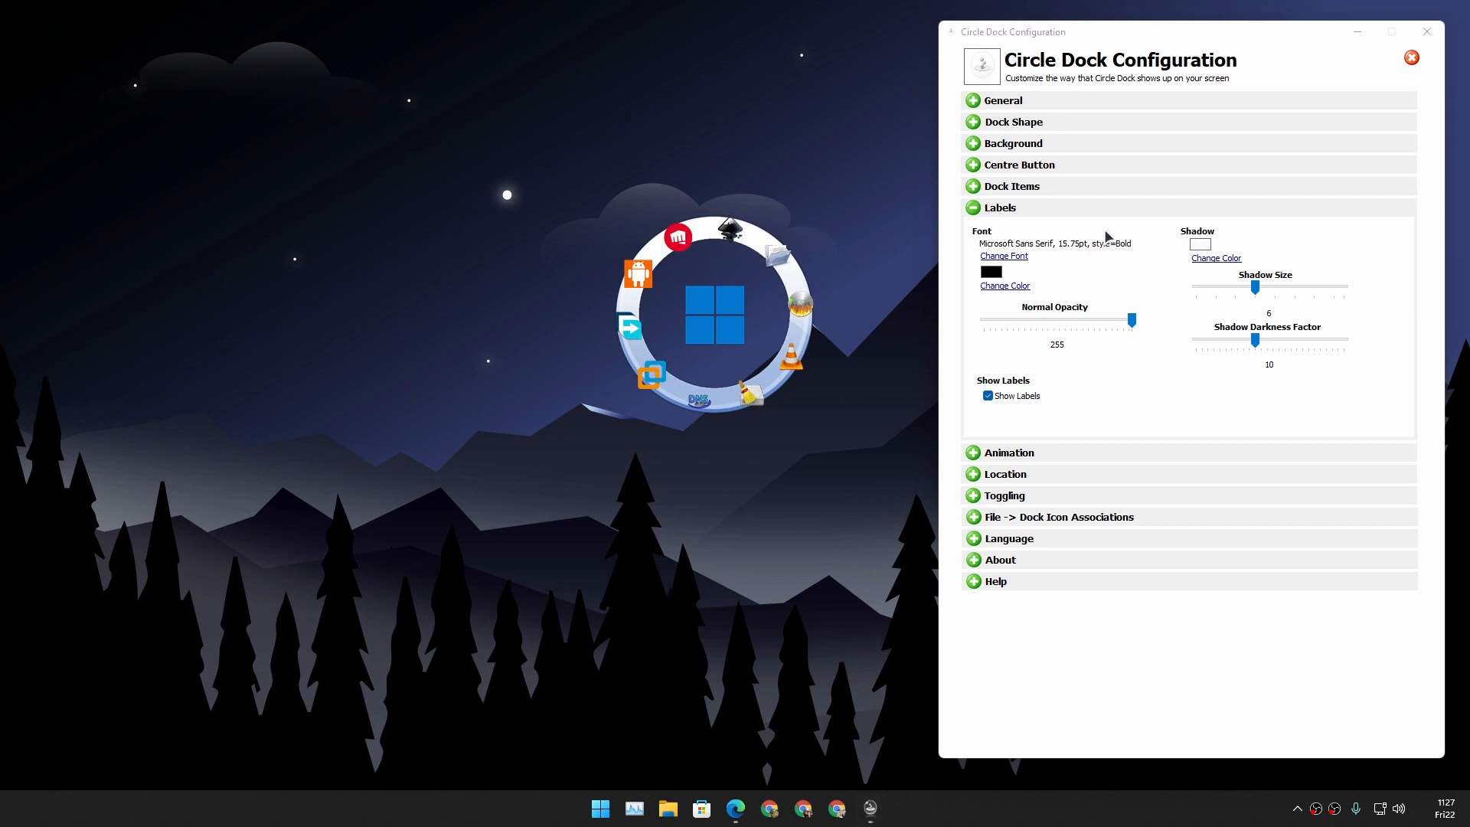
{"action": "left_click", "coordinate": [1000, 207]}
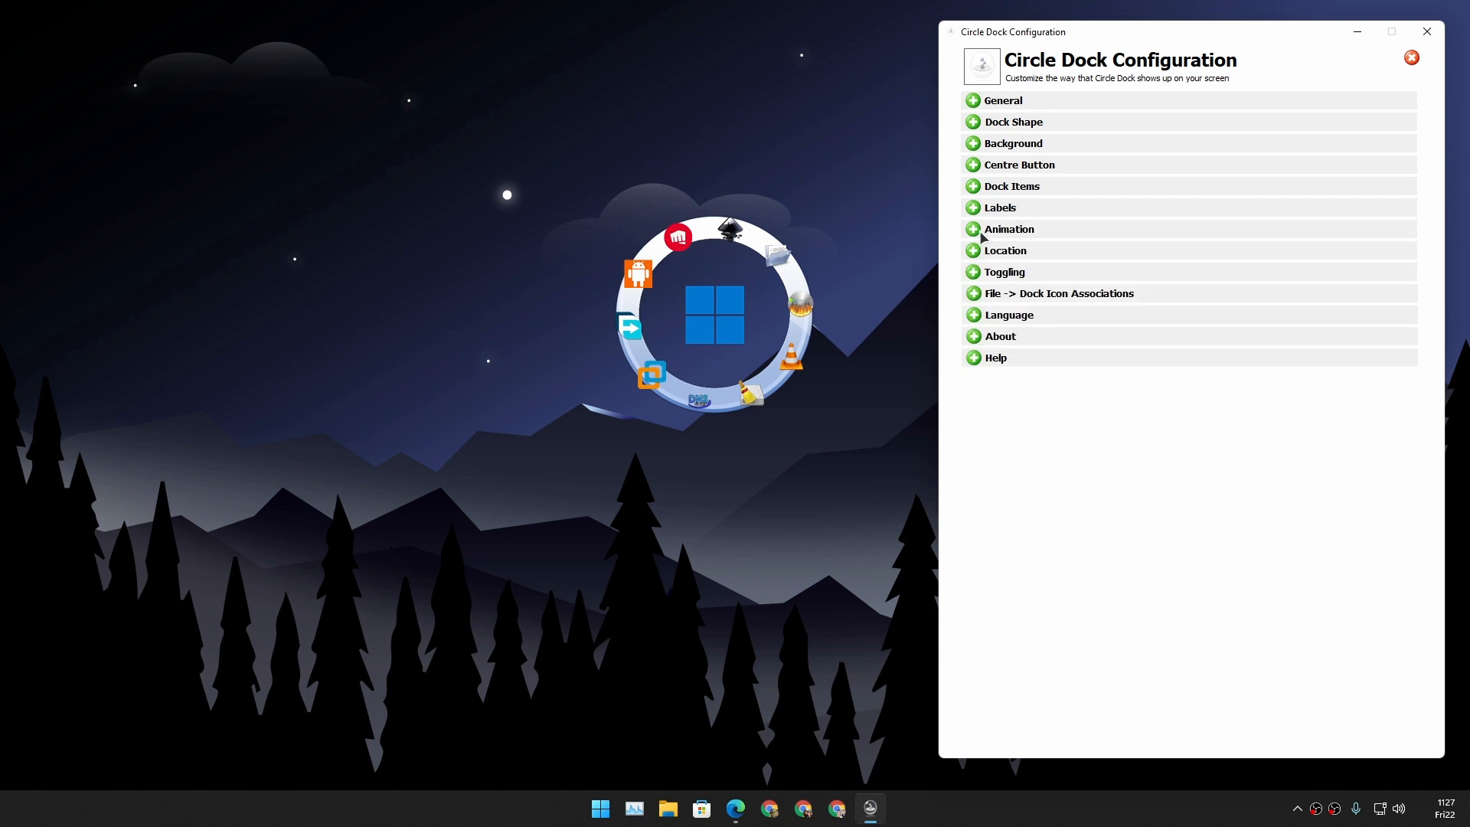
{"action": "left_click", "coordinate": [1009, 228]}
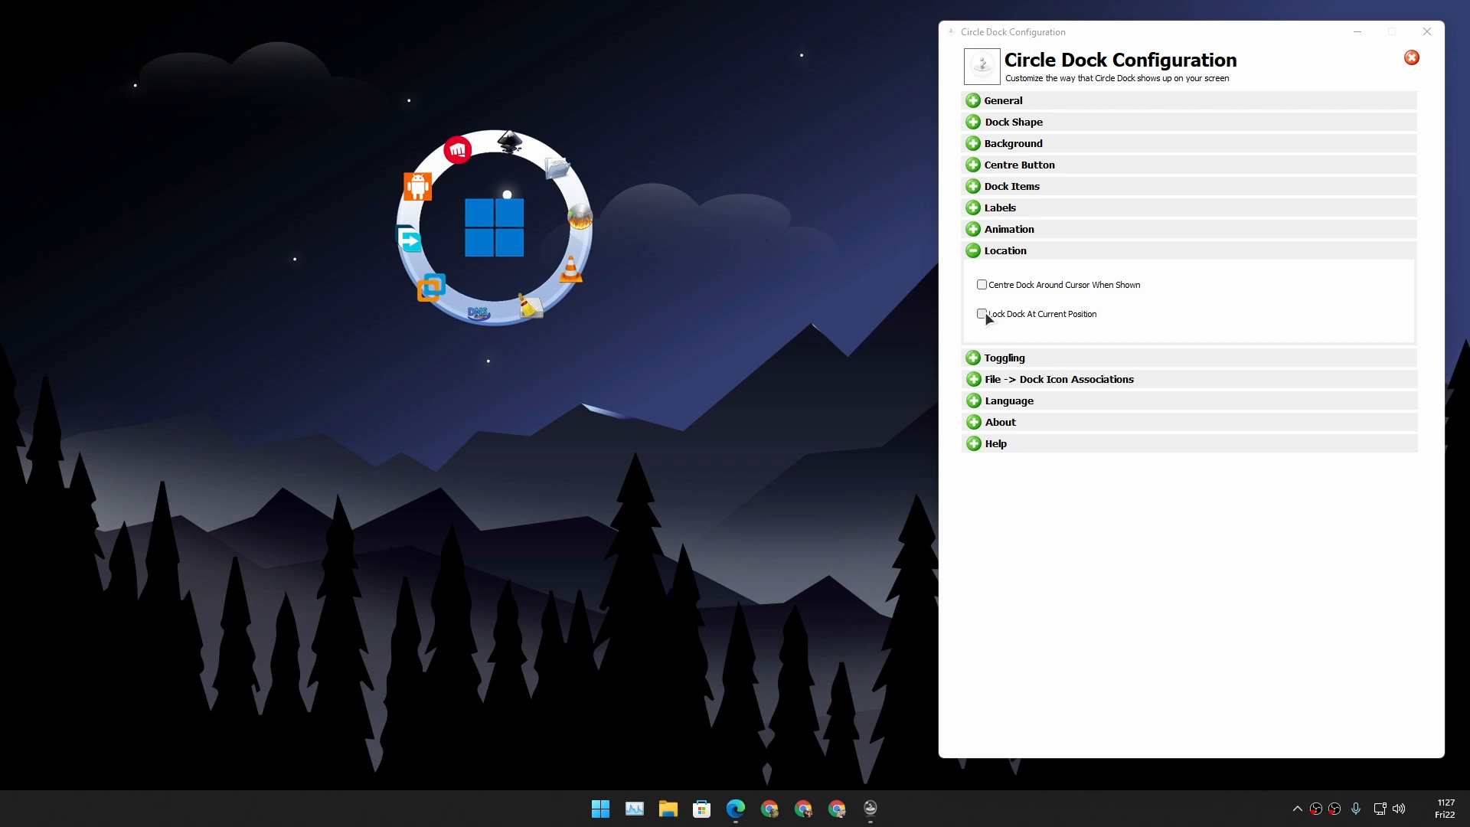
{"action": "left_click", "coordinate": [981, 312]}
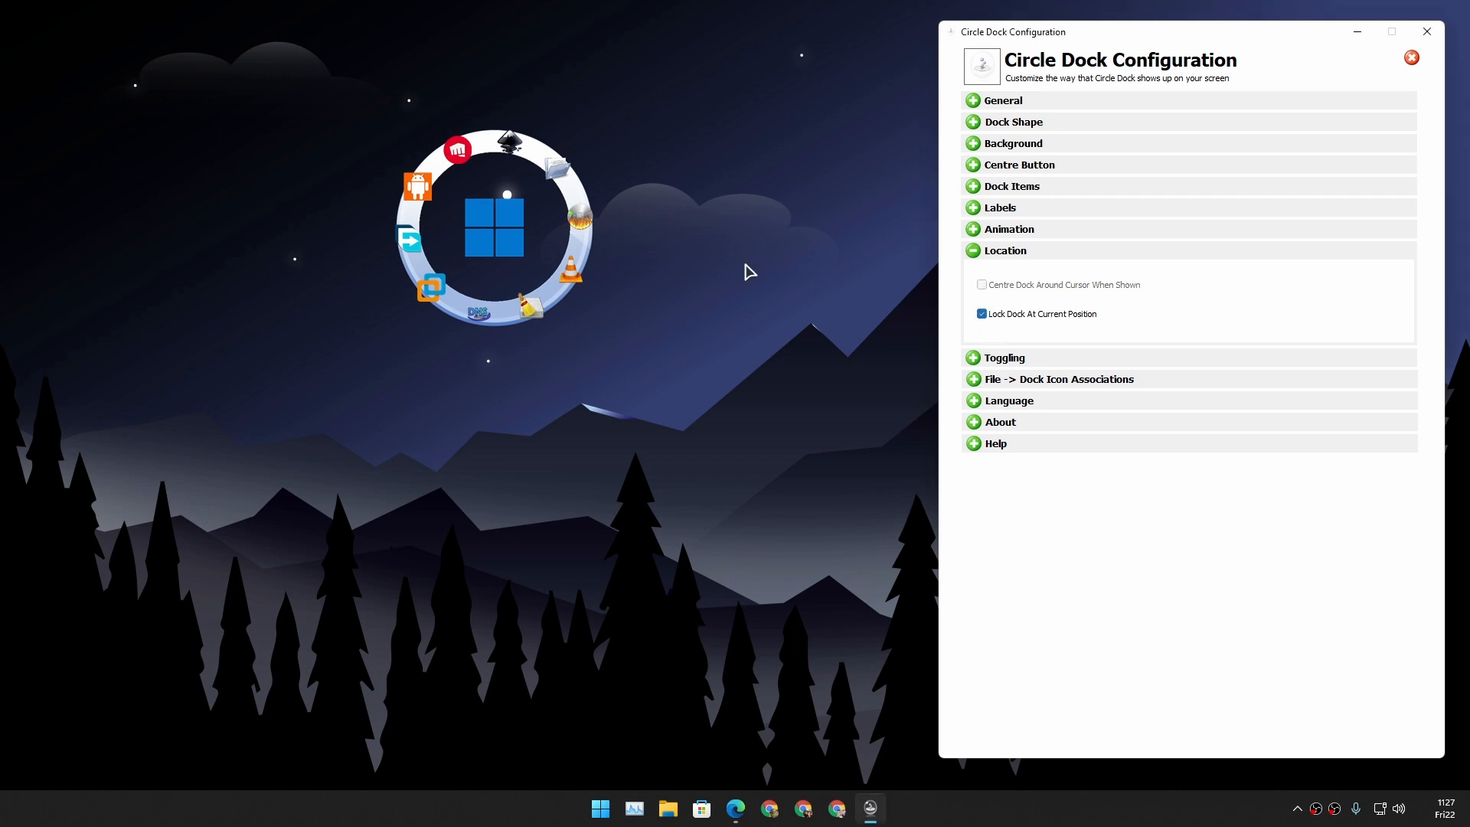
{"action": "mouse_move", "coordinate": [1029, 297]}
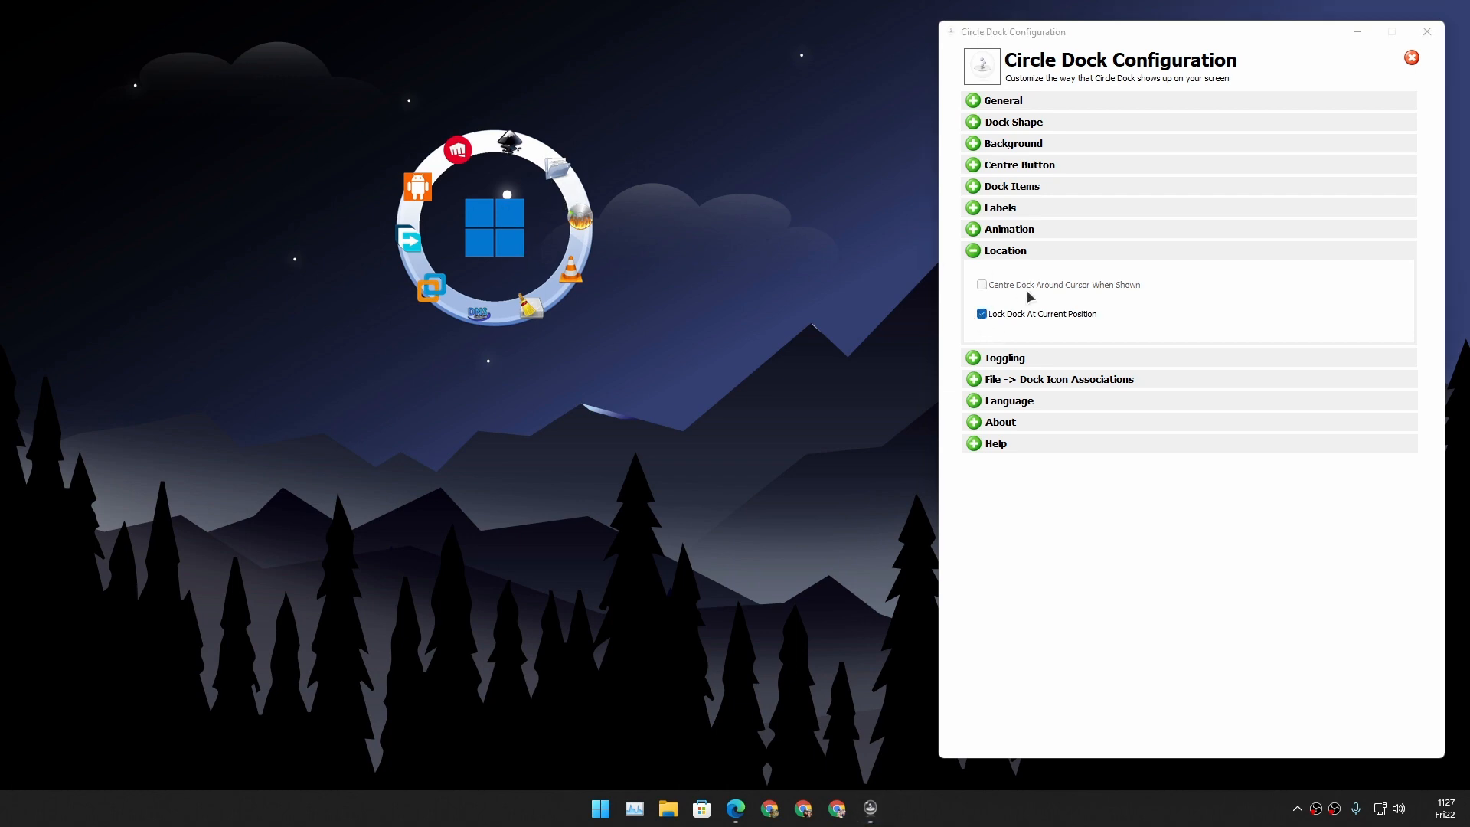
{"action": "left_click", "coordinate": [981, 285]}
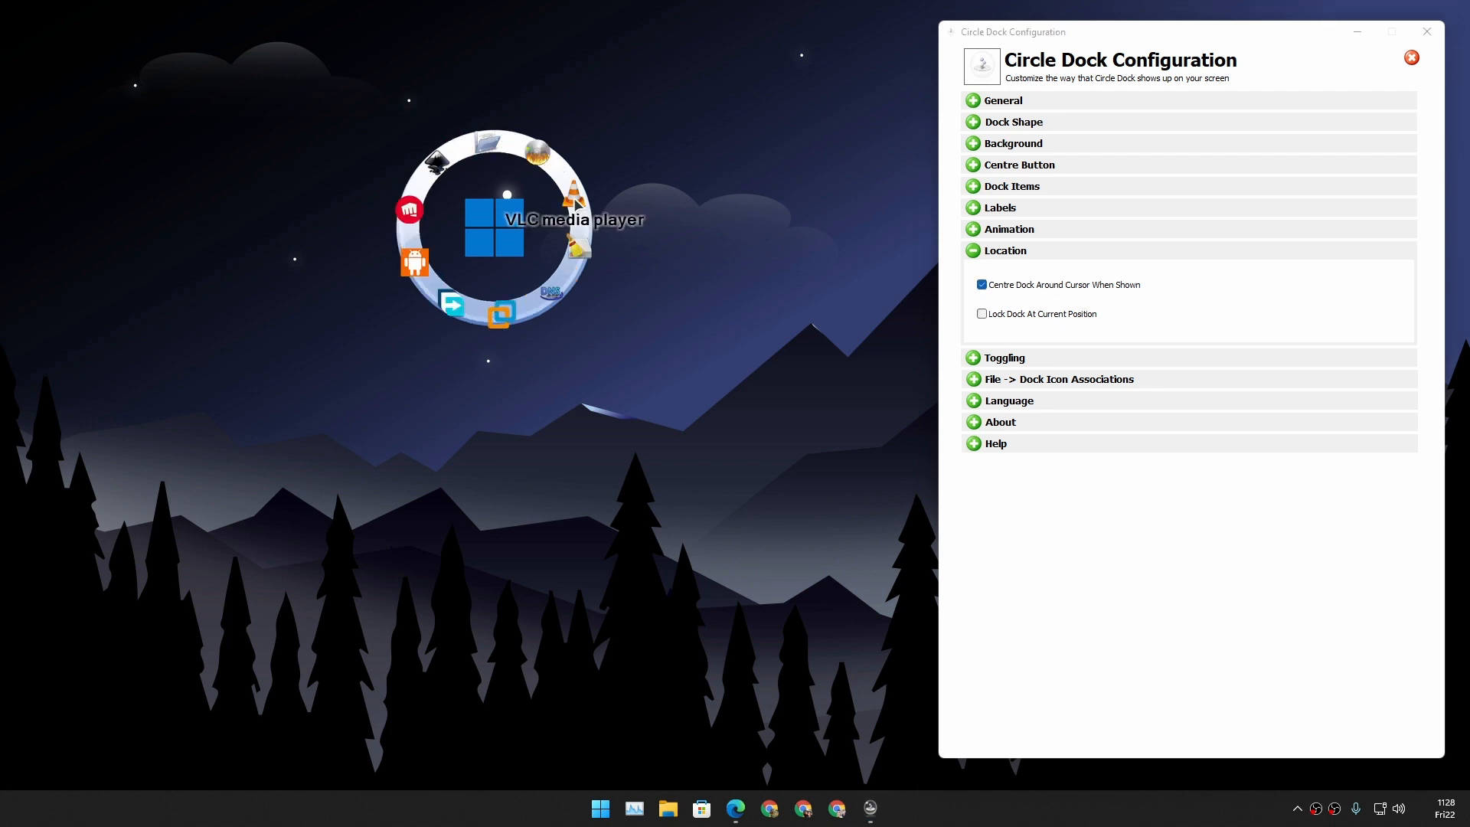
Step: Test by launching and closing VLC from the dock, then collapse Location
{"action": "left_click", "coordinate": [495, 228]}
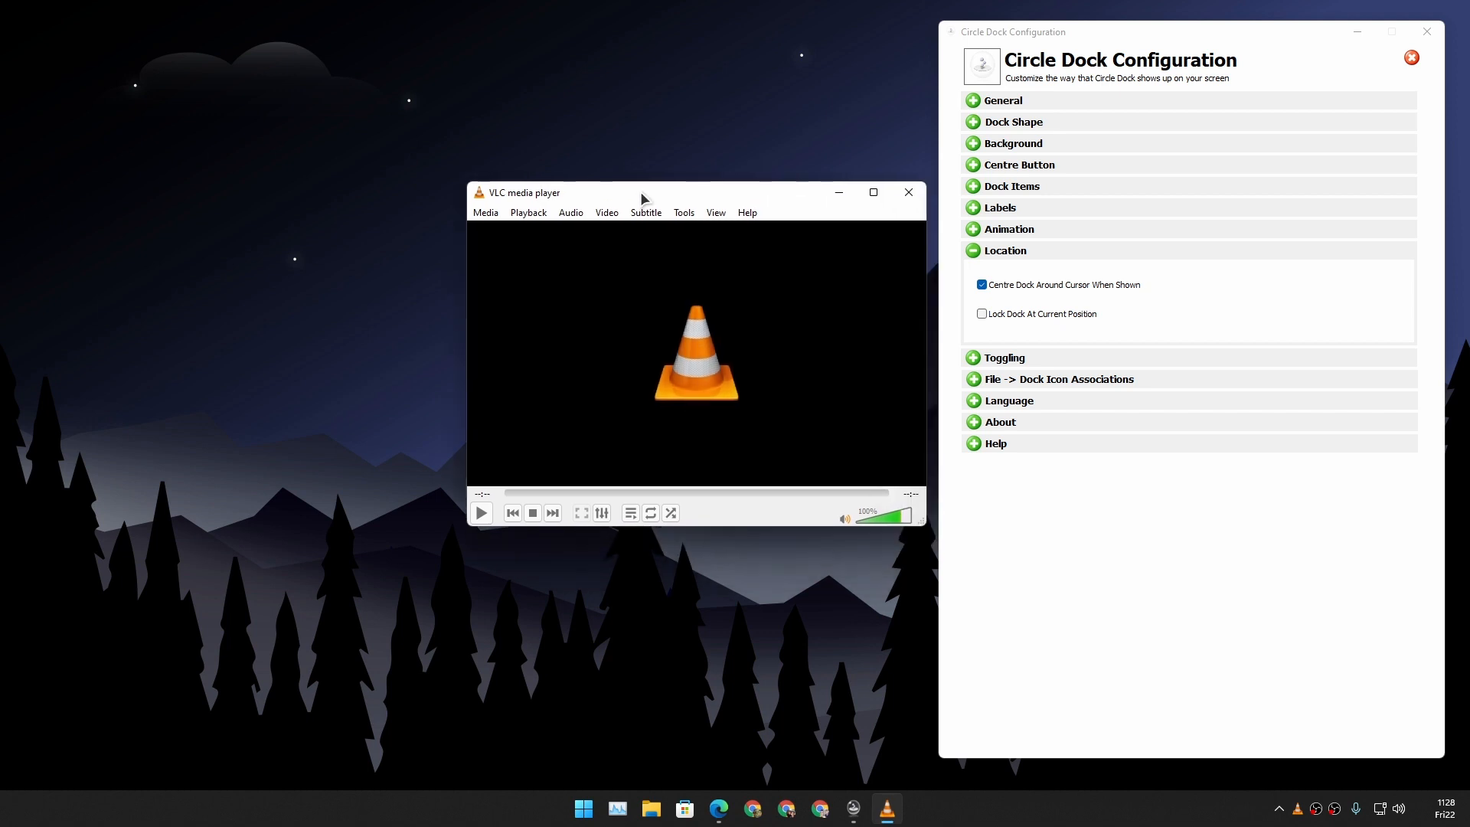
{"action": "left_click", "coordinate": [906, 193]}
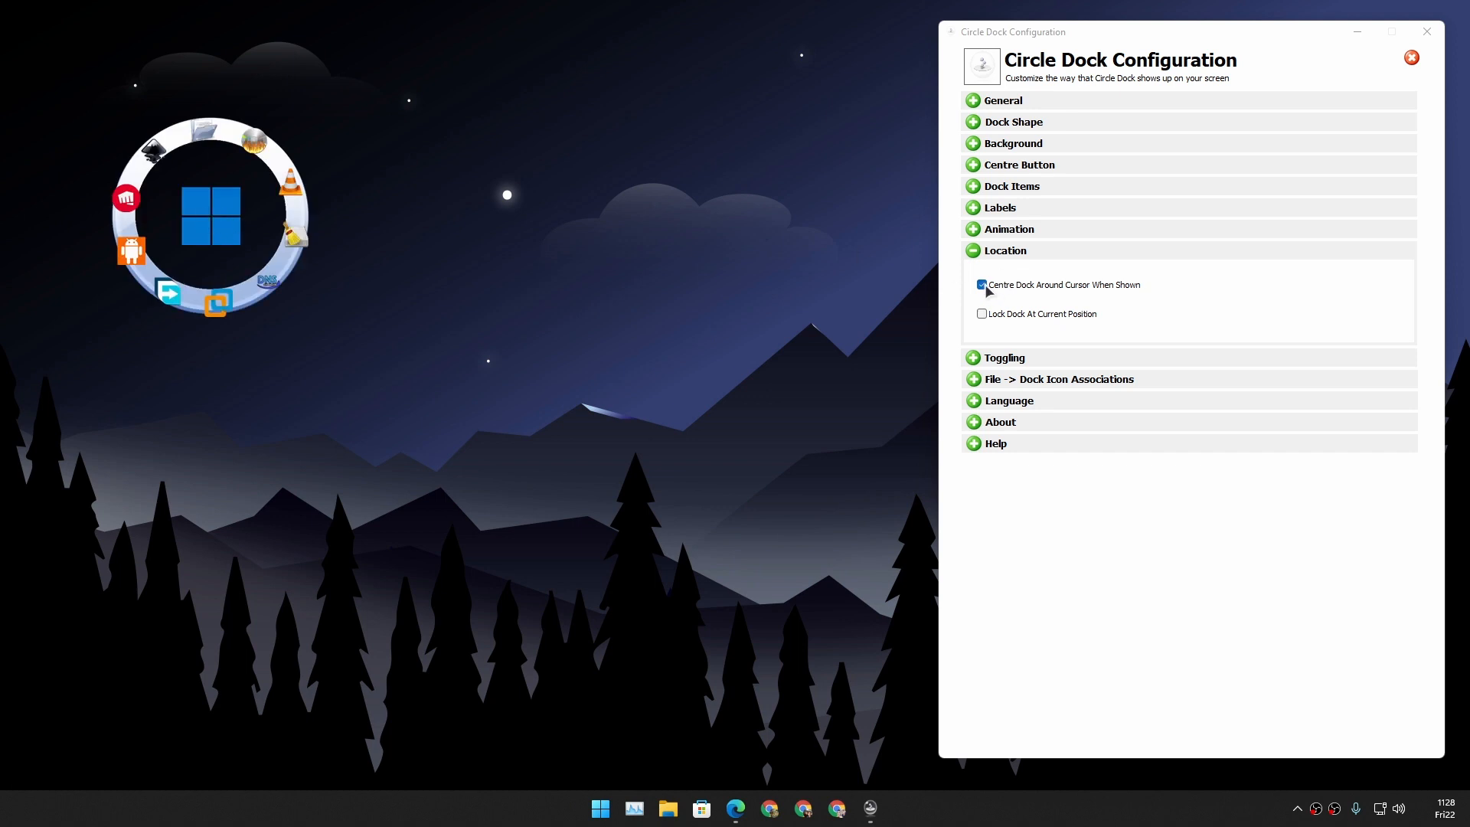
{"action": "left_click", "coordinate": [974, 250]}
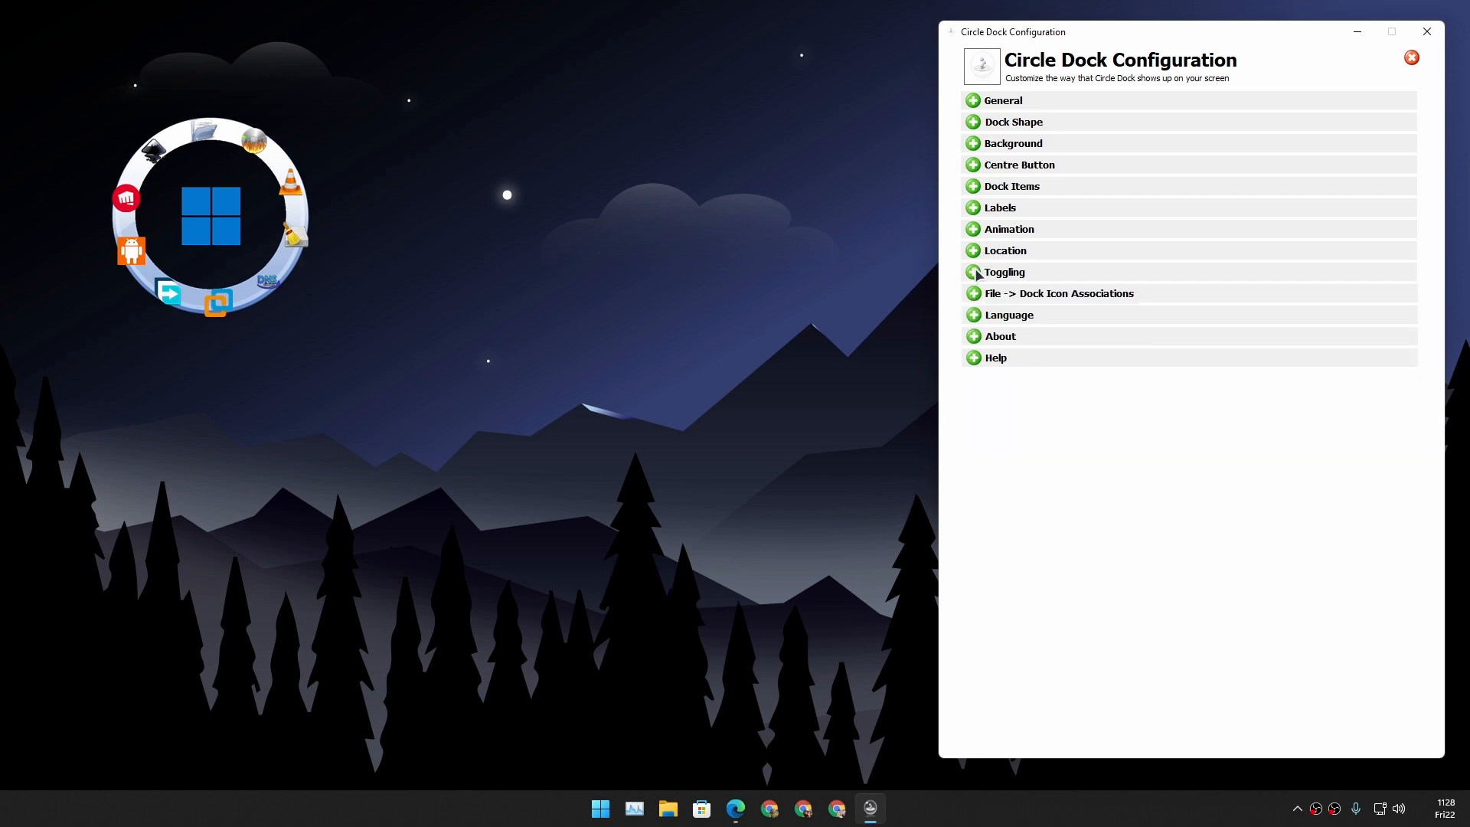
Step: Expand Toggling and change an option for how the dock is shown and hidden
{"action": "left_click", "coordinate": [1004, 272]}
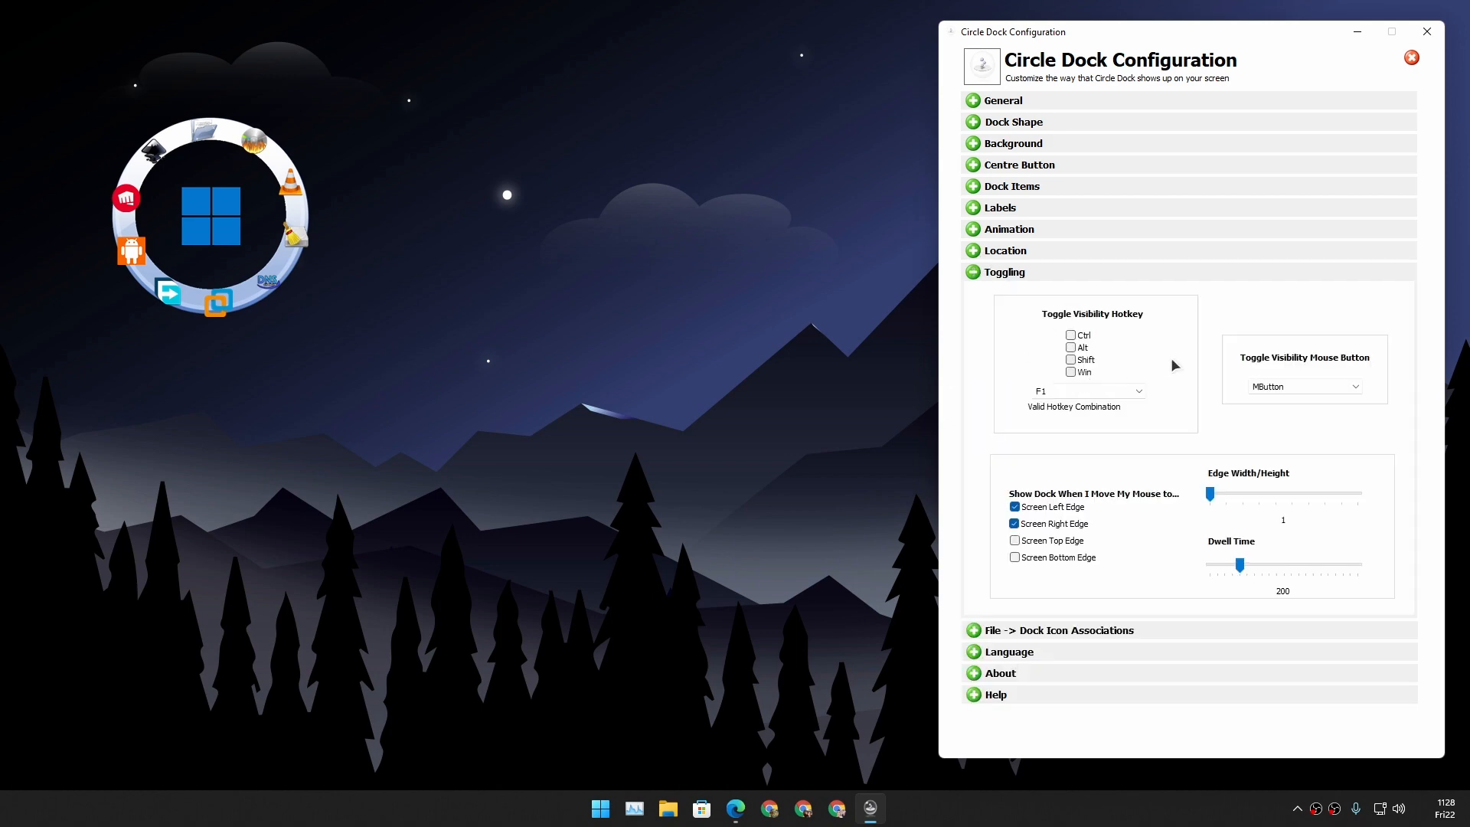
{"action": "left_click", "coordinate": [1087, 390]}
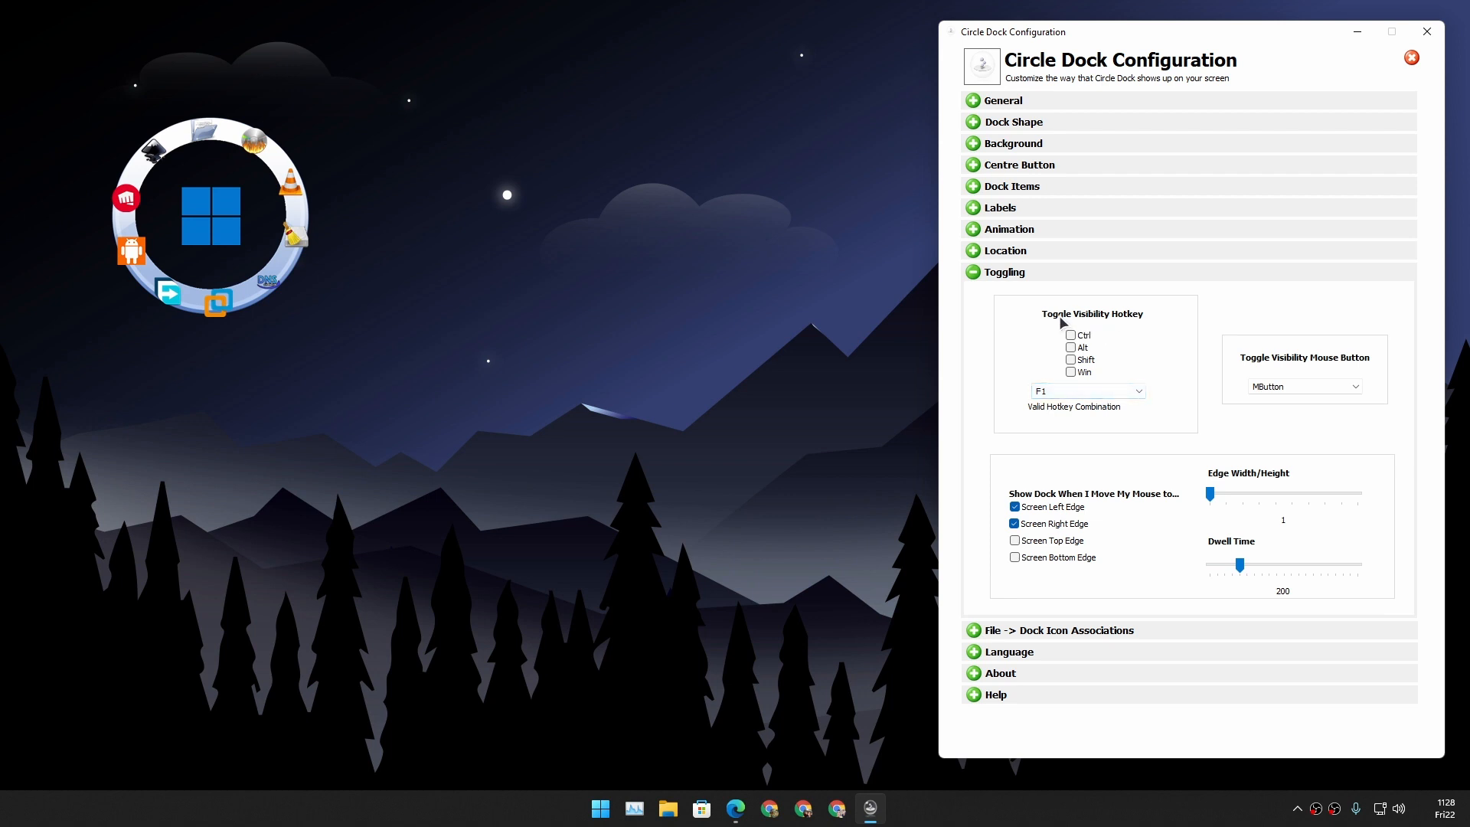
{"action": "left_click", "coordinate": [1087, 390]}
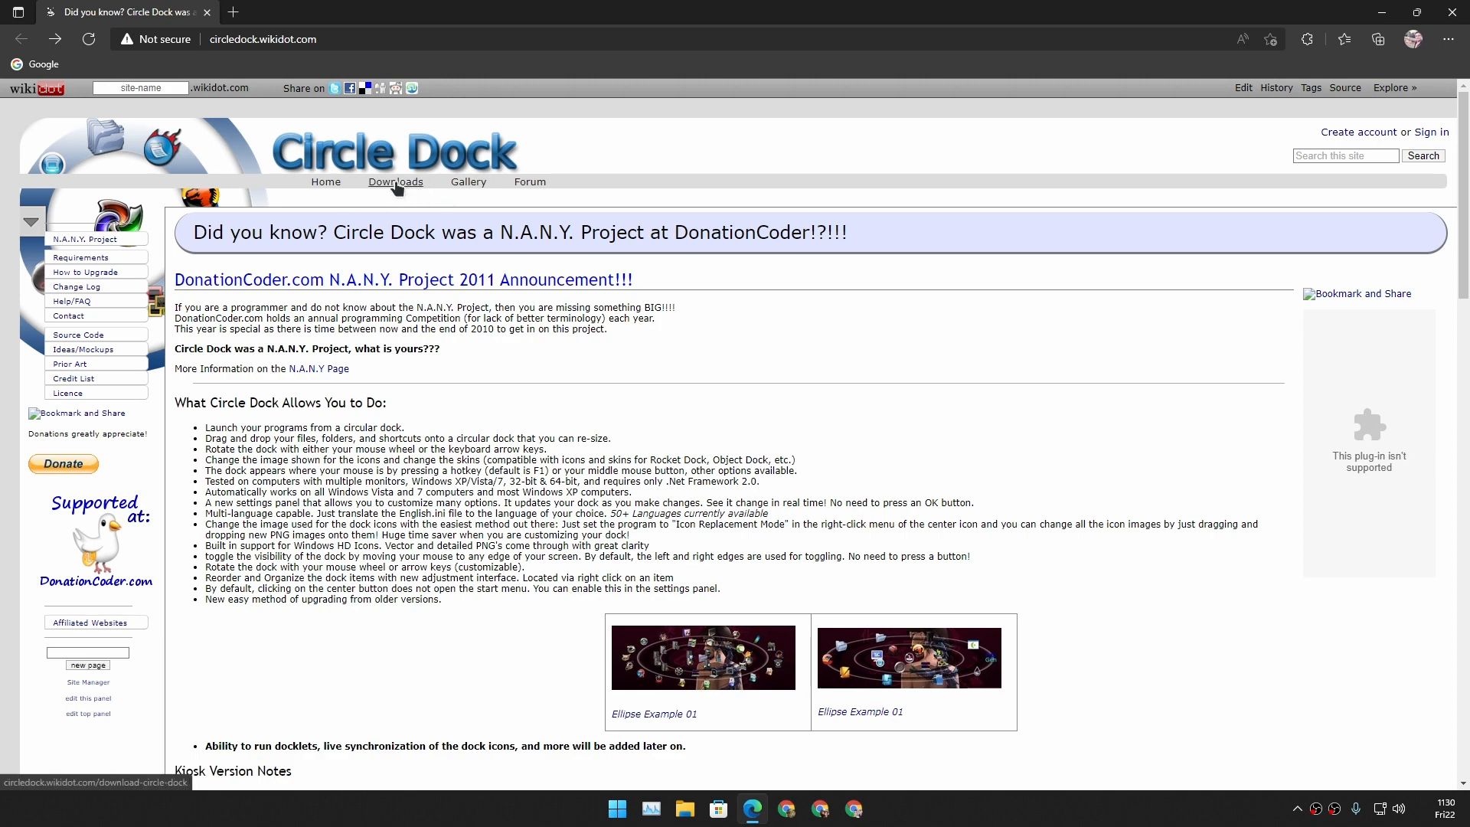
Step: Open the Downloads page on circledock.wikidot.com and scroll the release notes
{"action": "left_click", "coordinate": [395, 182]}
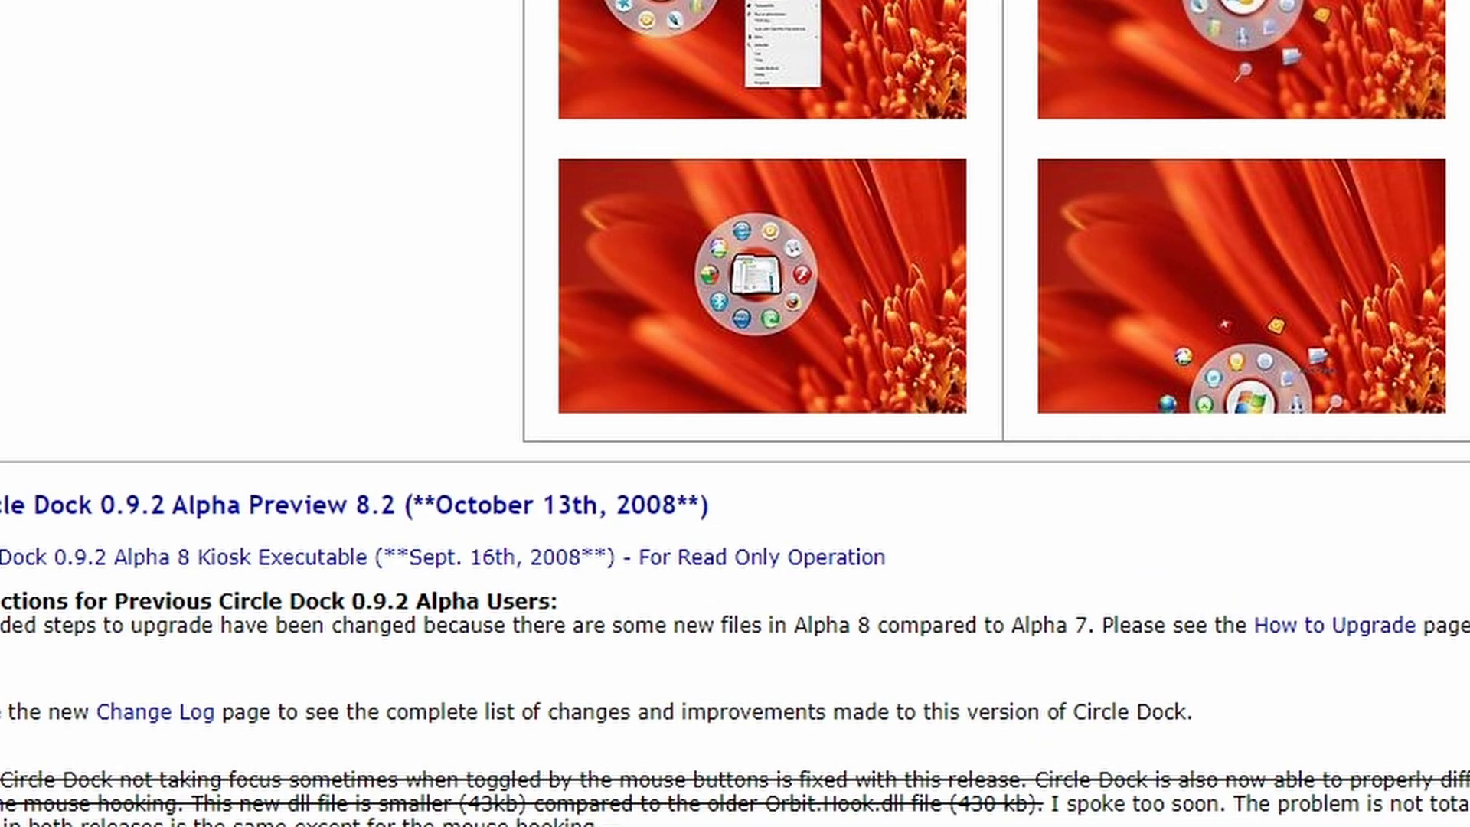
{"action": "scroll", "scroll_direction": "down", "scroll_amount": 3}
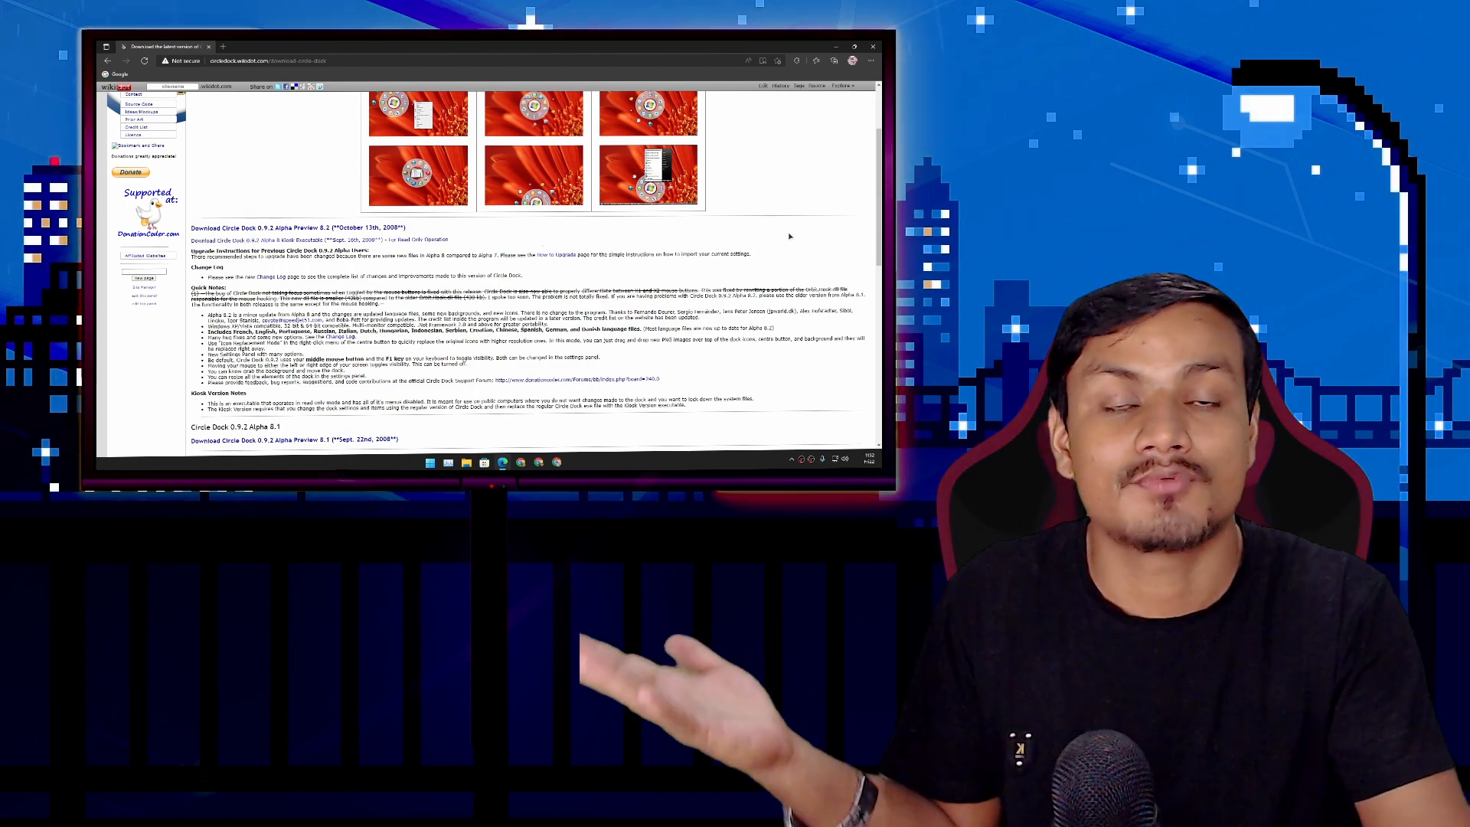
Step: Return to the home page and scroll through the screenshots and demo videos
{"action": "left_click", "coordinate": [871, 48]}
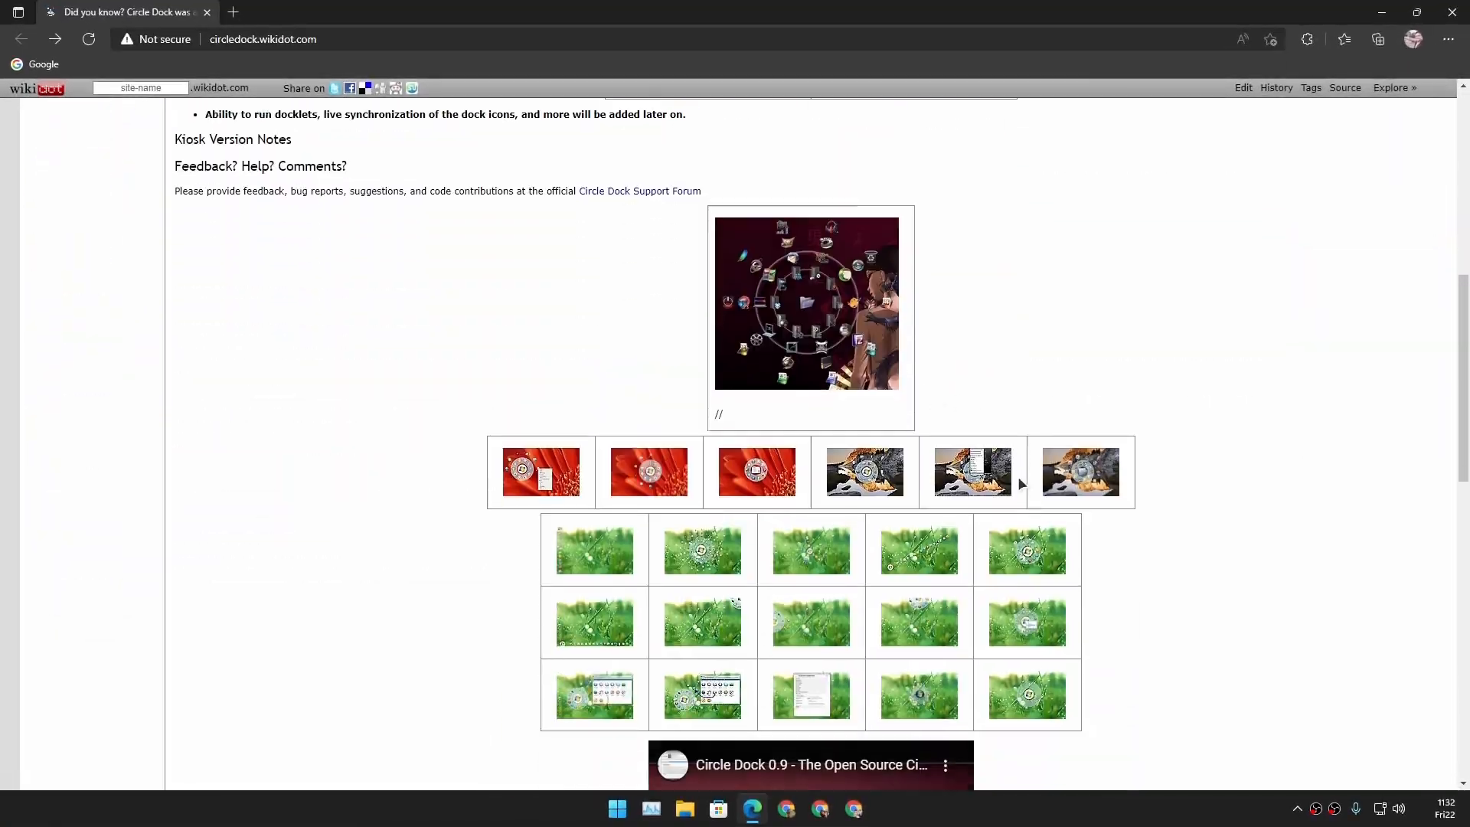
{"action": "scroll", "scroll_direction": "down", "scroll_amount": 3}
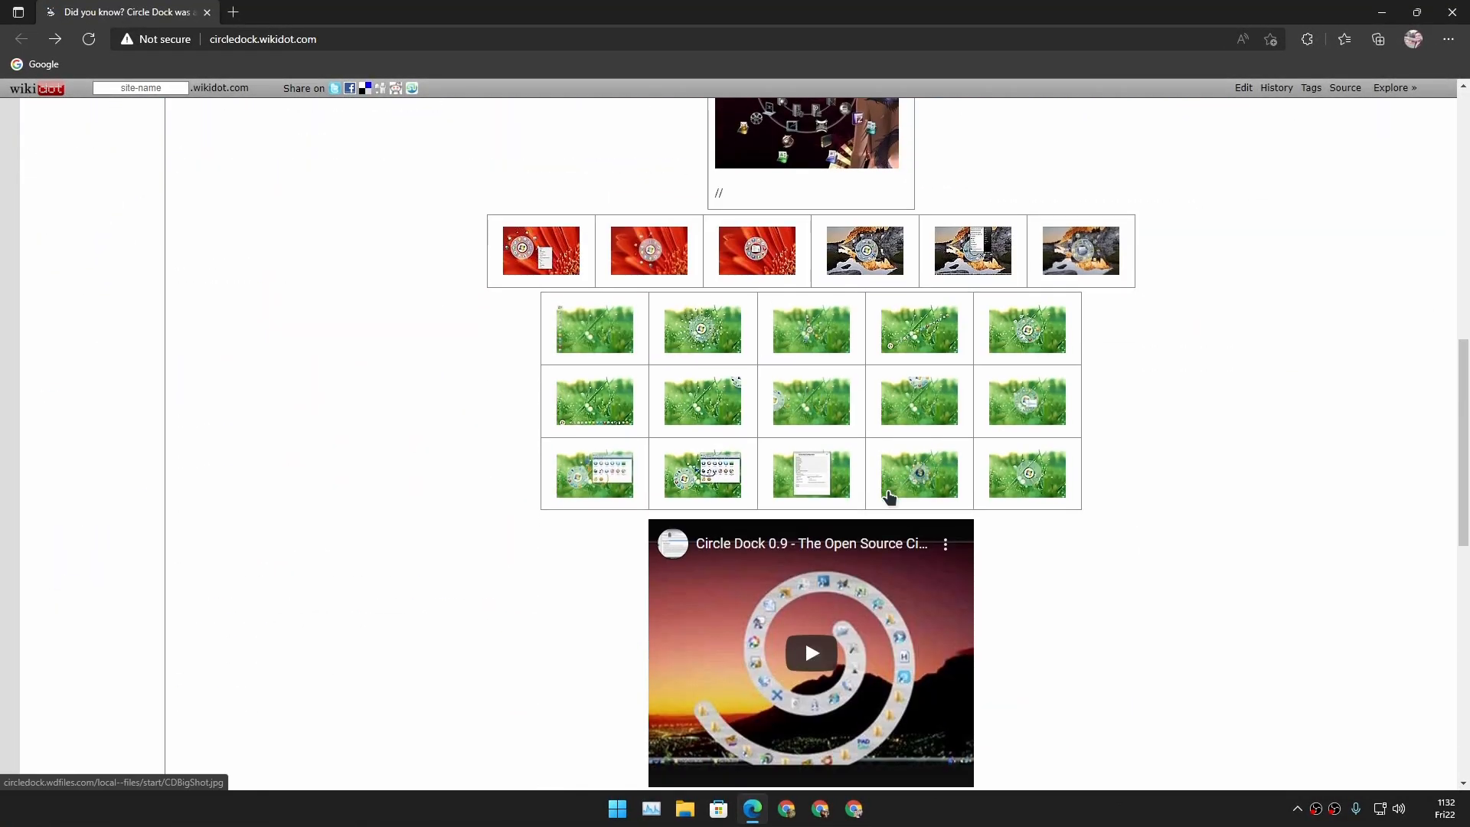
{"action": "scroll", "scroll_direction": "down", "scroll_amount": 3}
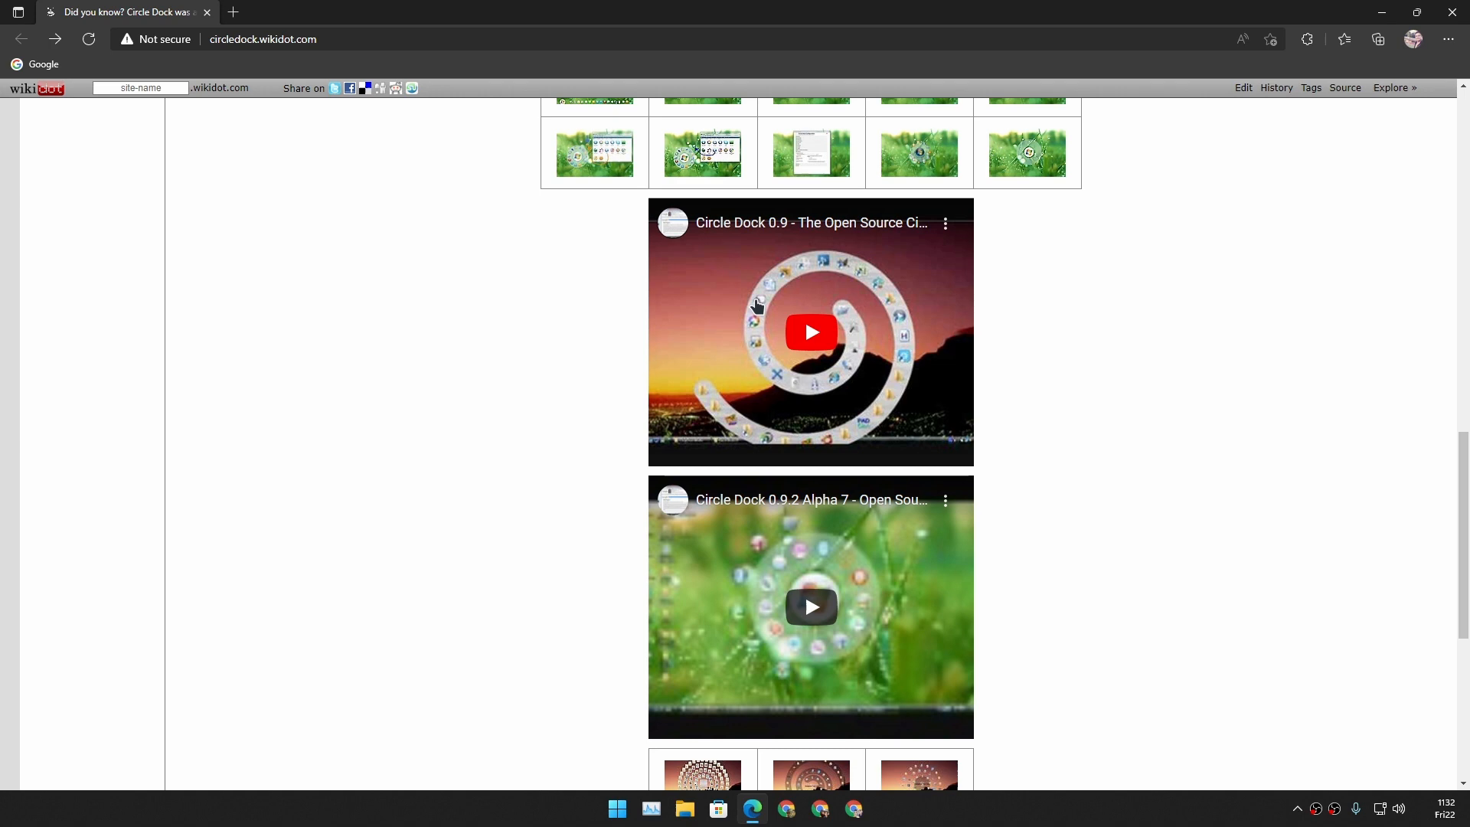
{"action": "mouse_move", "coordinate": [828, 460]}
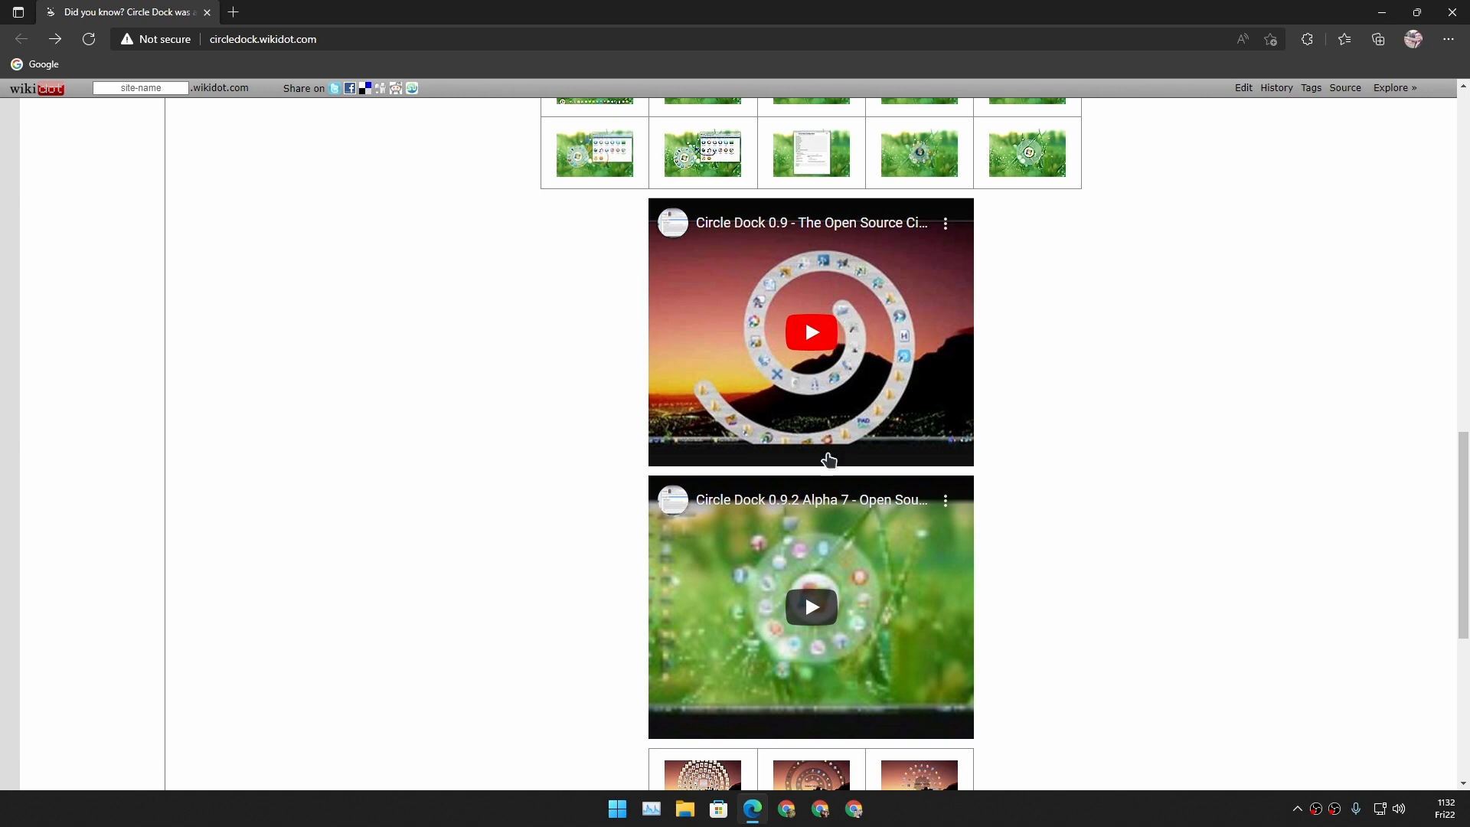
{"action": "scroll", "scroll_direction": "down", "scroll_amount": 3}
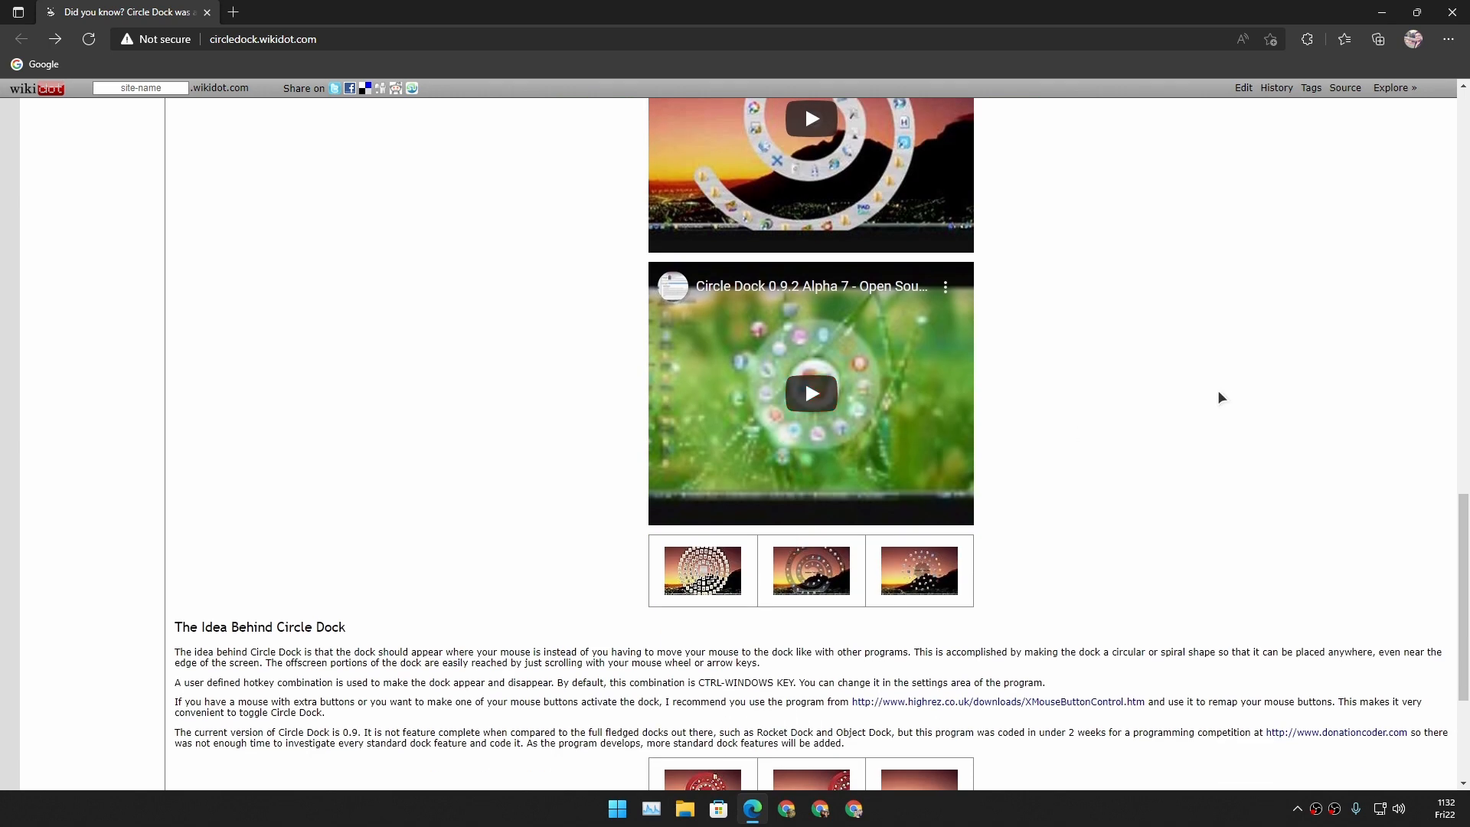
{"action": "left_click", "coordinate": [703, 571]}
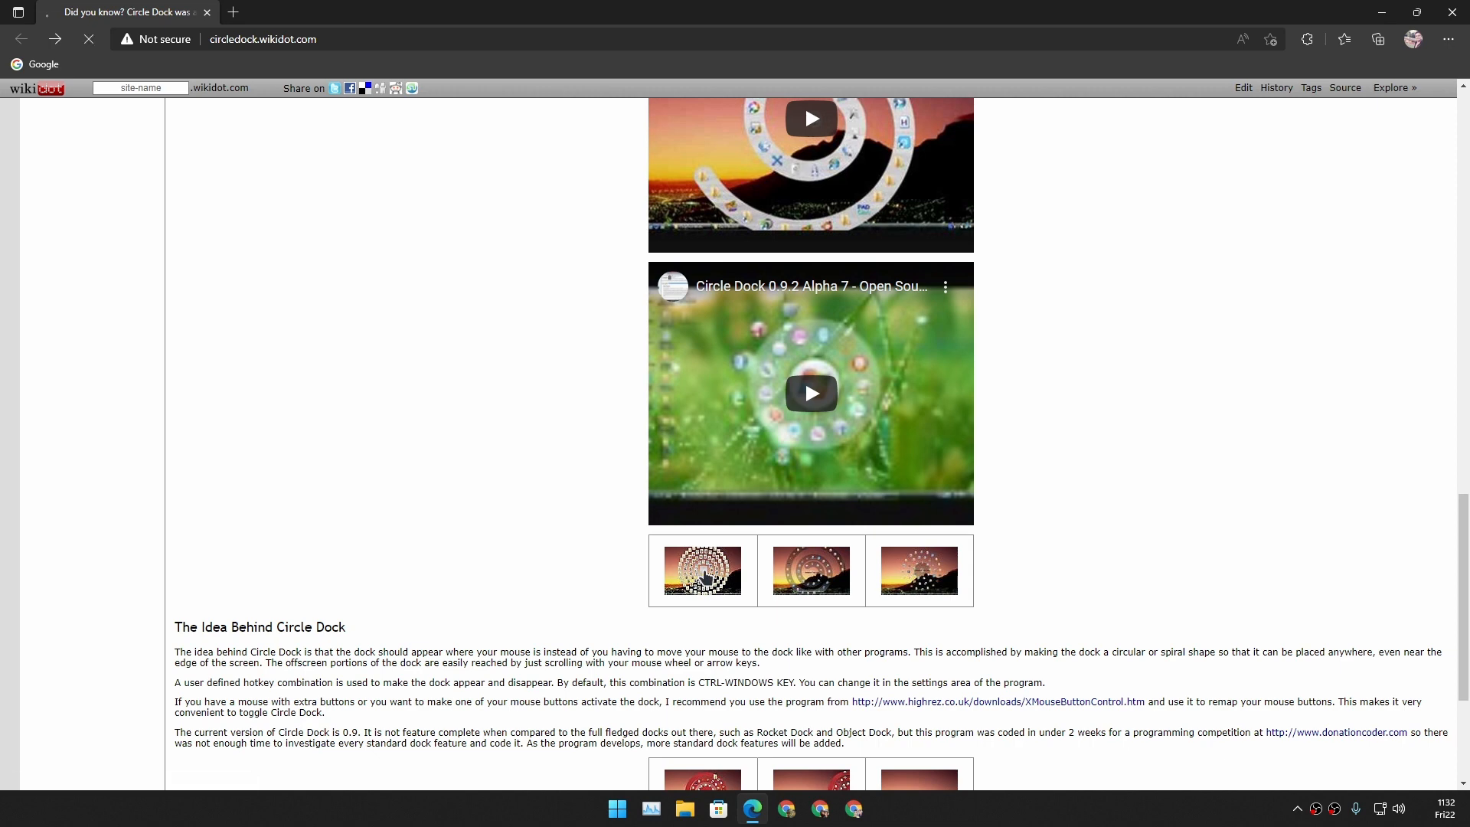
{"action": "left_click", "coordinate": [703, 570]}
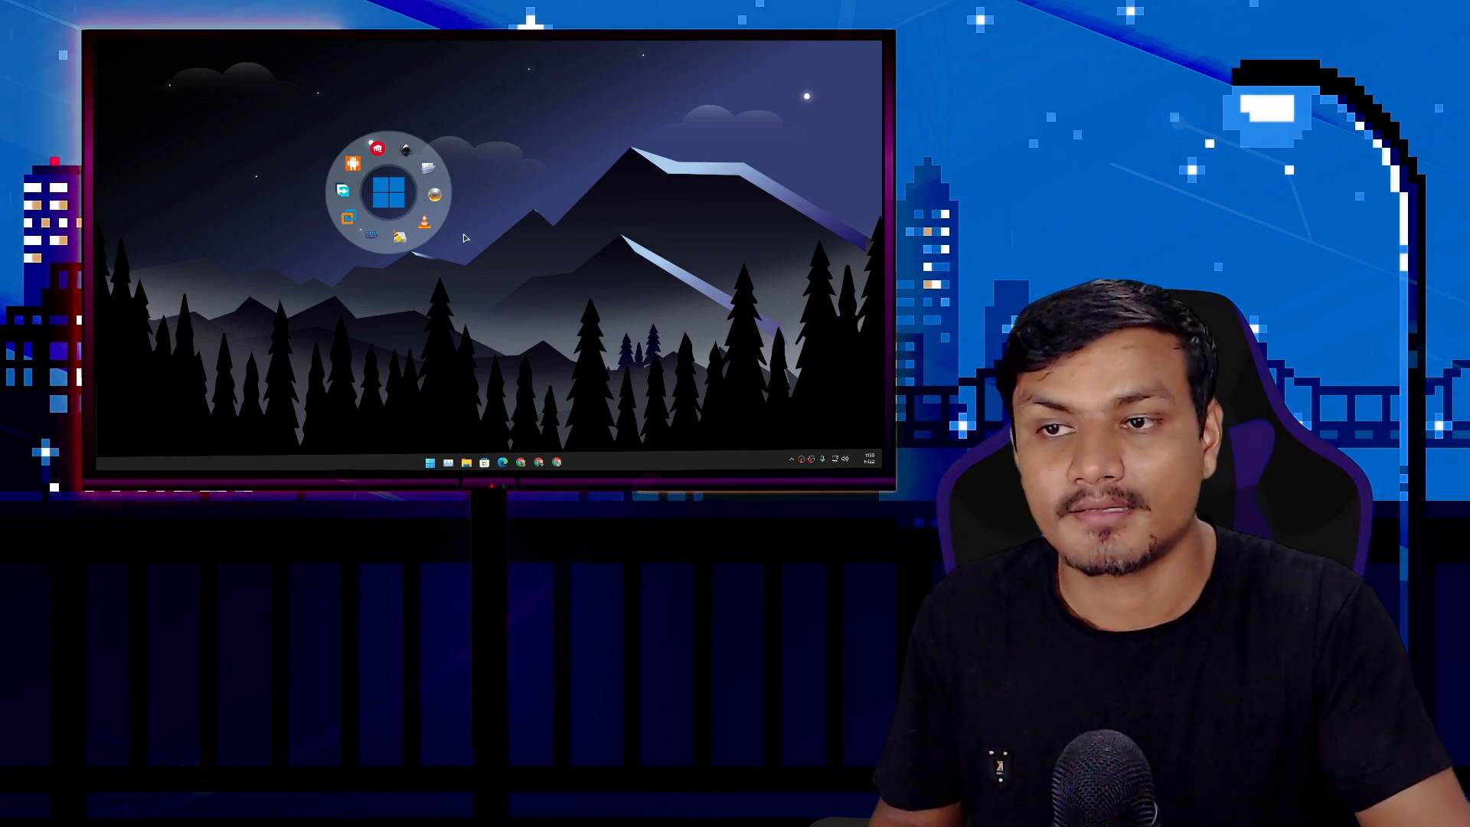
{"action": "mouse_move", "coordinate": [434, 213]}
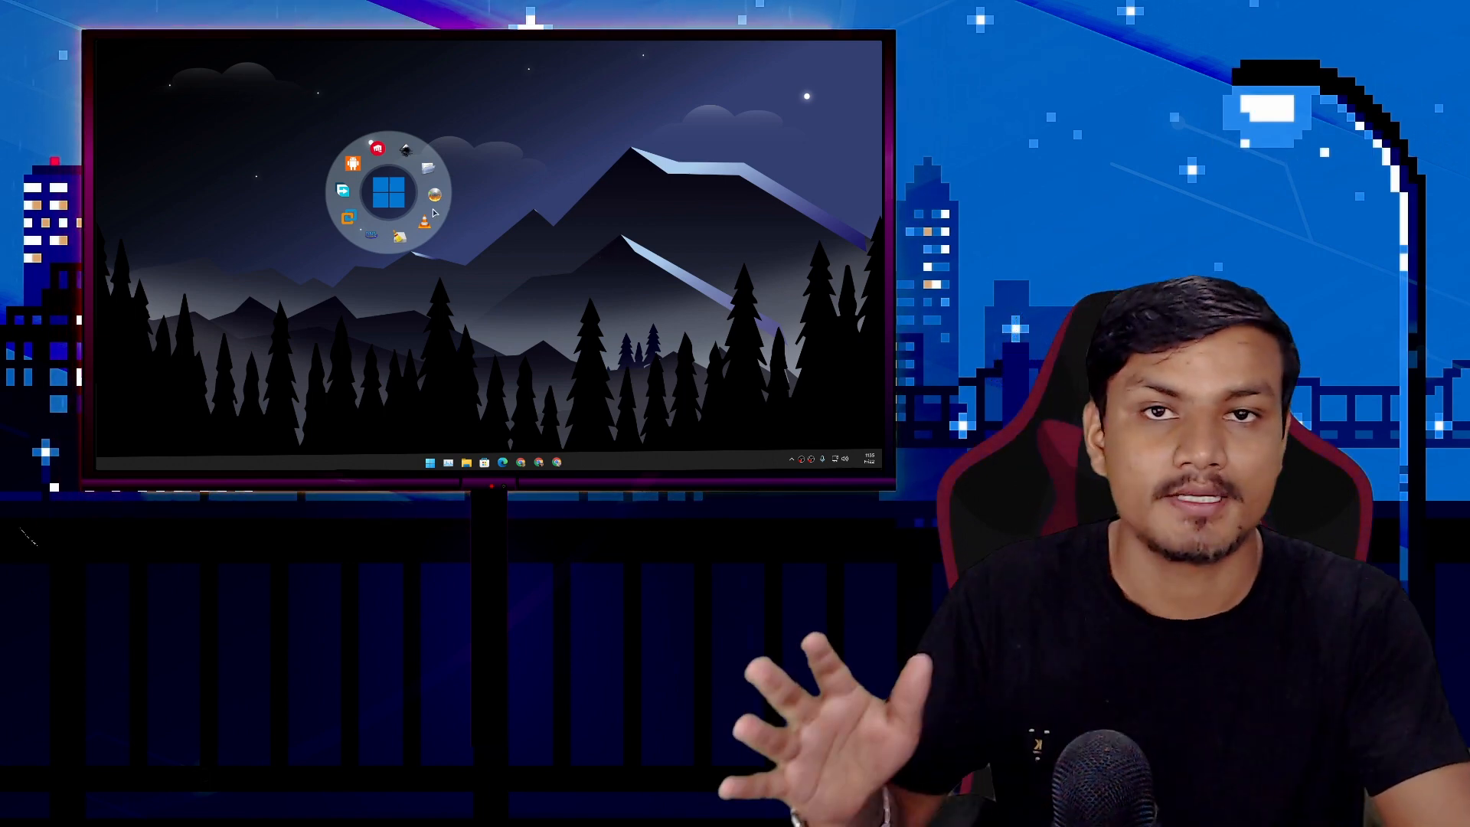